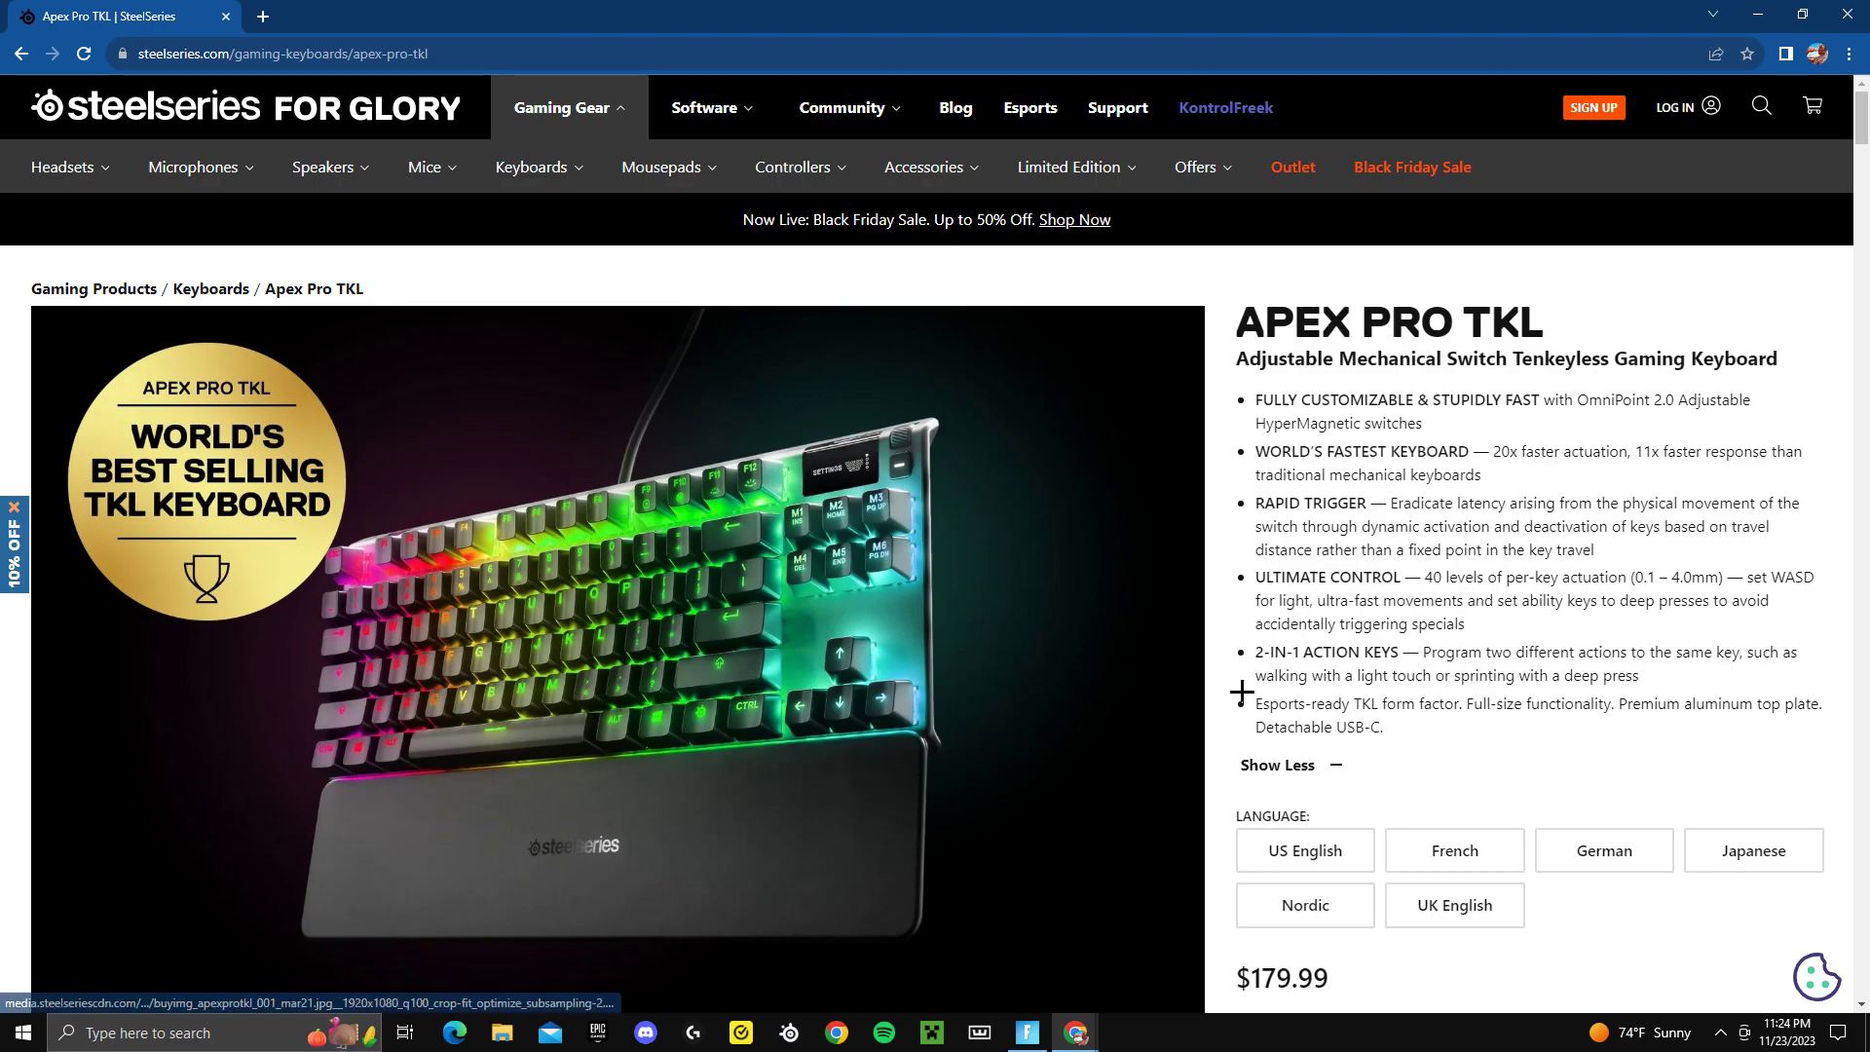
Scroll through the Wooting cart listing the 60HE and wrist rest totaling $201.99.
left_click_drag(1432, 586, 1753, 704)
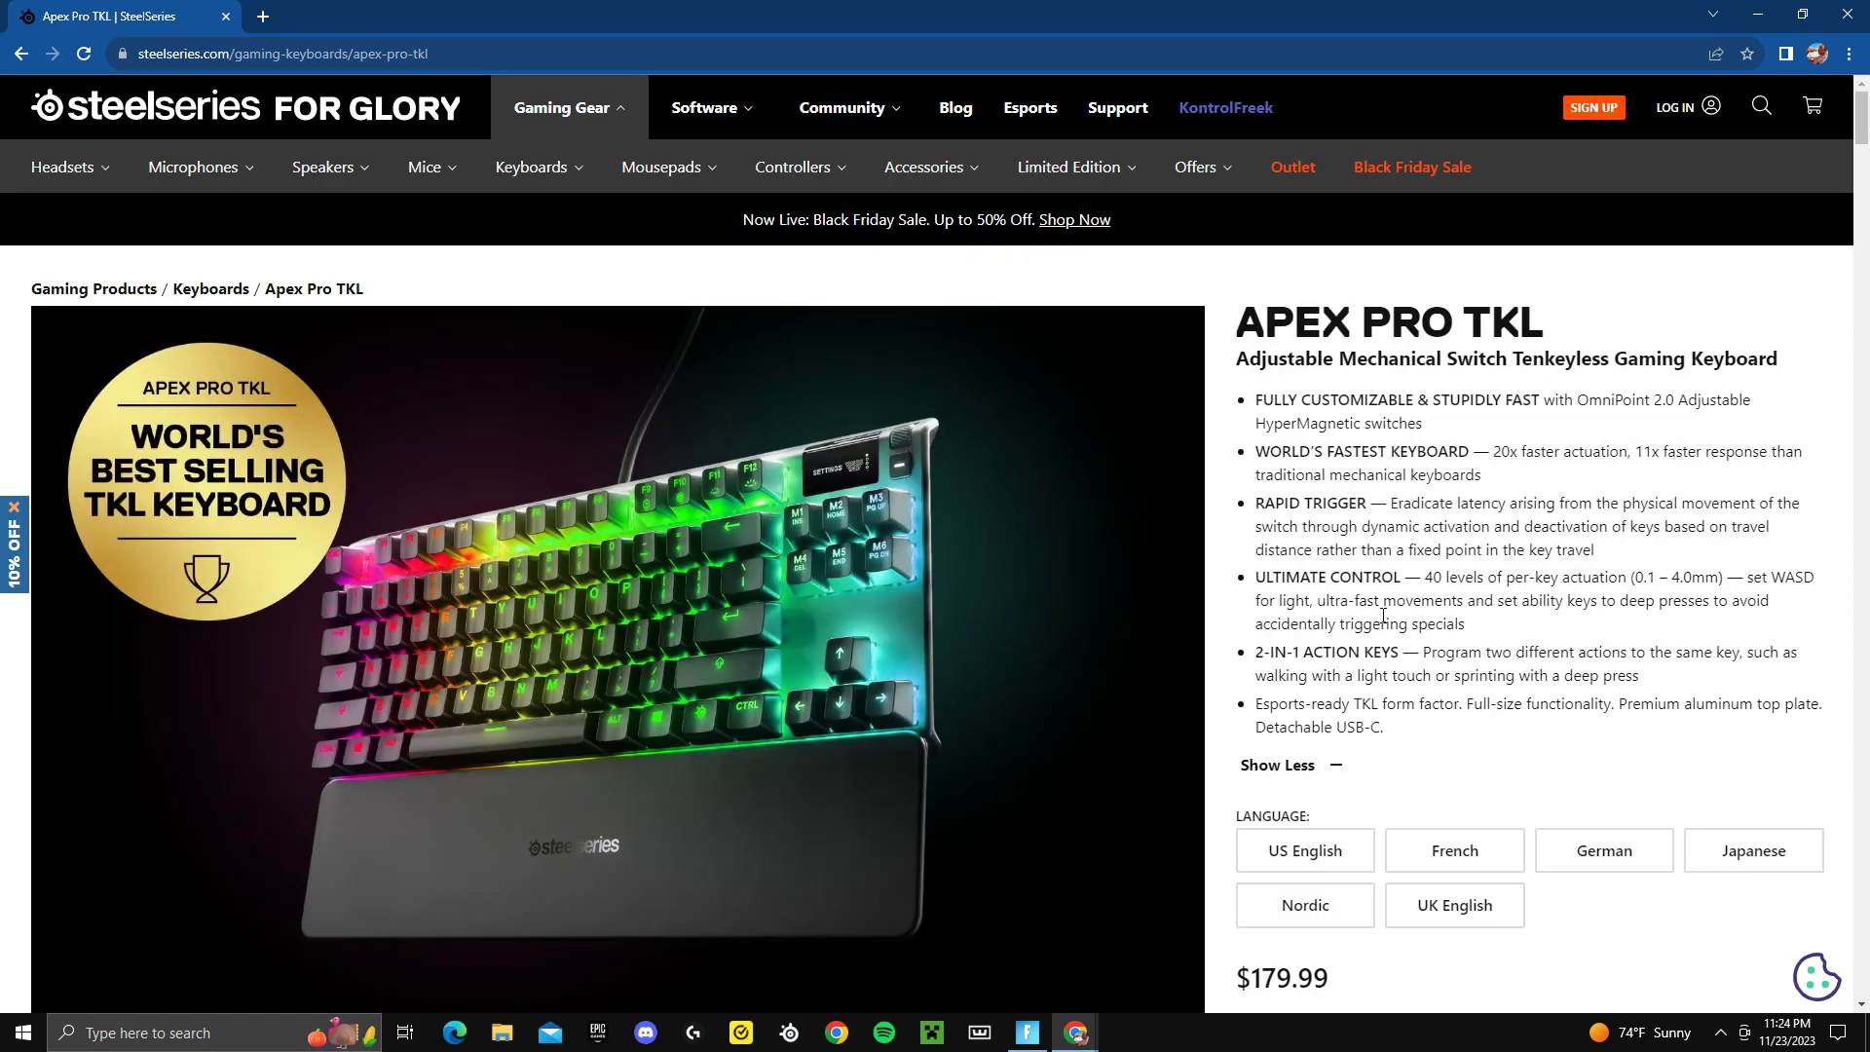
mouse_move(1397, 425)
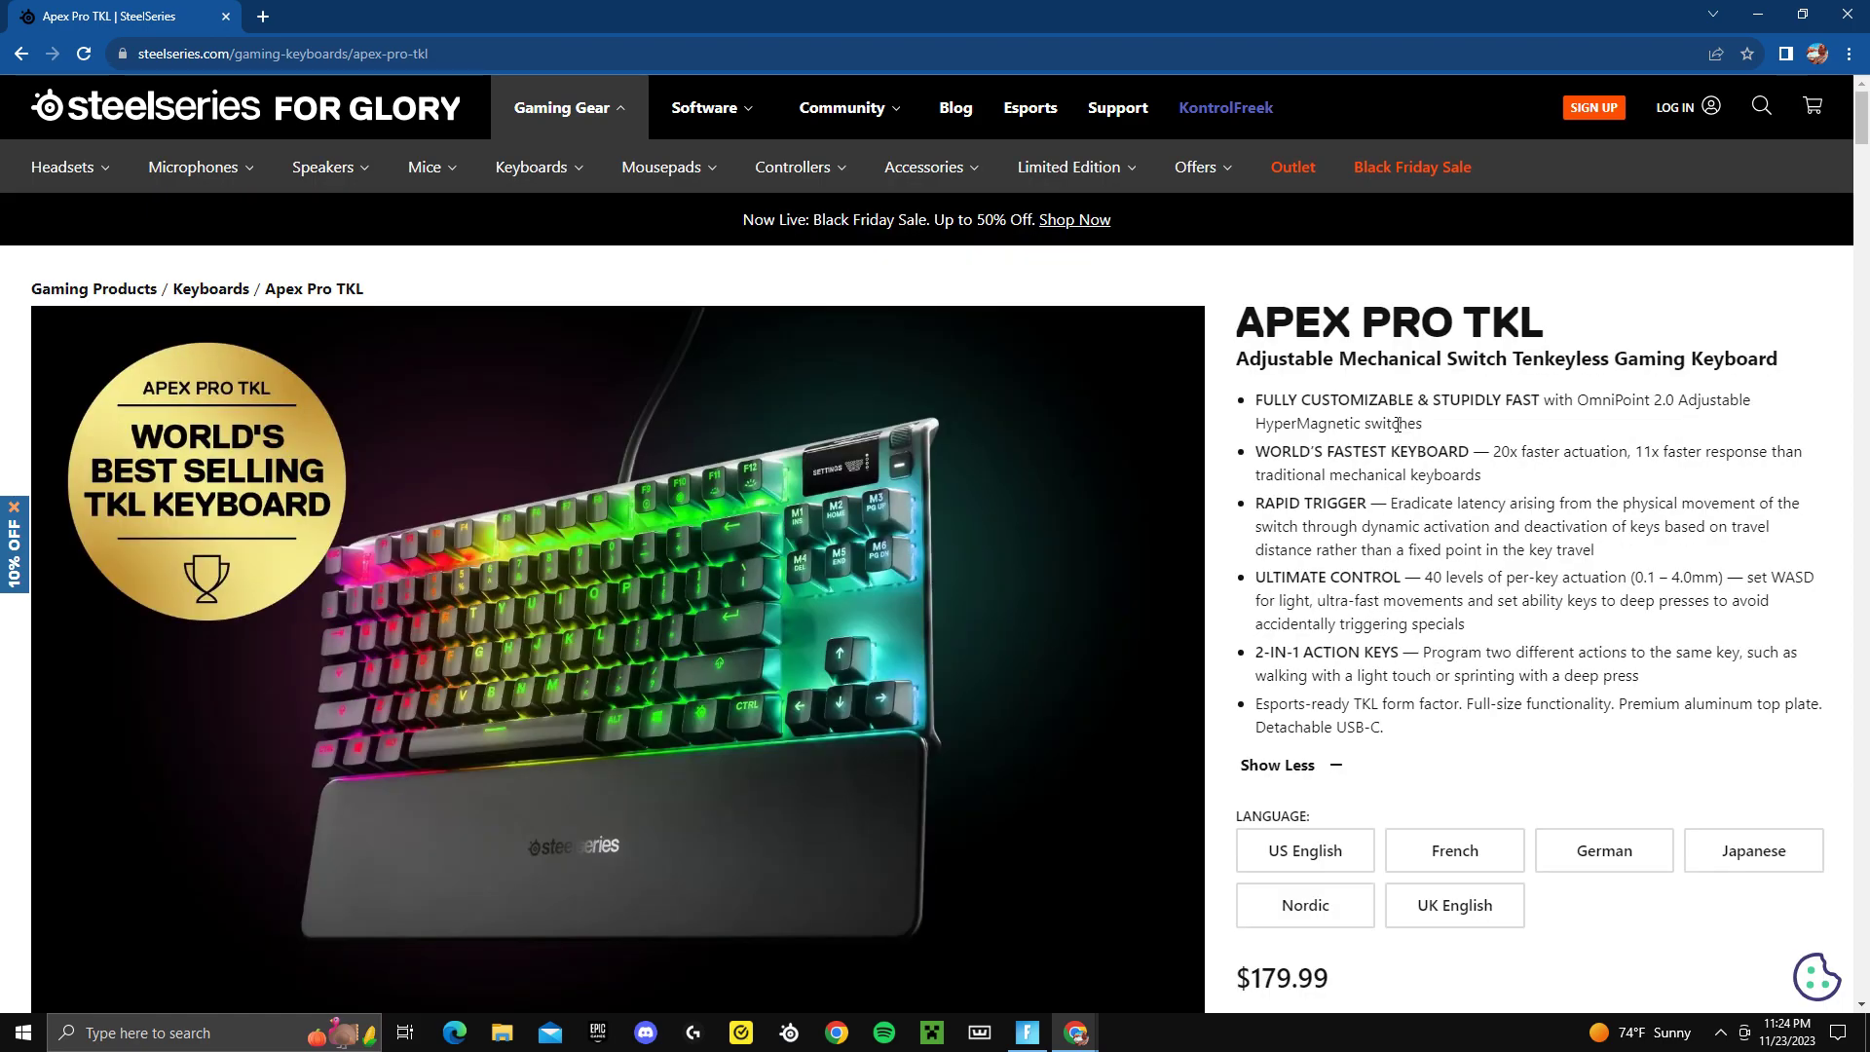
mouse_move(1311, 608)
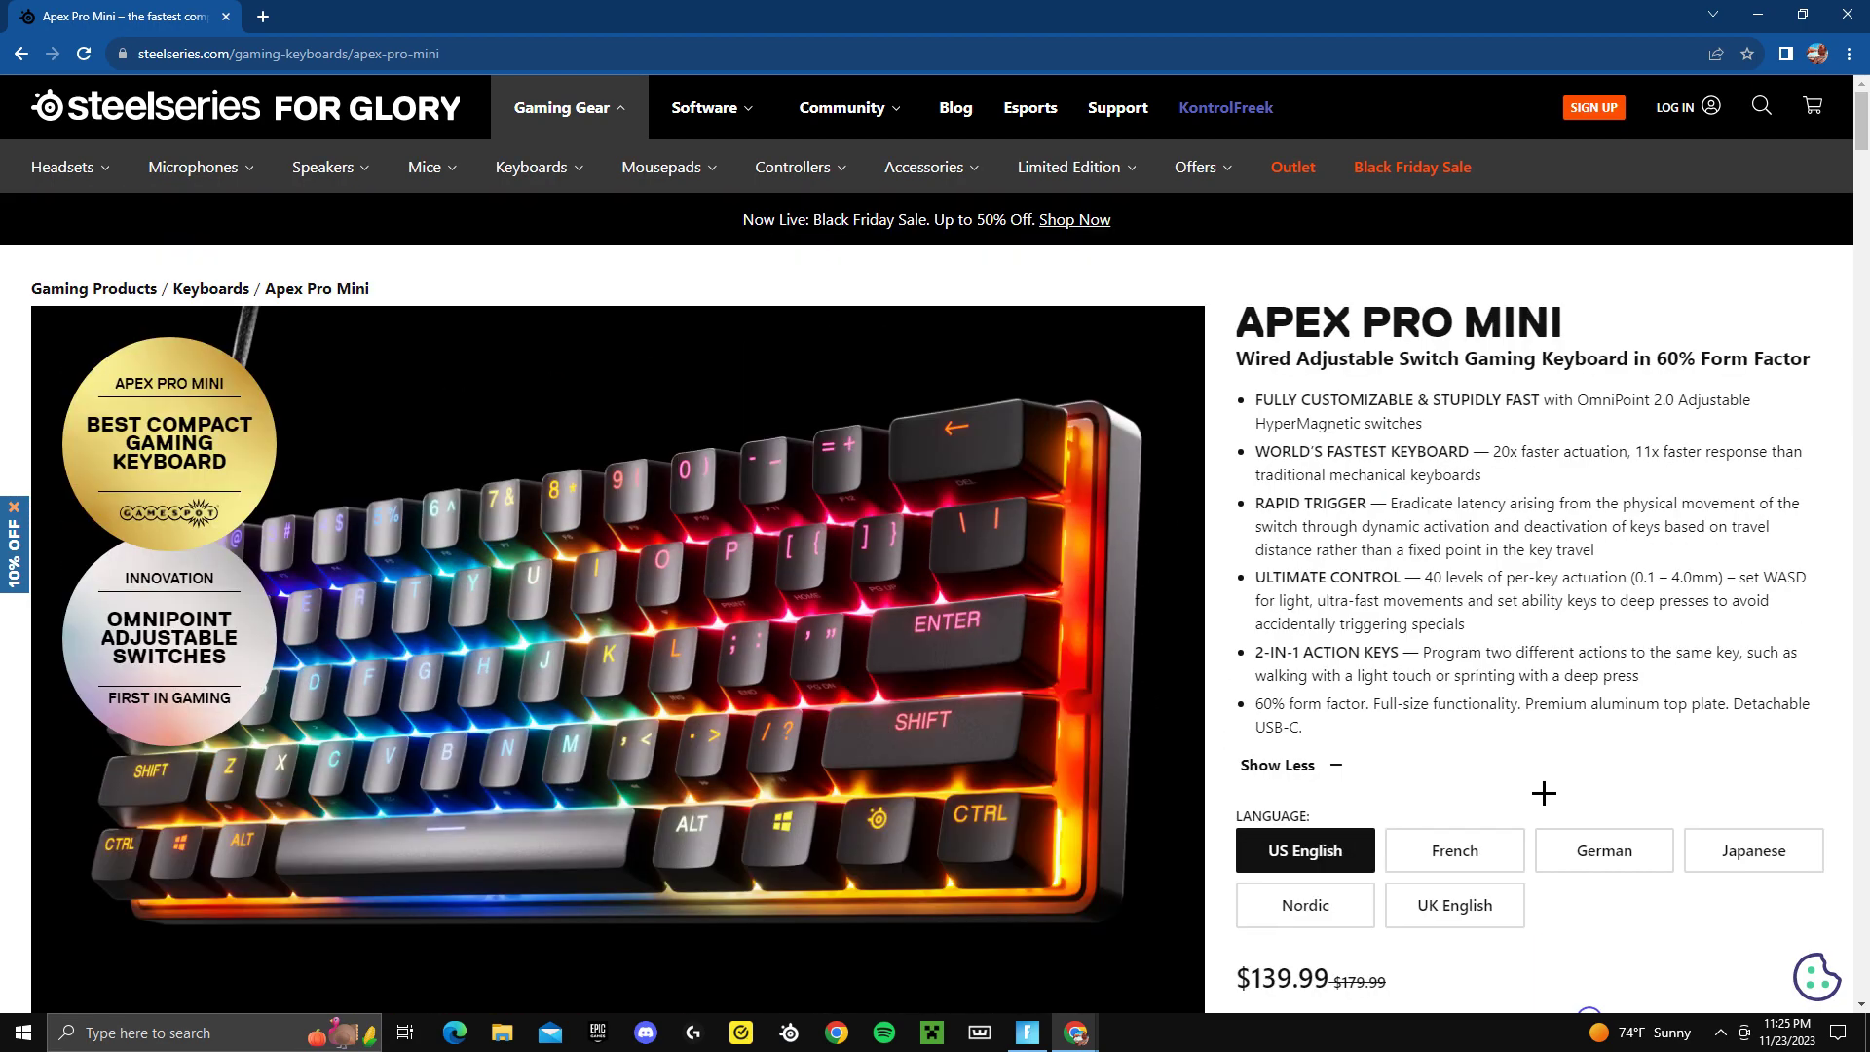
scroll("down", 3)
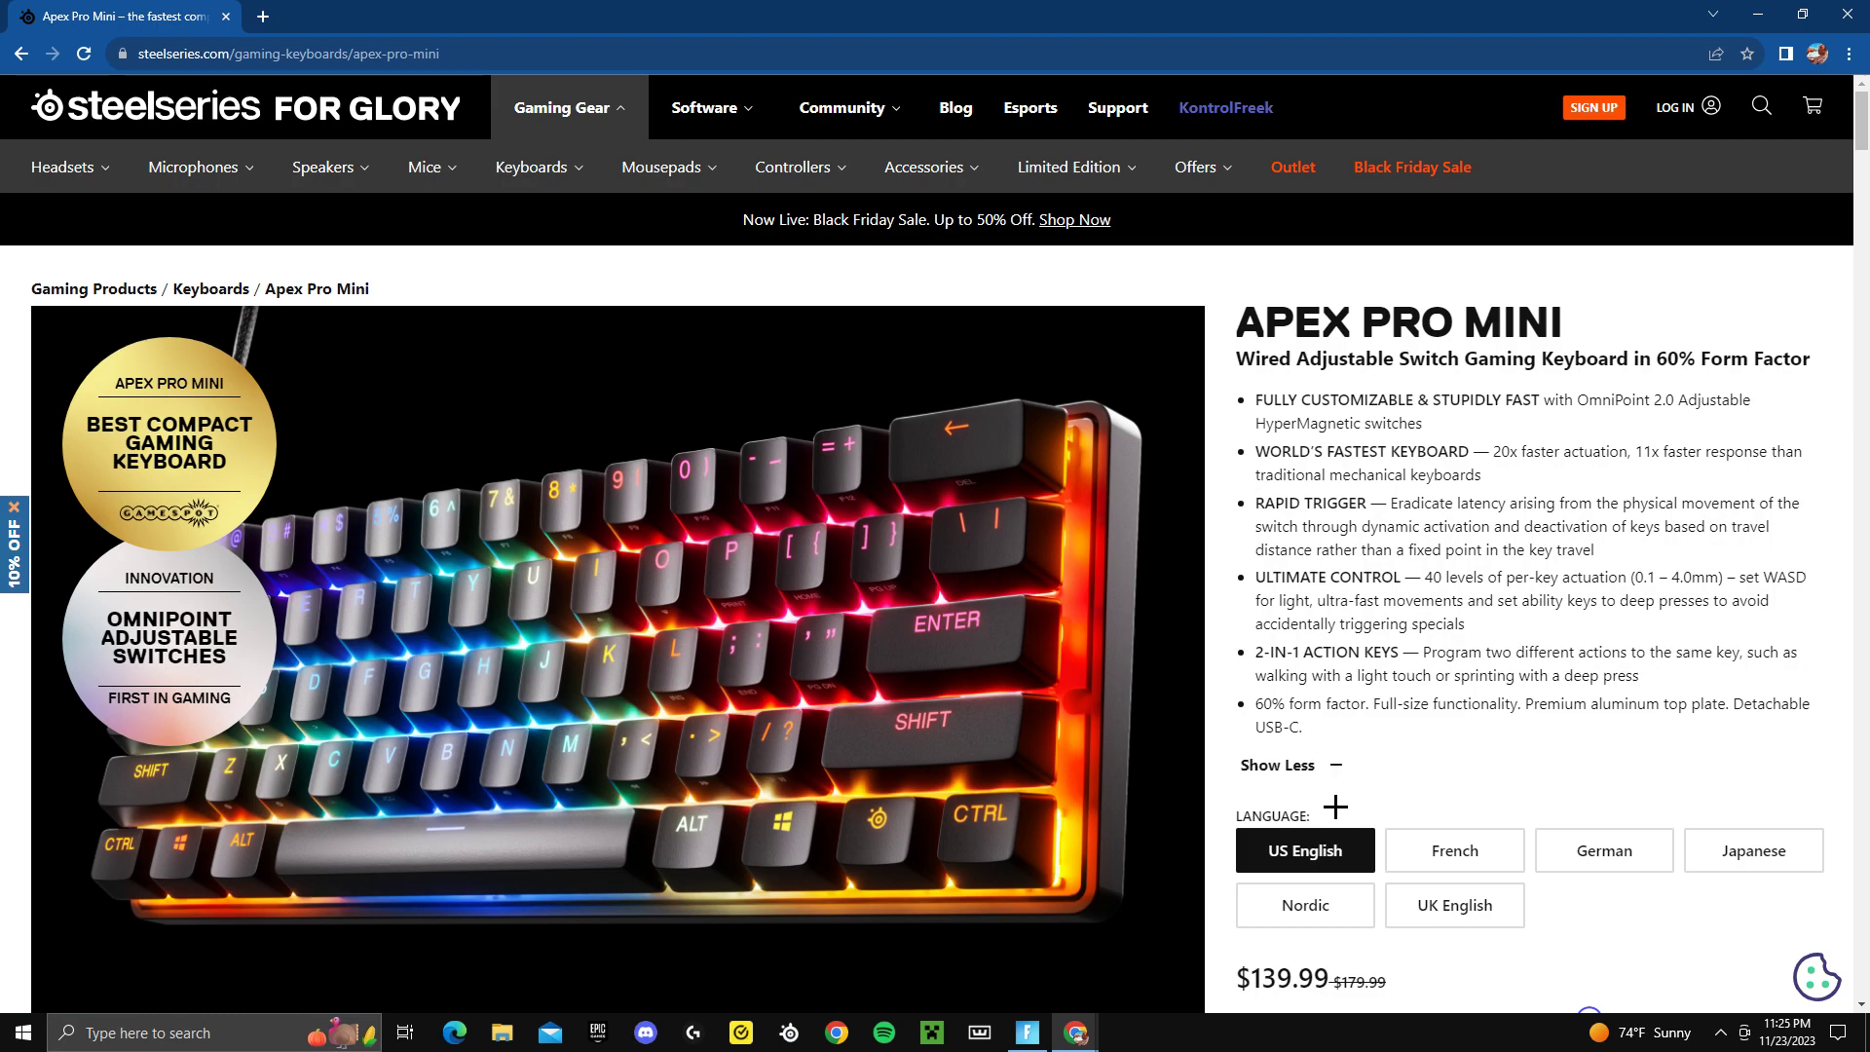
scroll("down", 3)
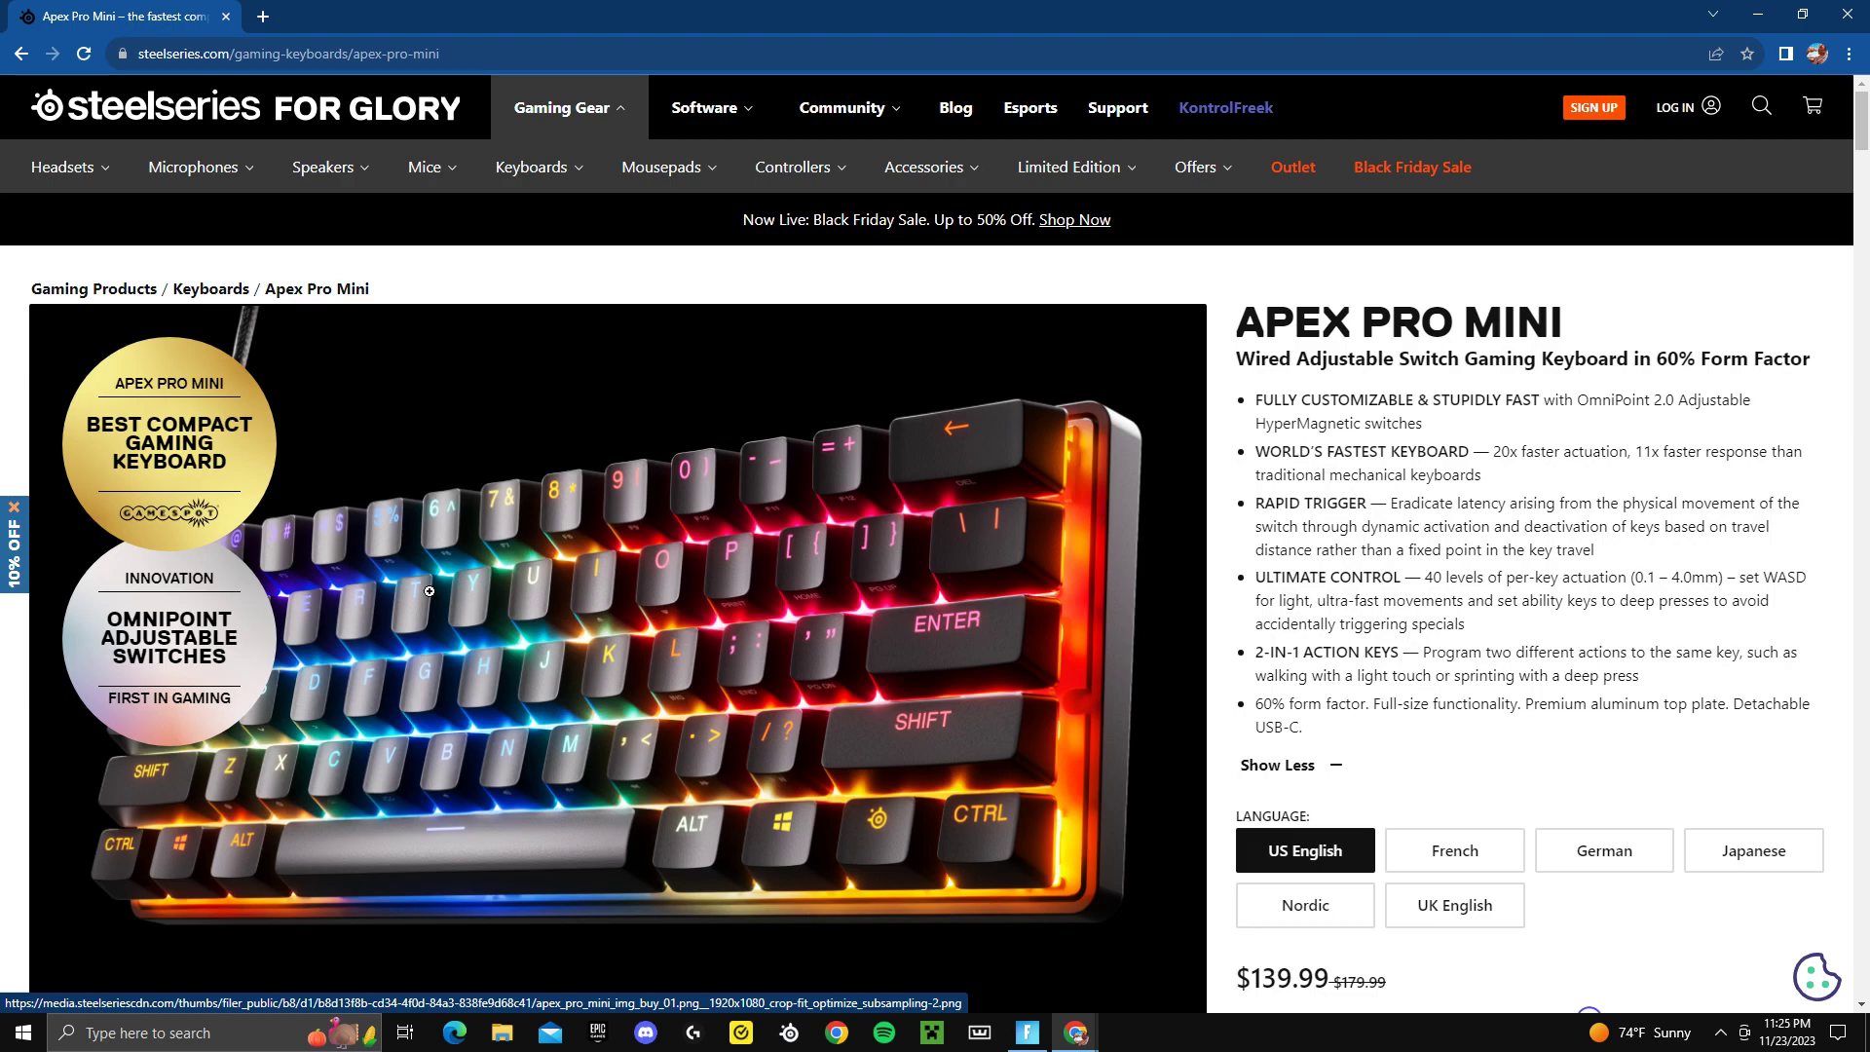
mouse_move(783, 647)
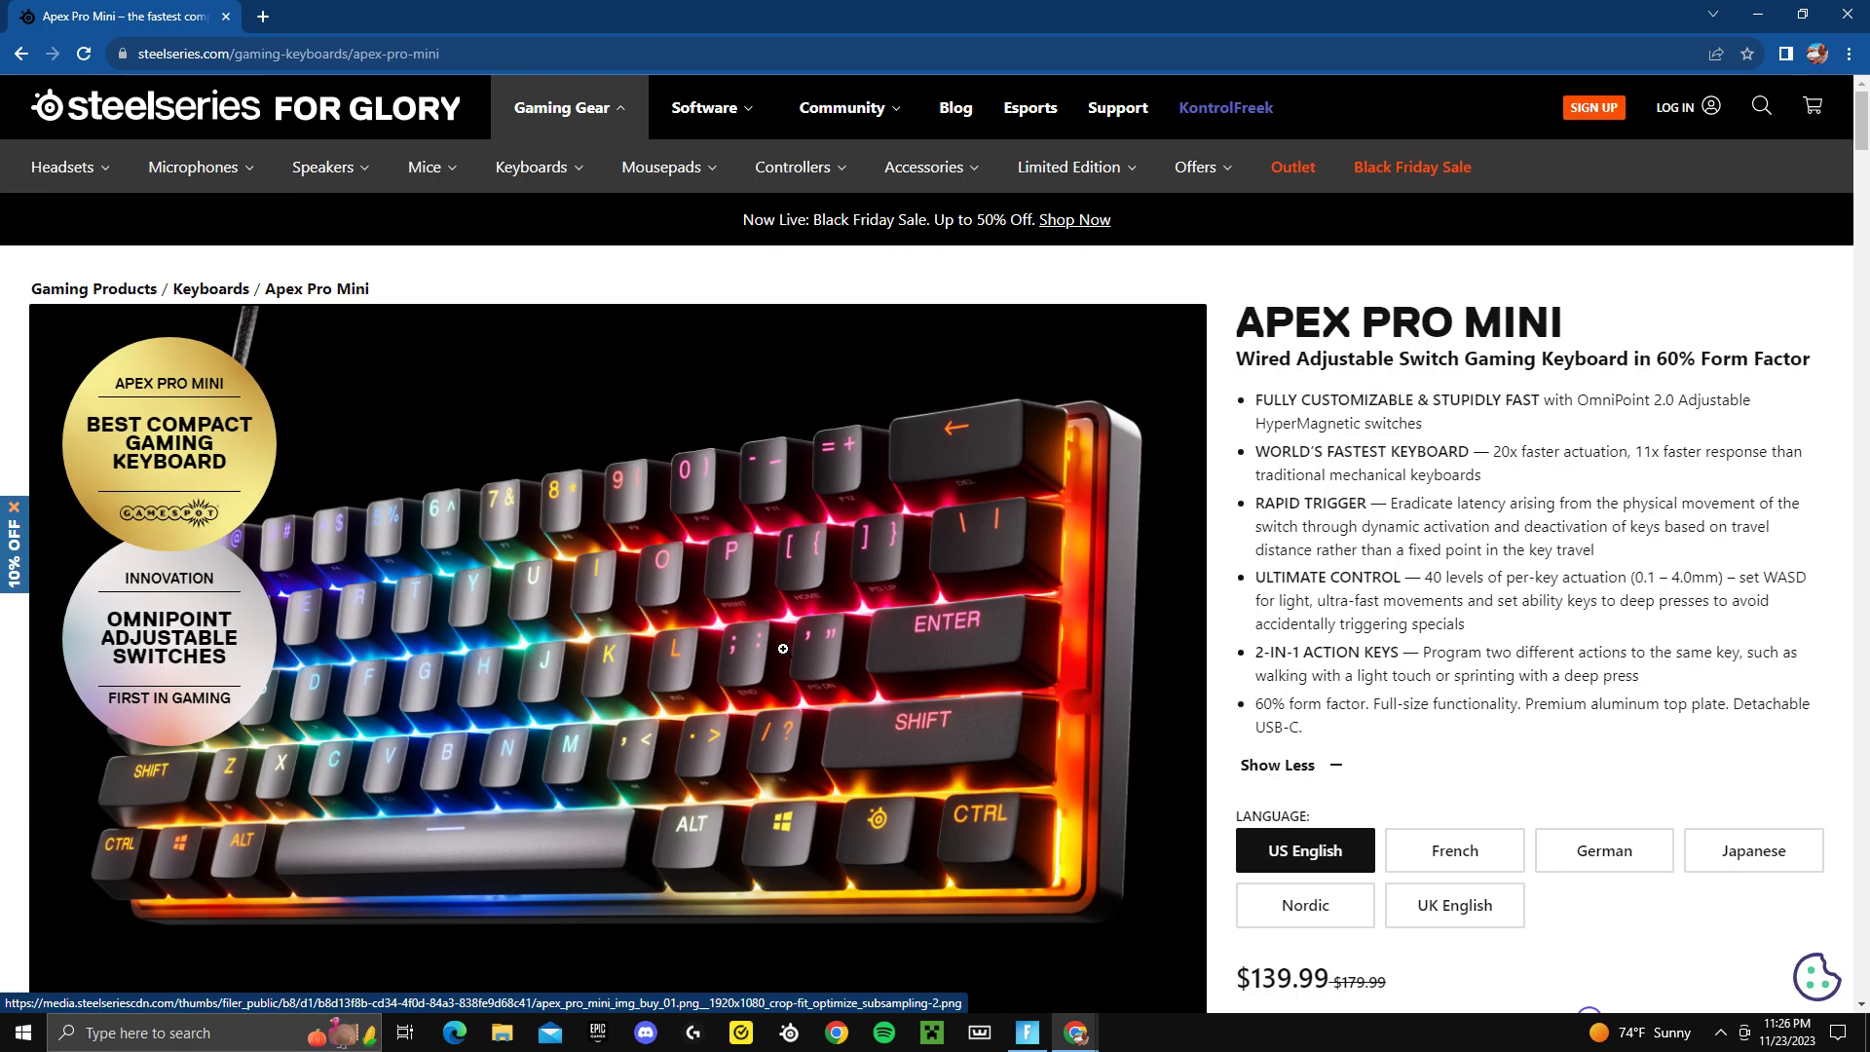
mouse_move(1140, 653)
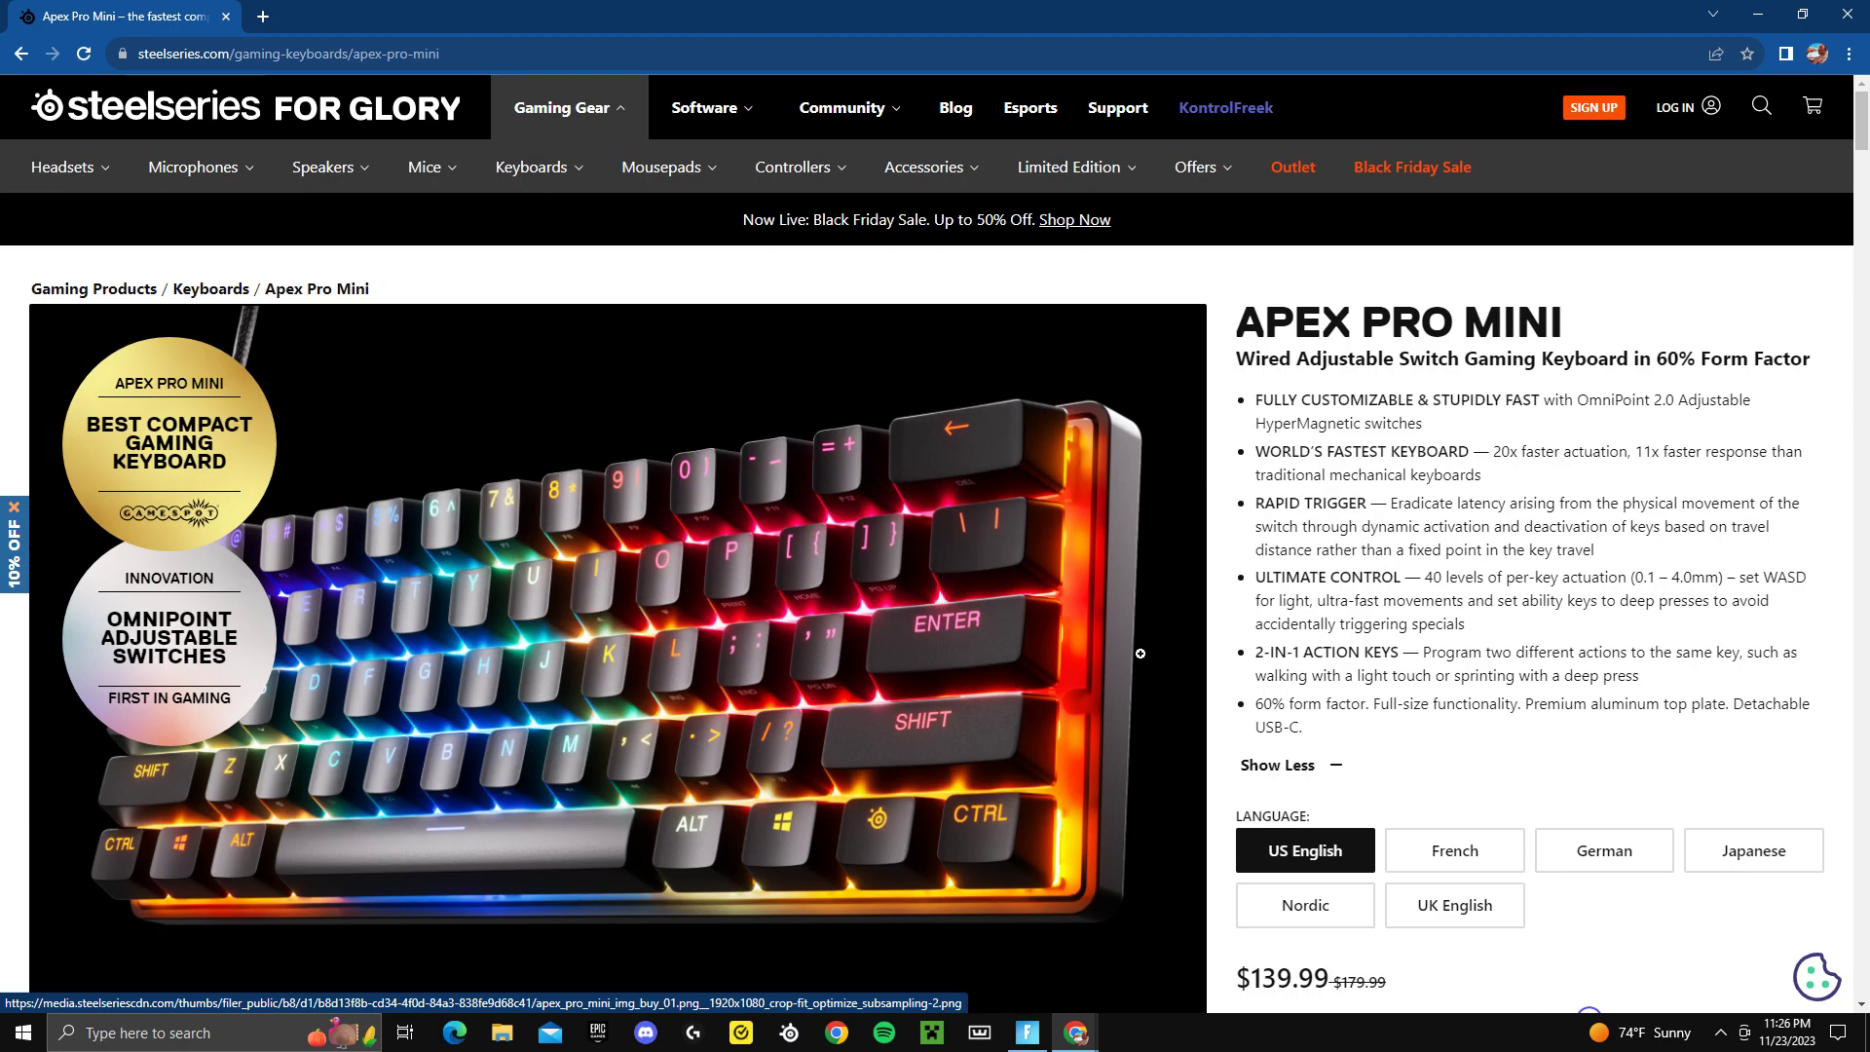
scroll("down", 3)
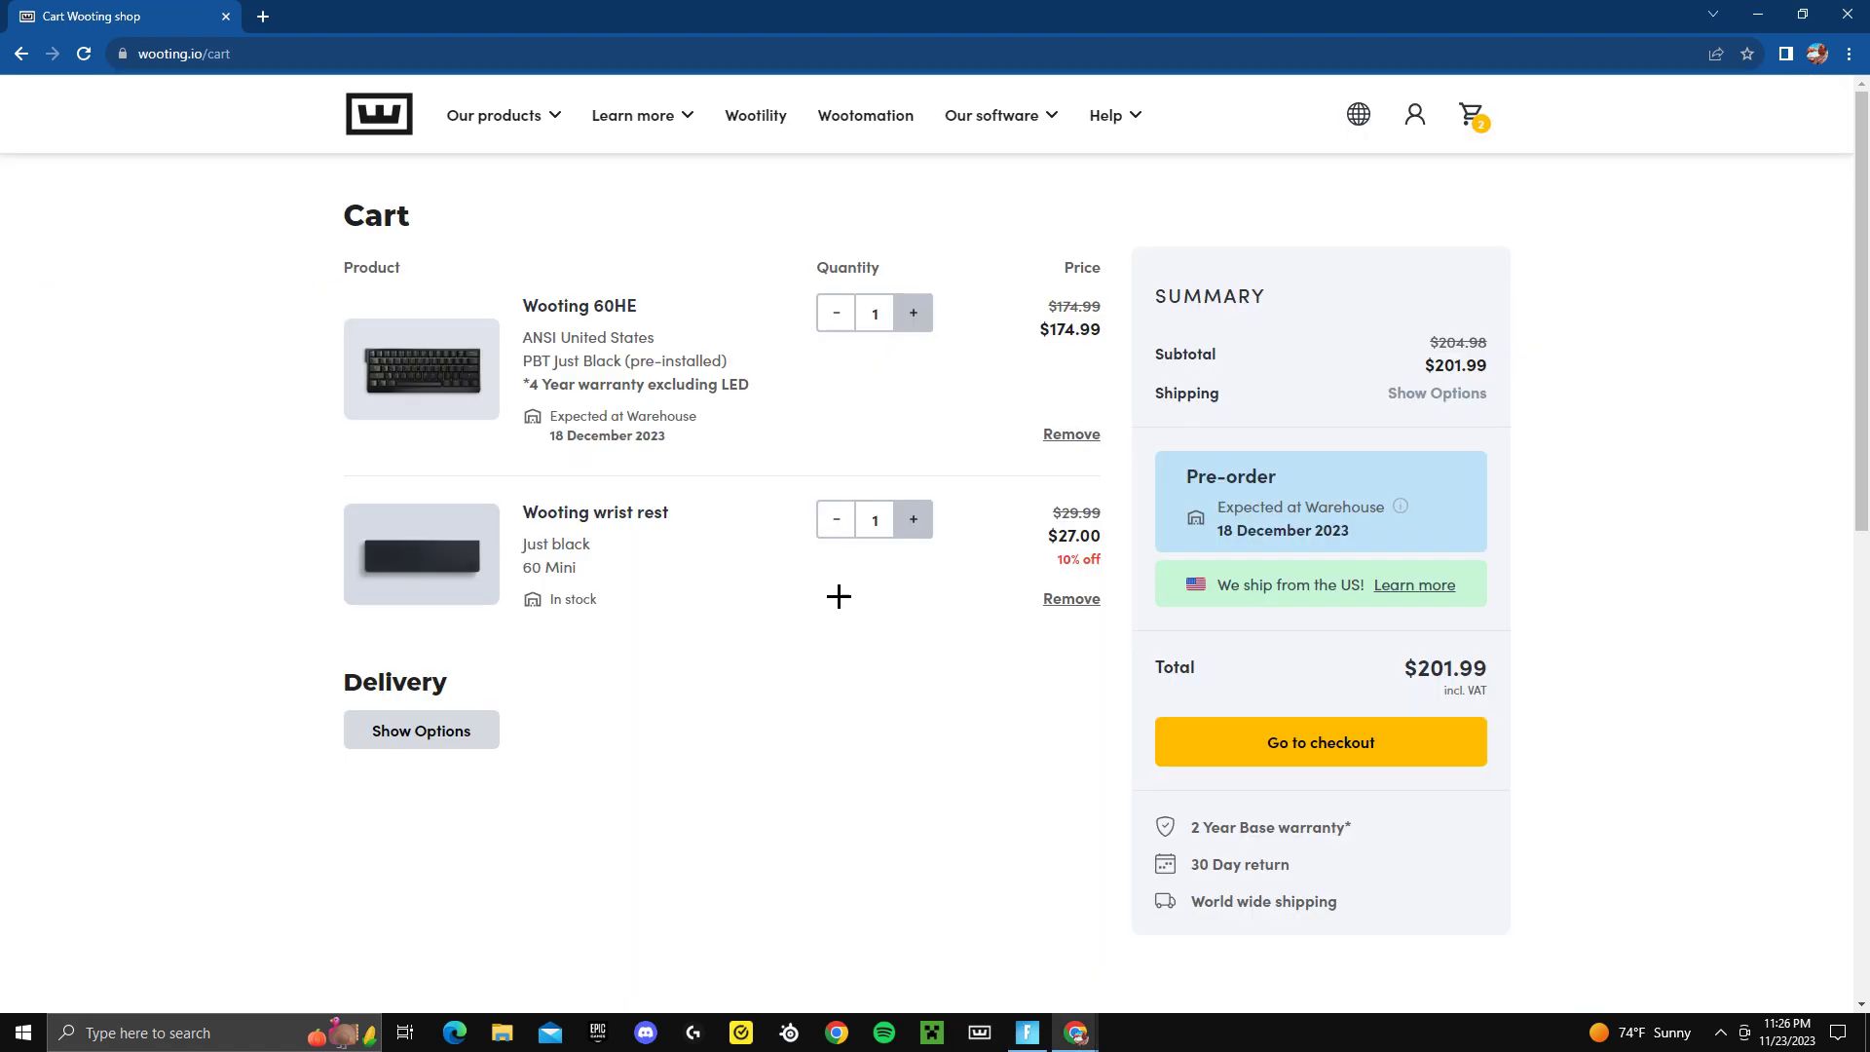
Go to the Wooting 60HE product page from the cart and scroll its features to the Fortnite gameplay section.
left_click(581, 306)
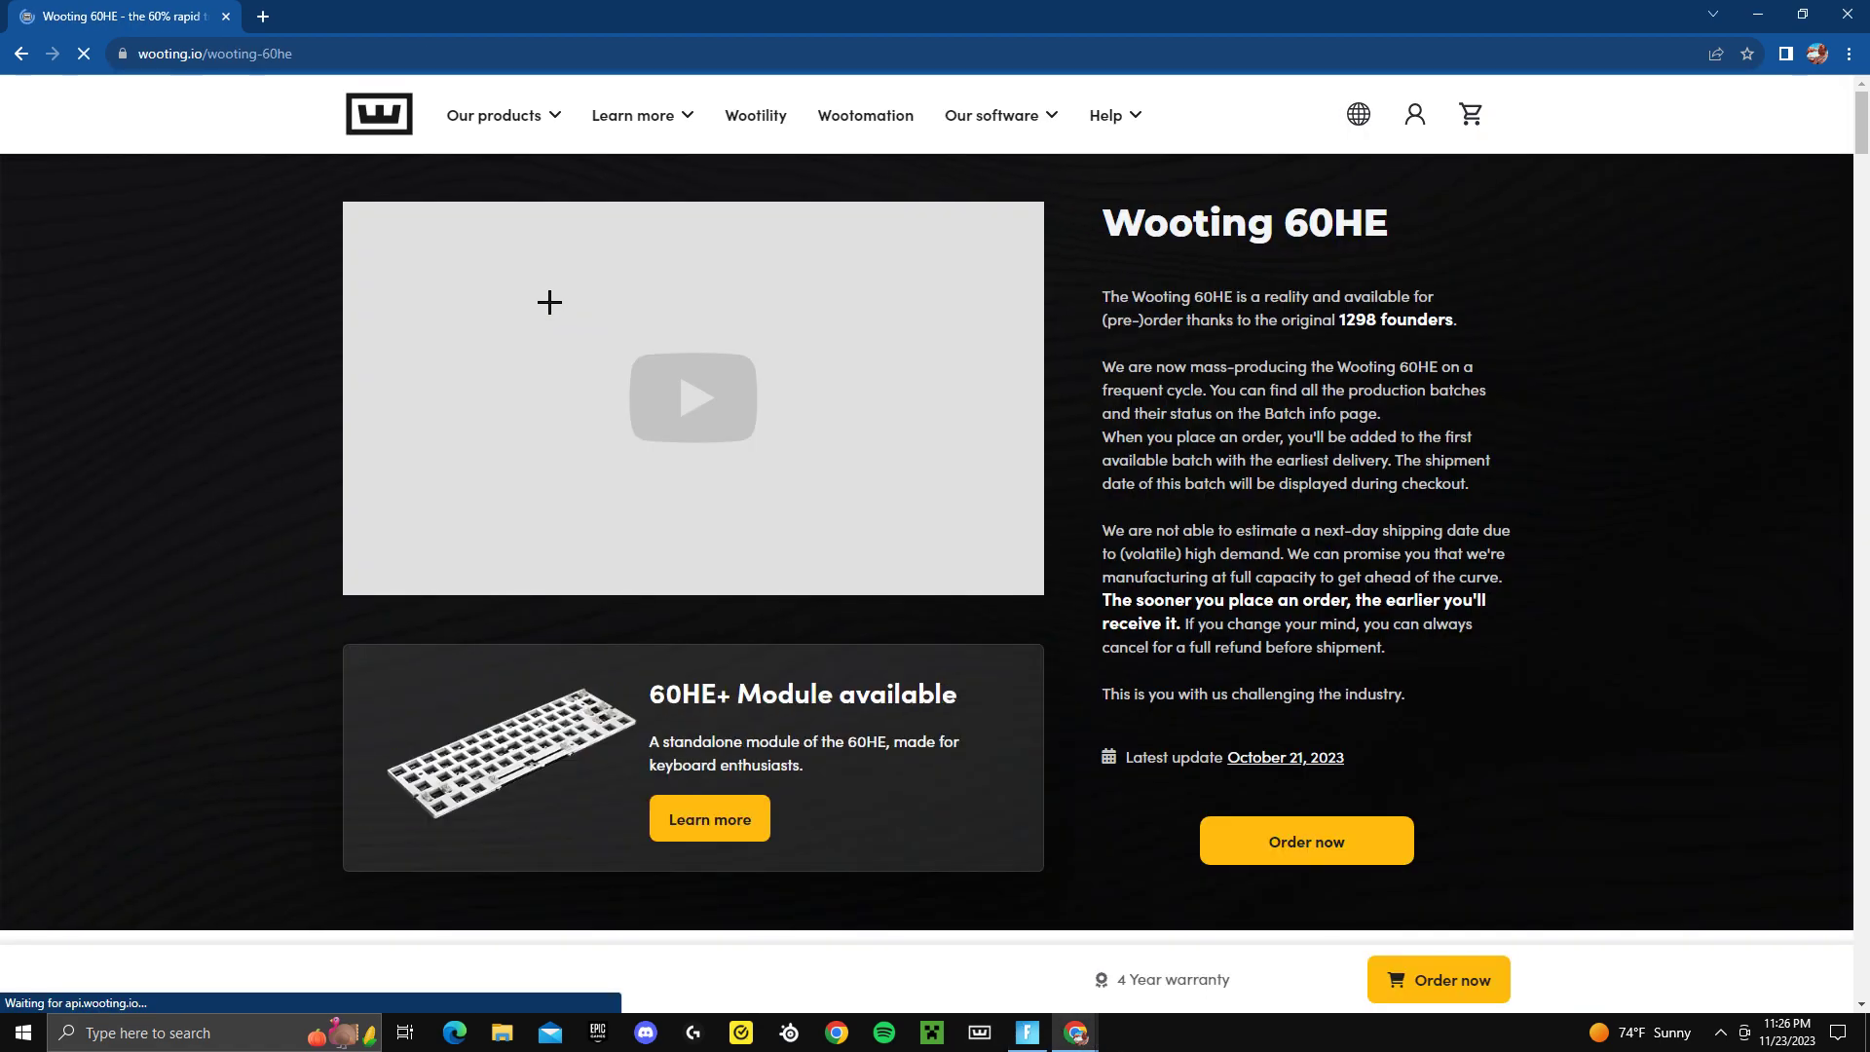
scroll("down", 3)
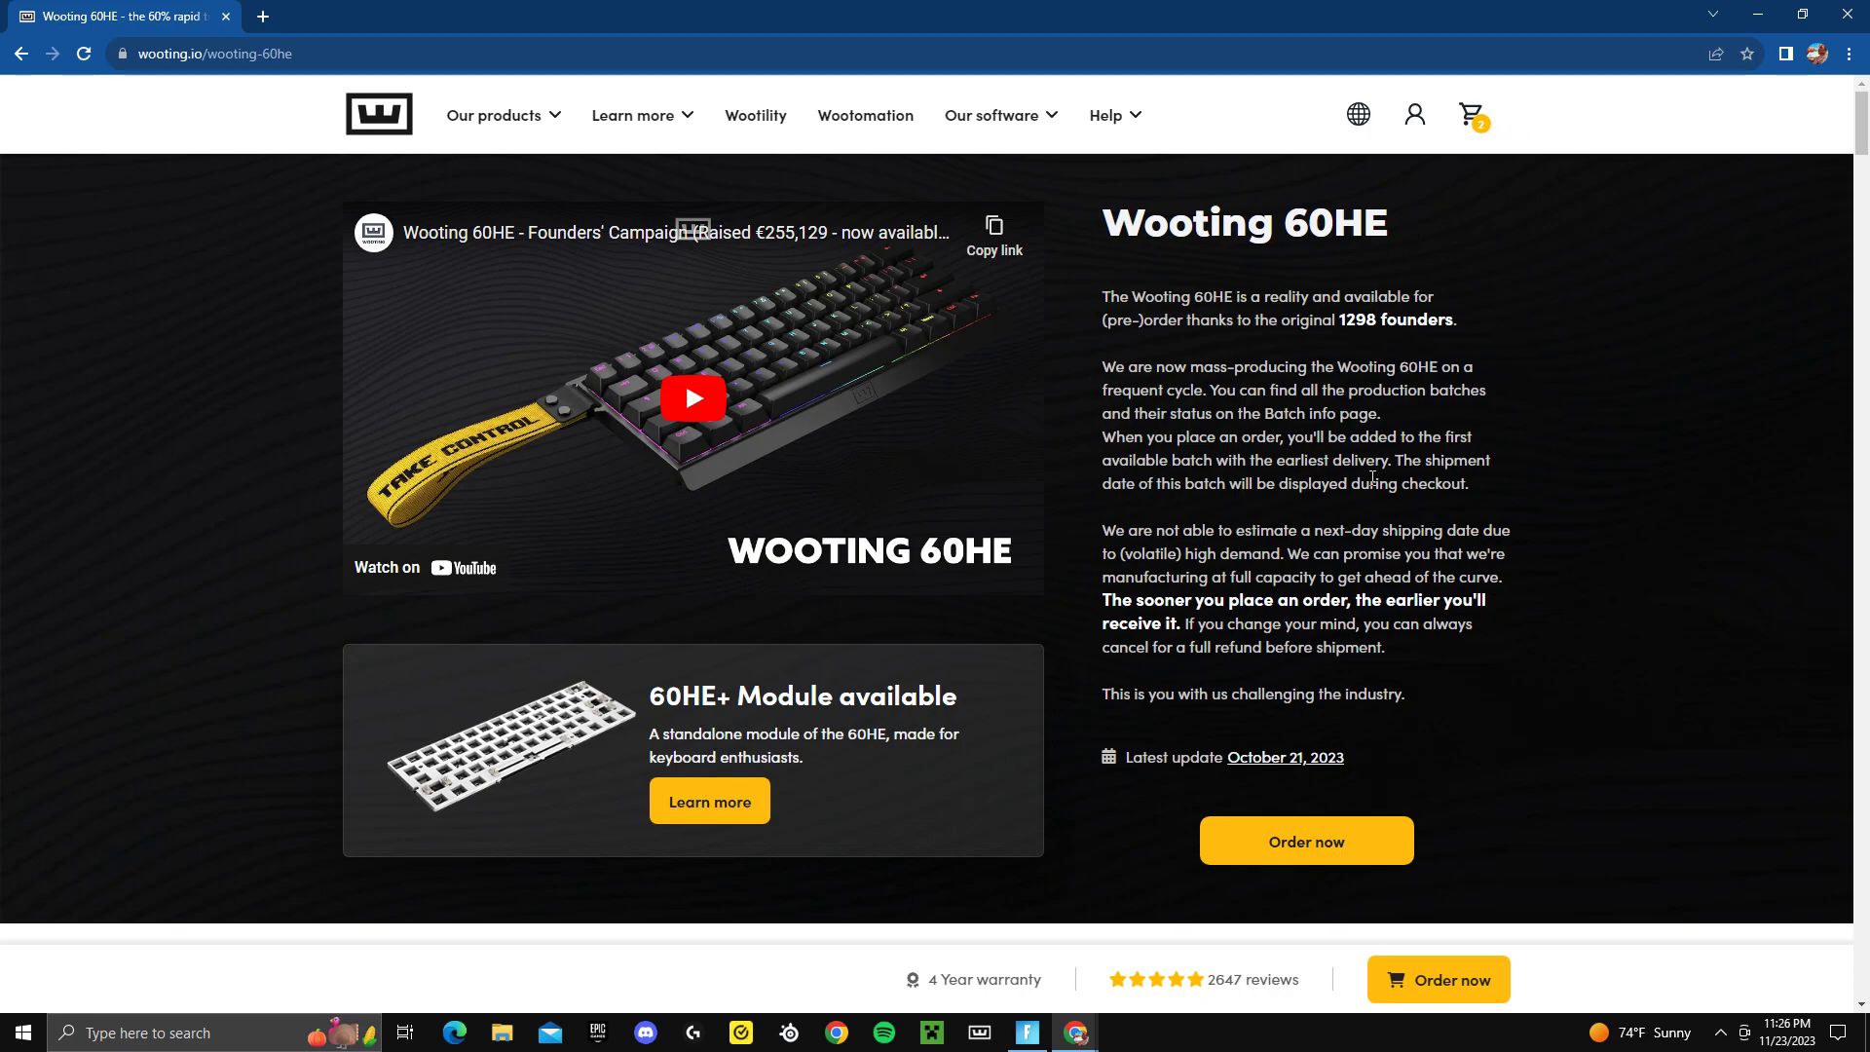
scroll("down", 3)
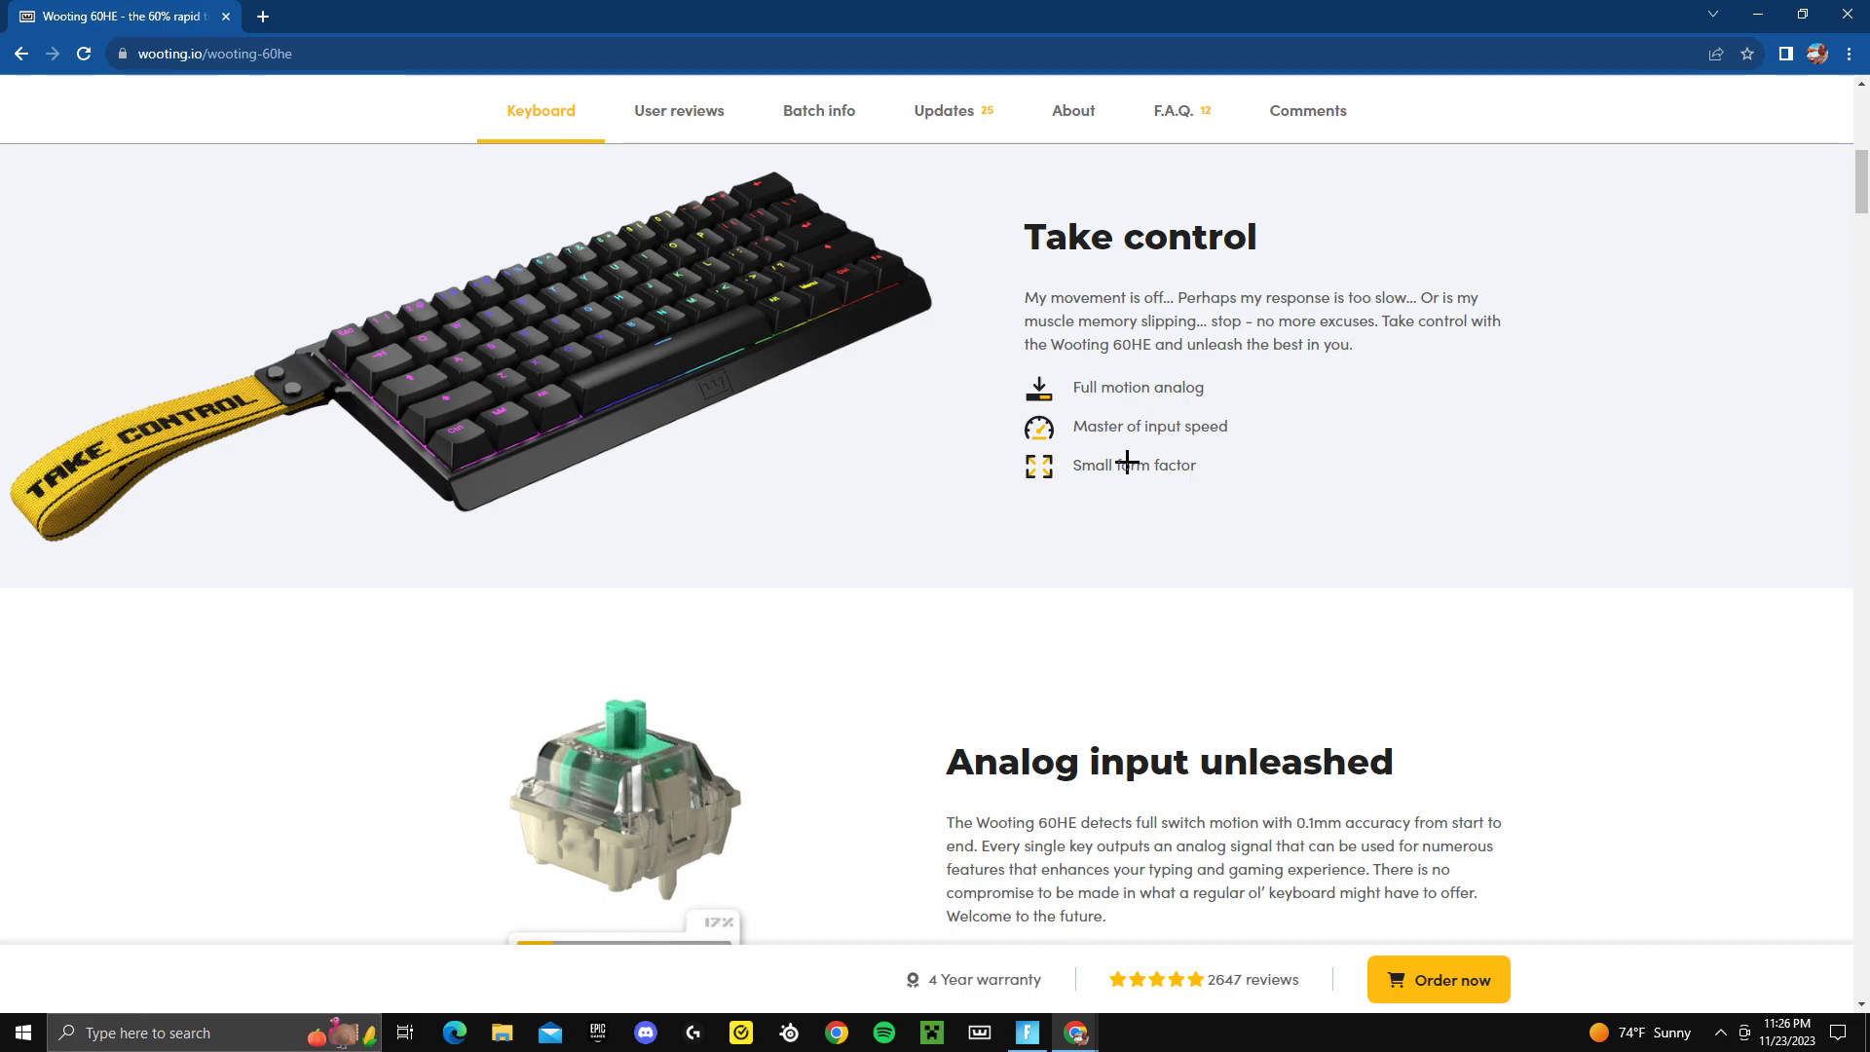
mouse_move(1127, 396)
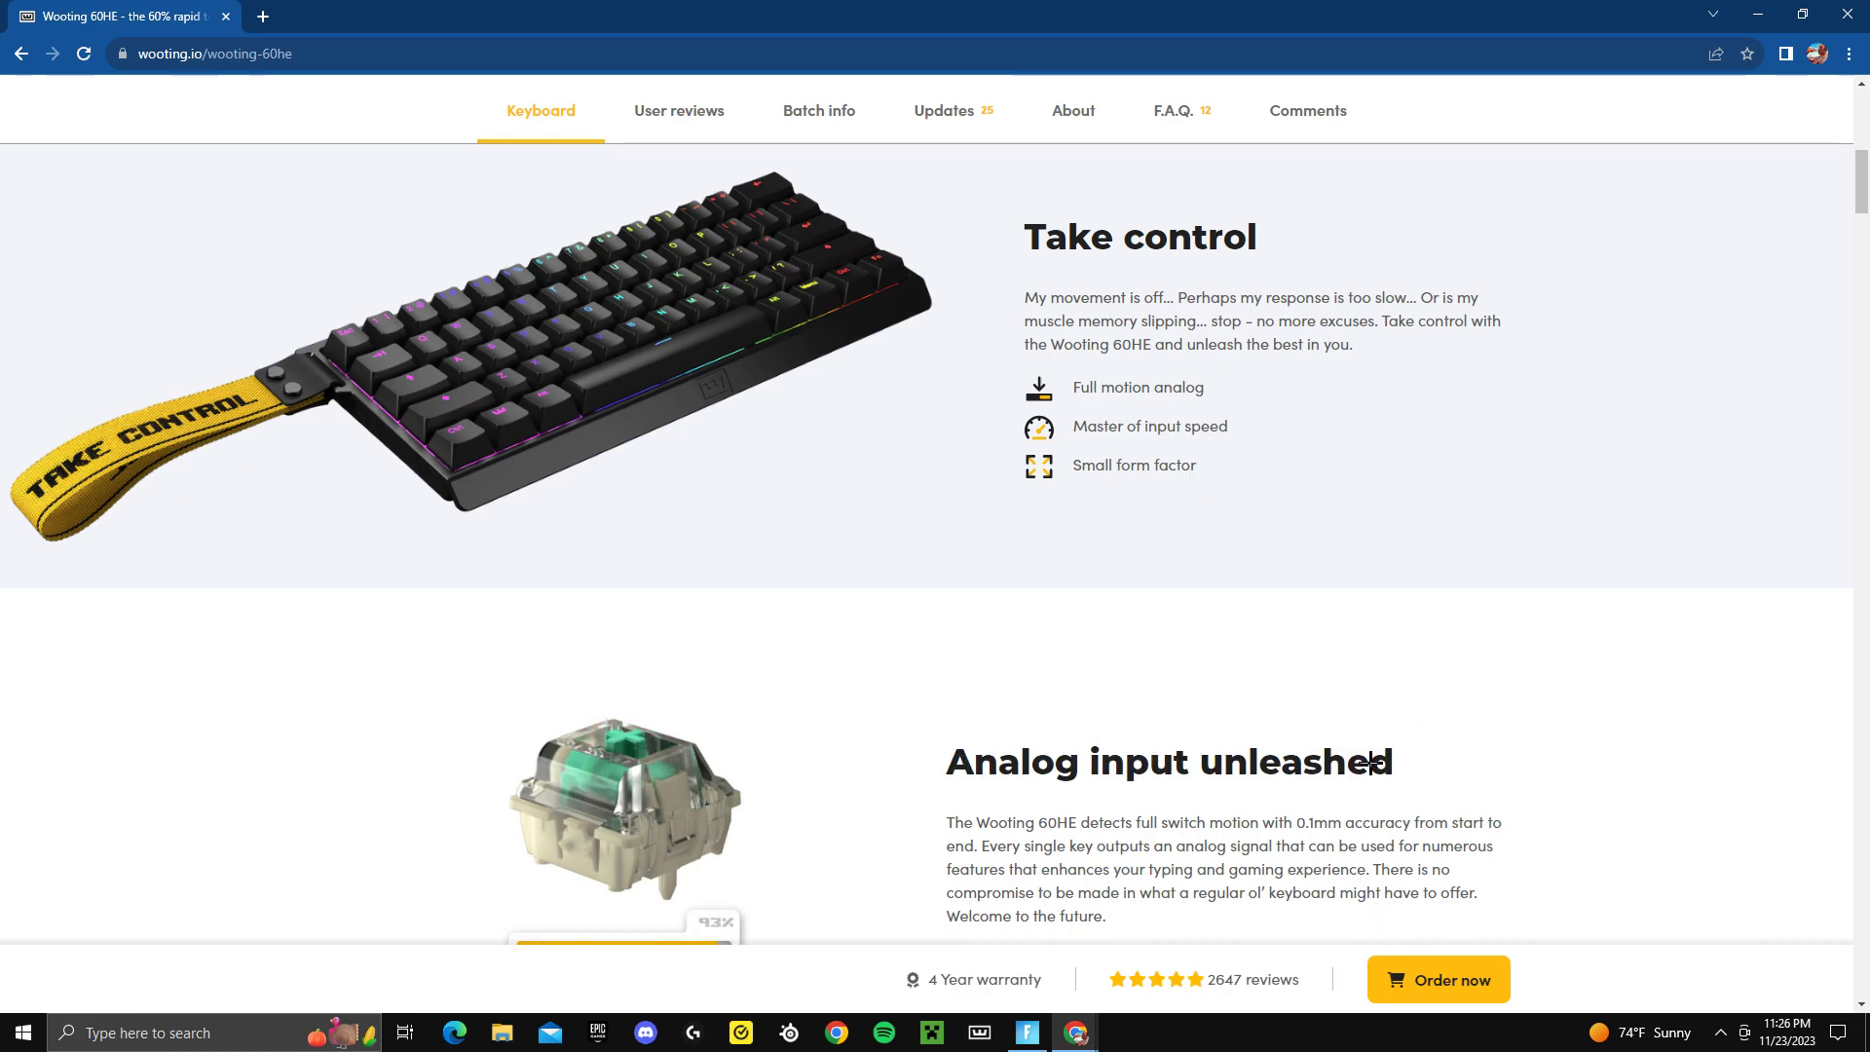
scroll("down", 3)
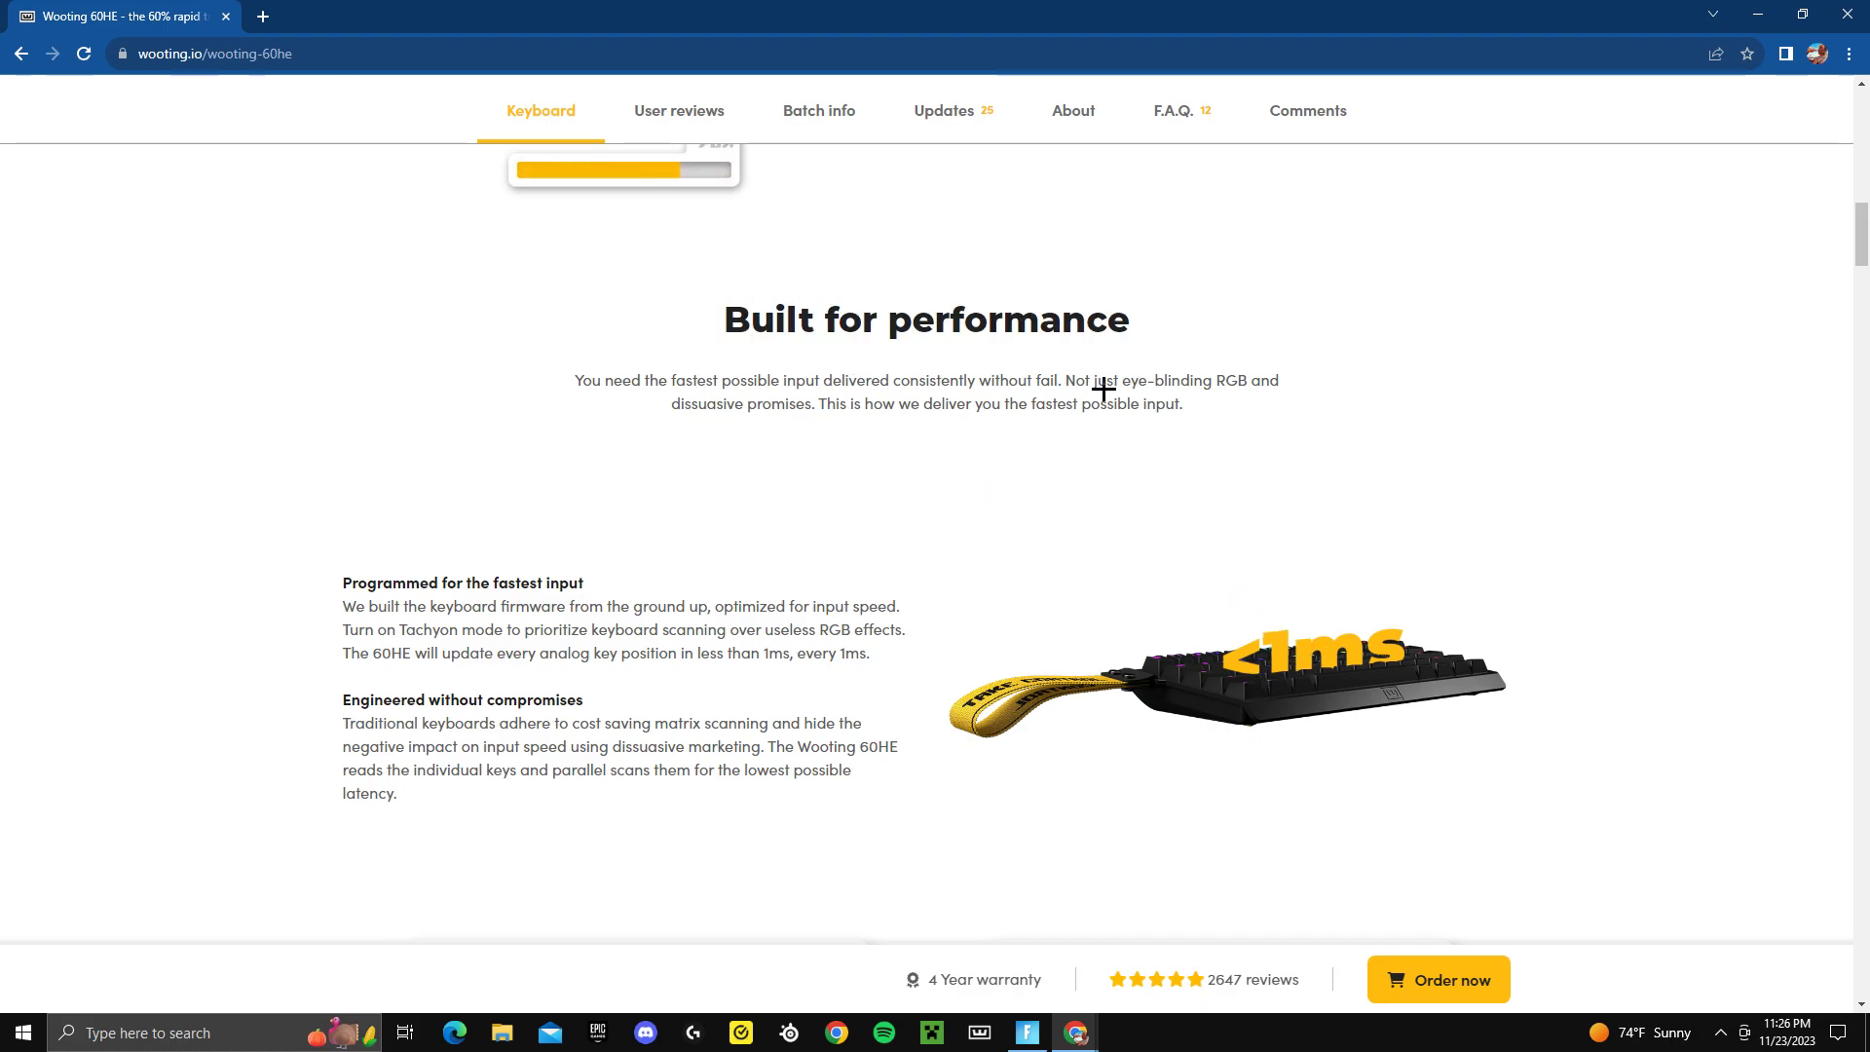
scroll("down", 3)
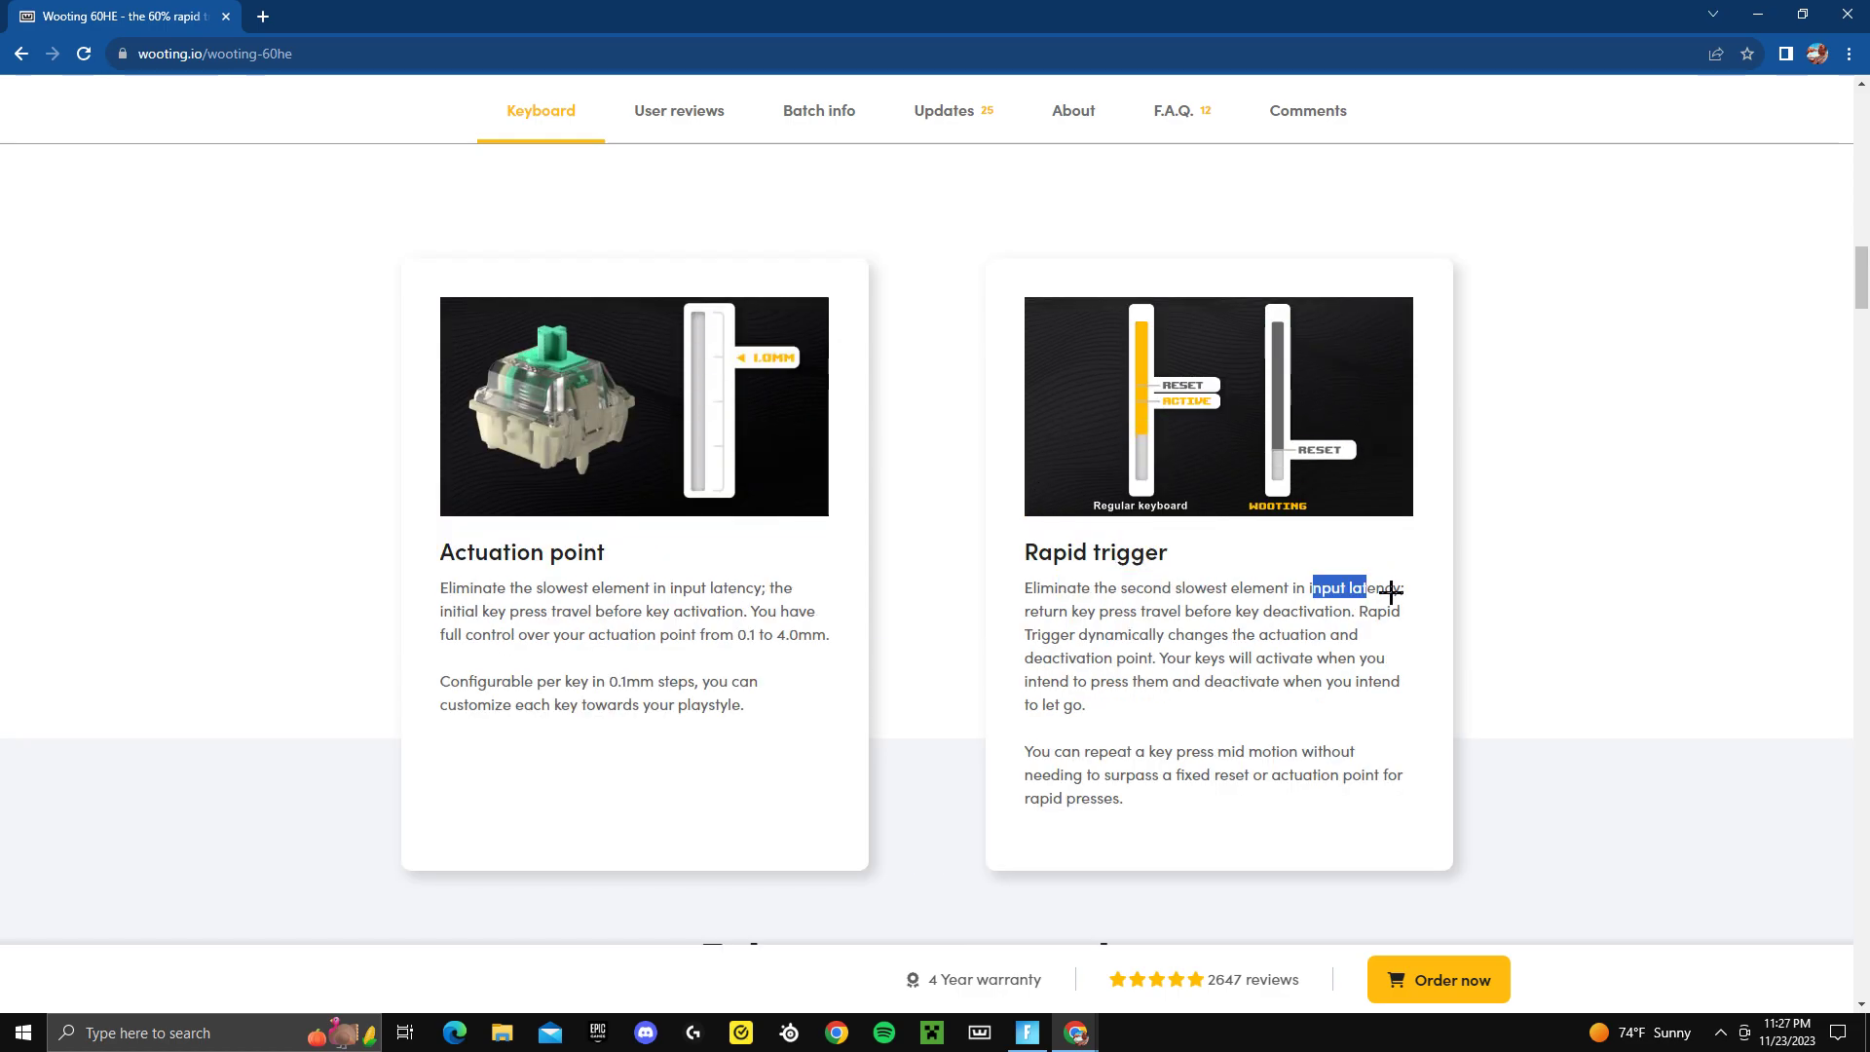
scroll("down", 3)
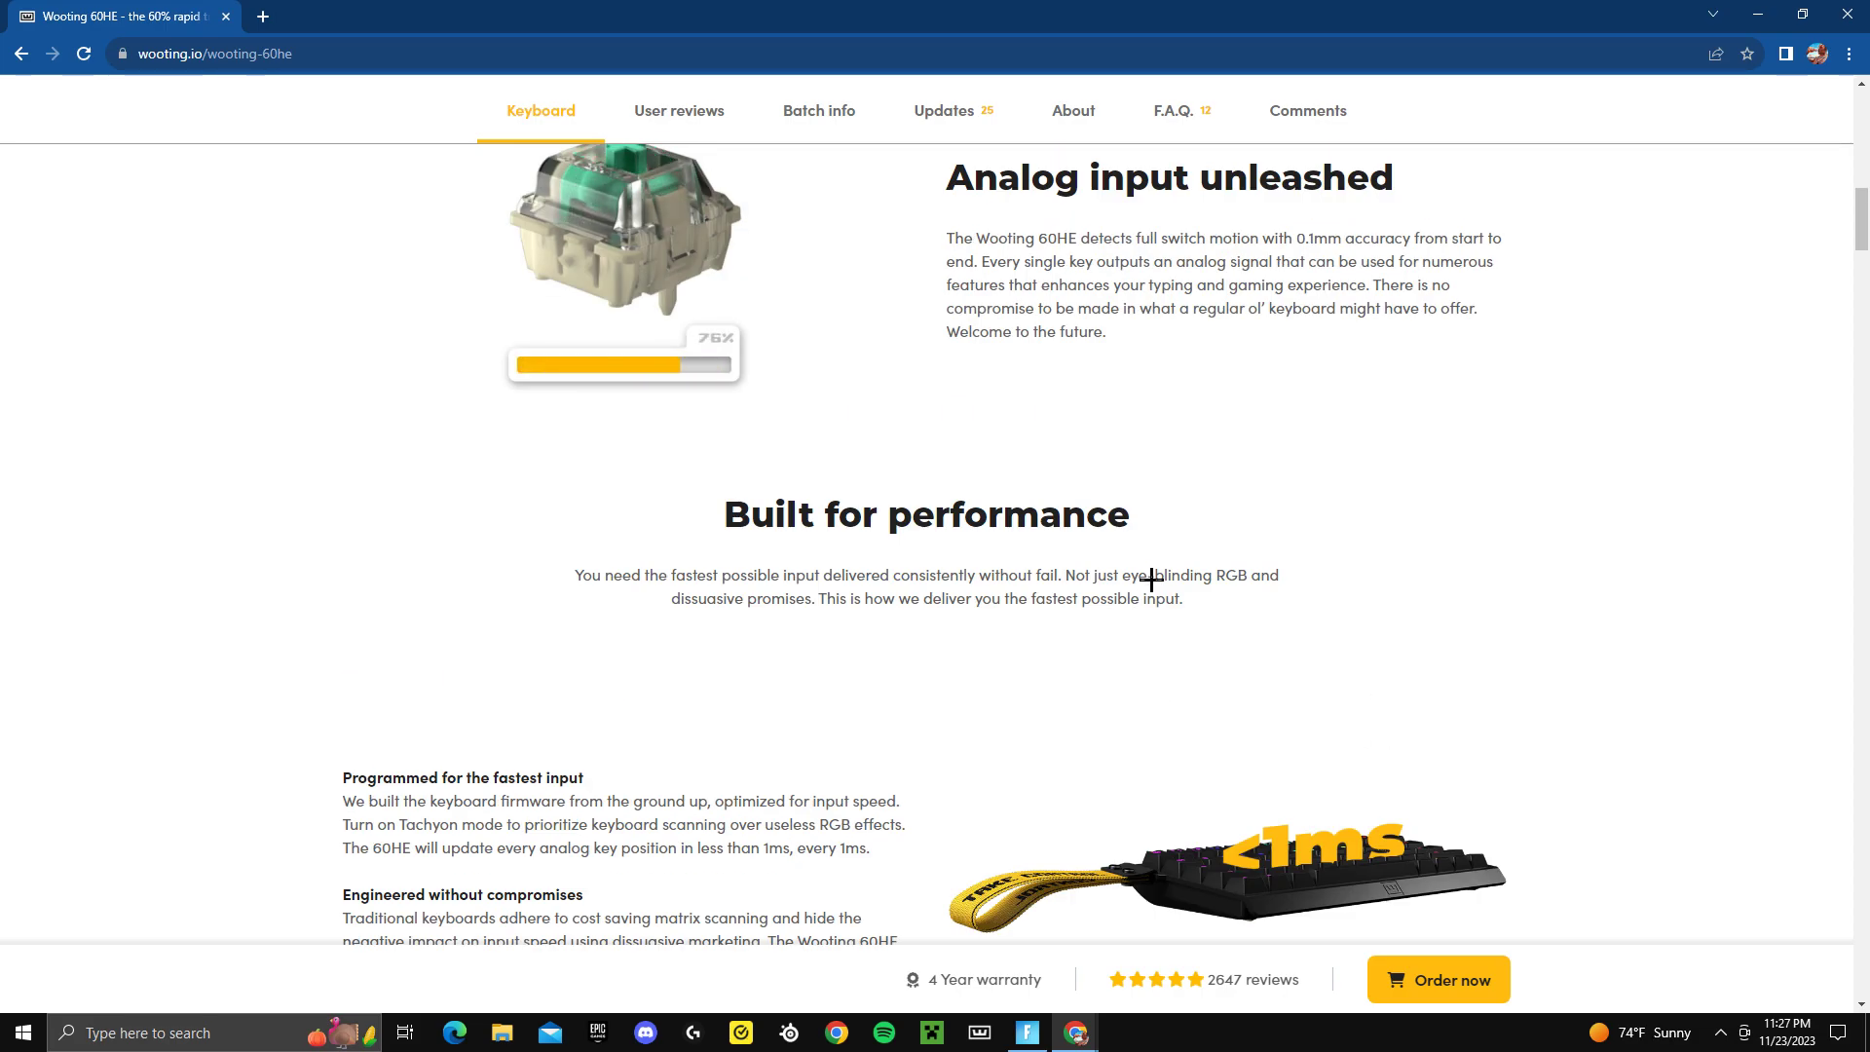
scroll("down", 3)
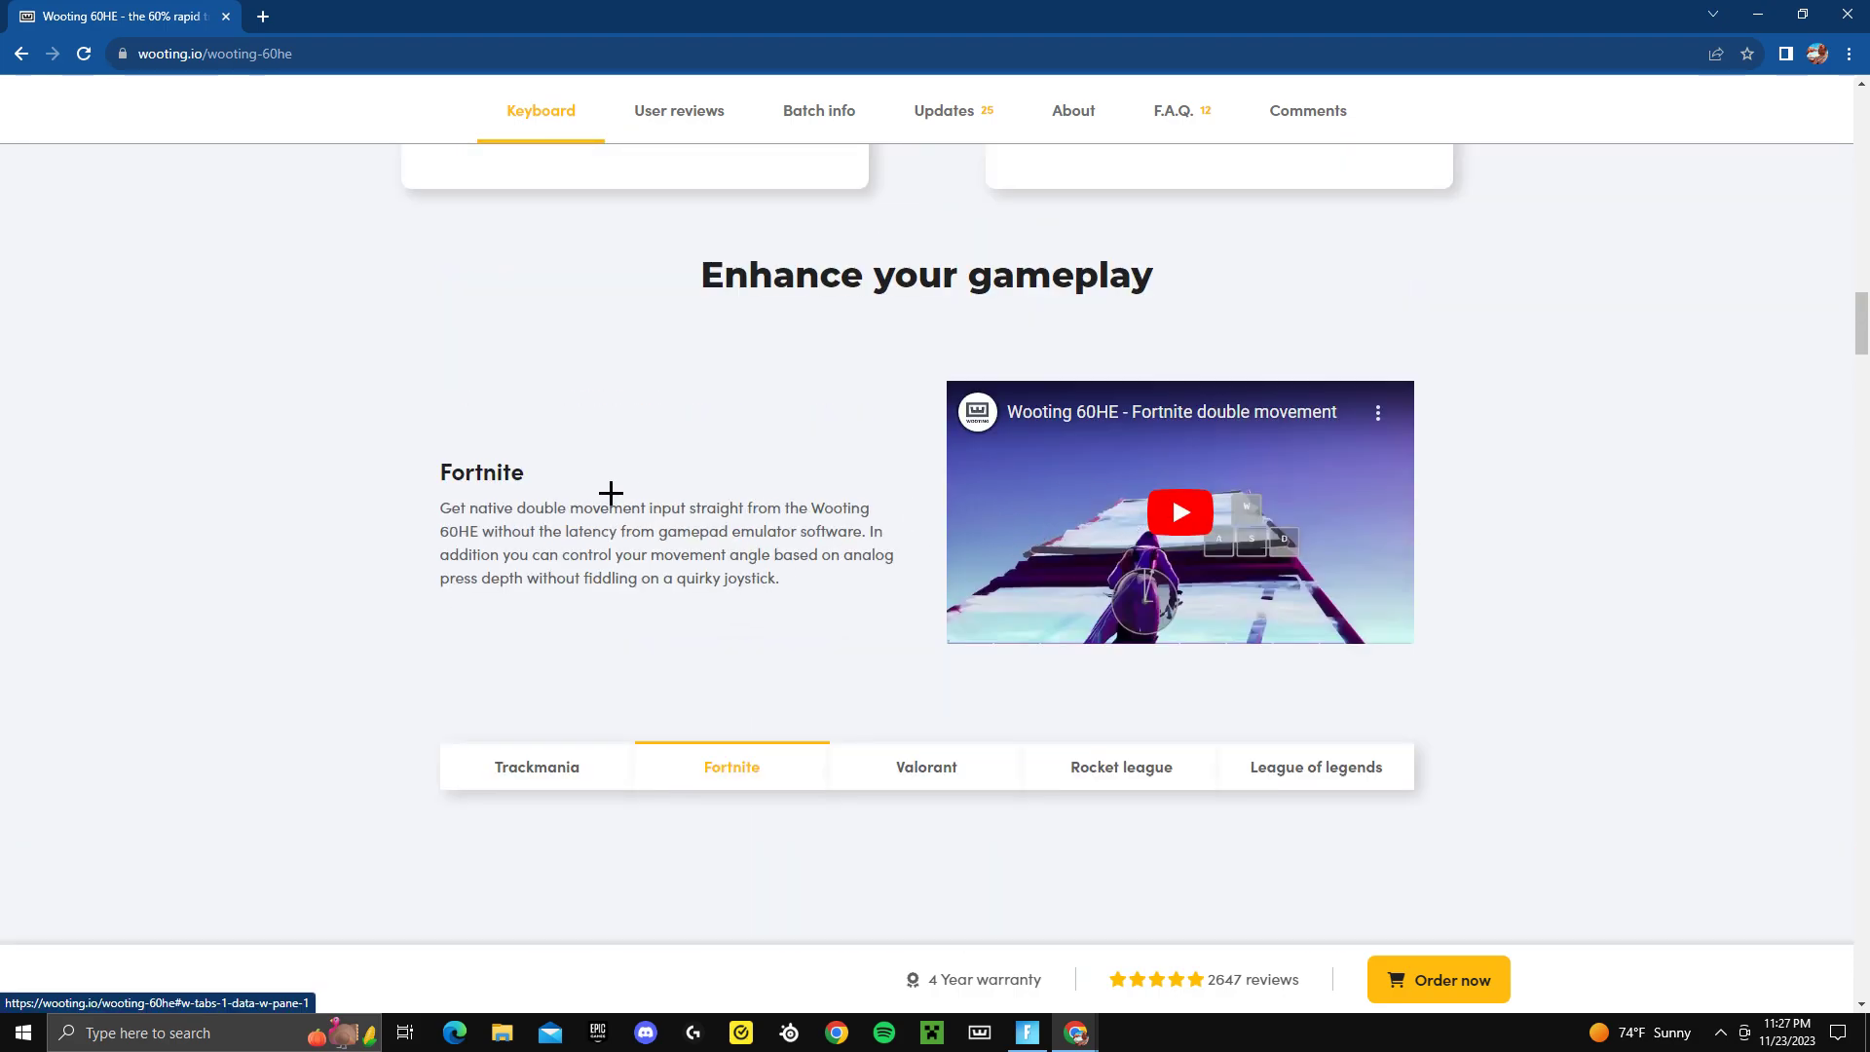
Play the embedded Wooting 60HE Fortnite double movement YouTube video.
left_click(1179, 512)
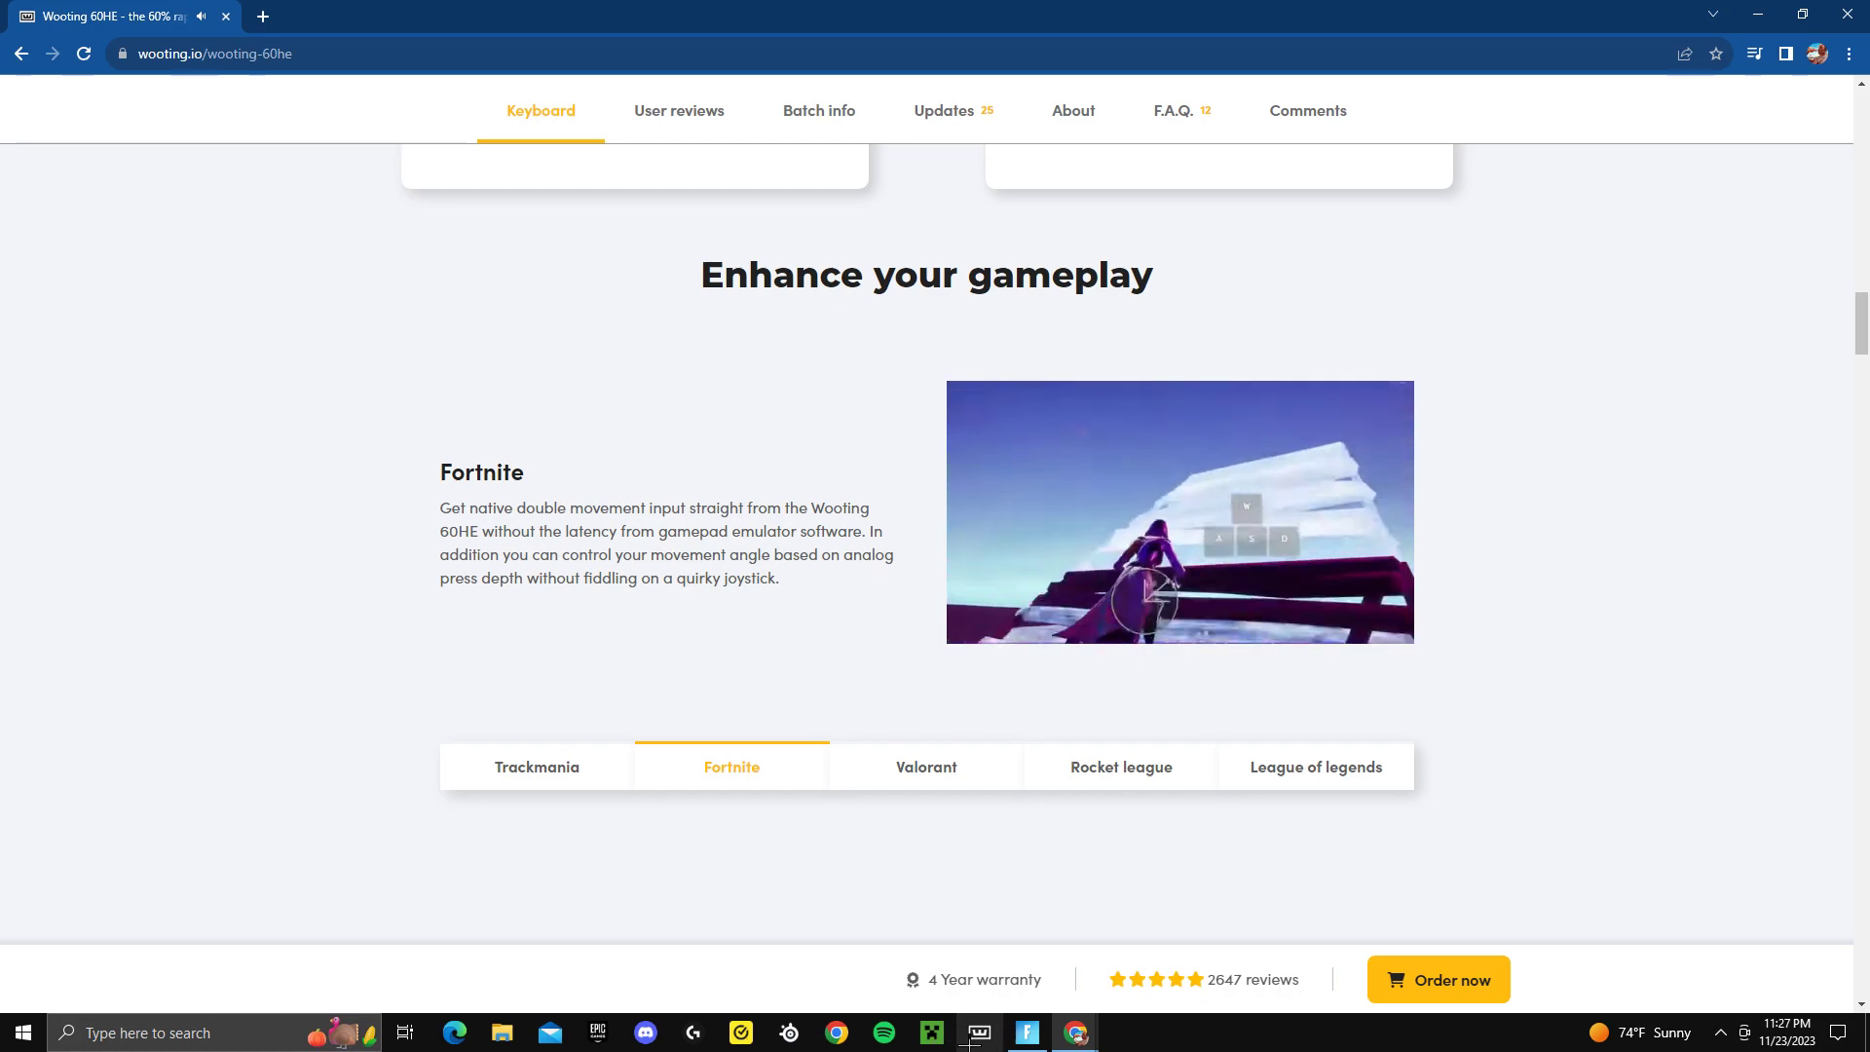
left_click(1179, 512)
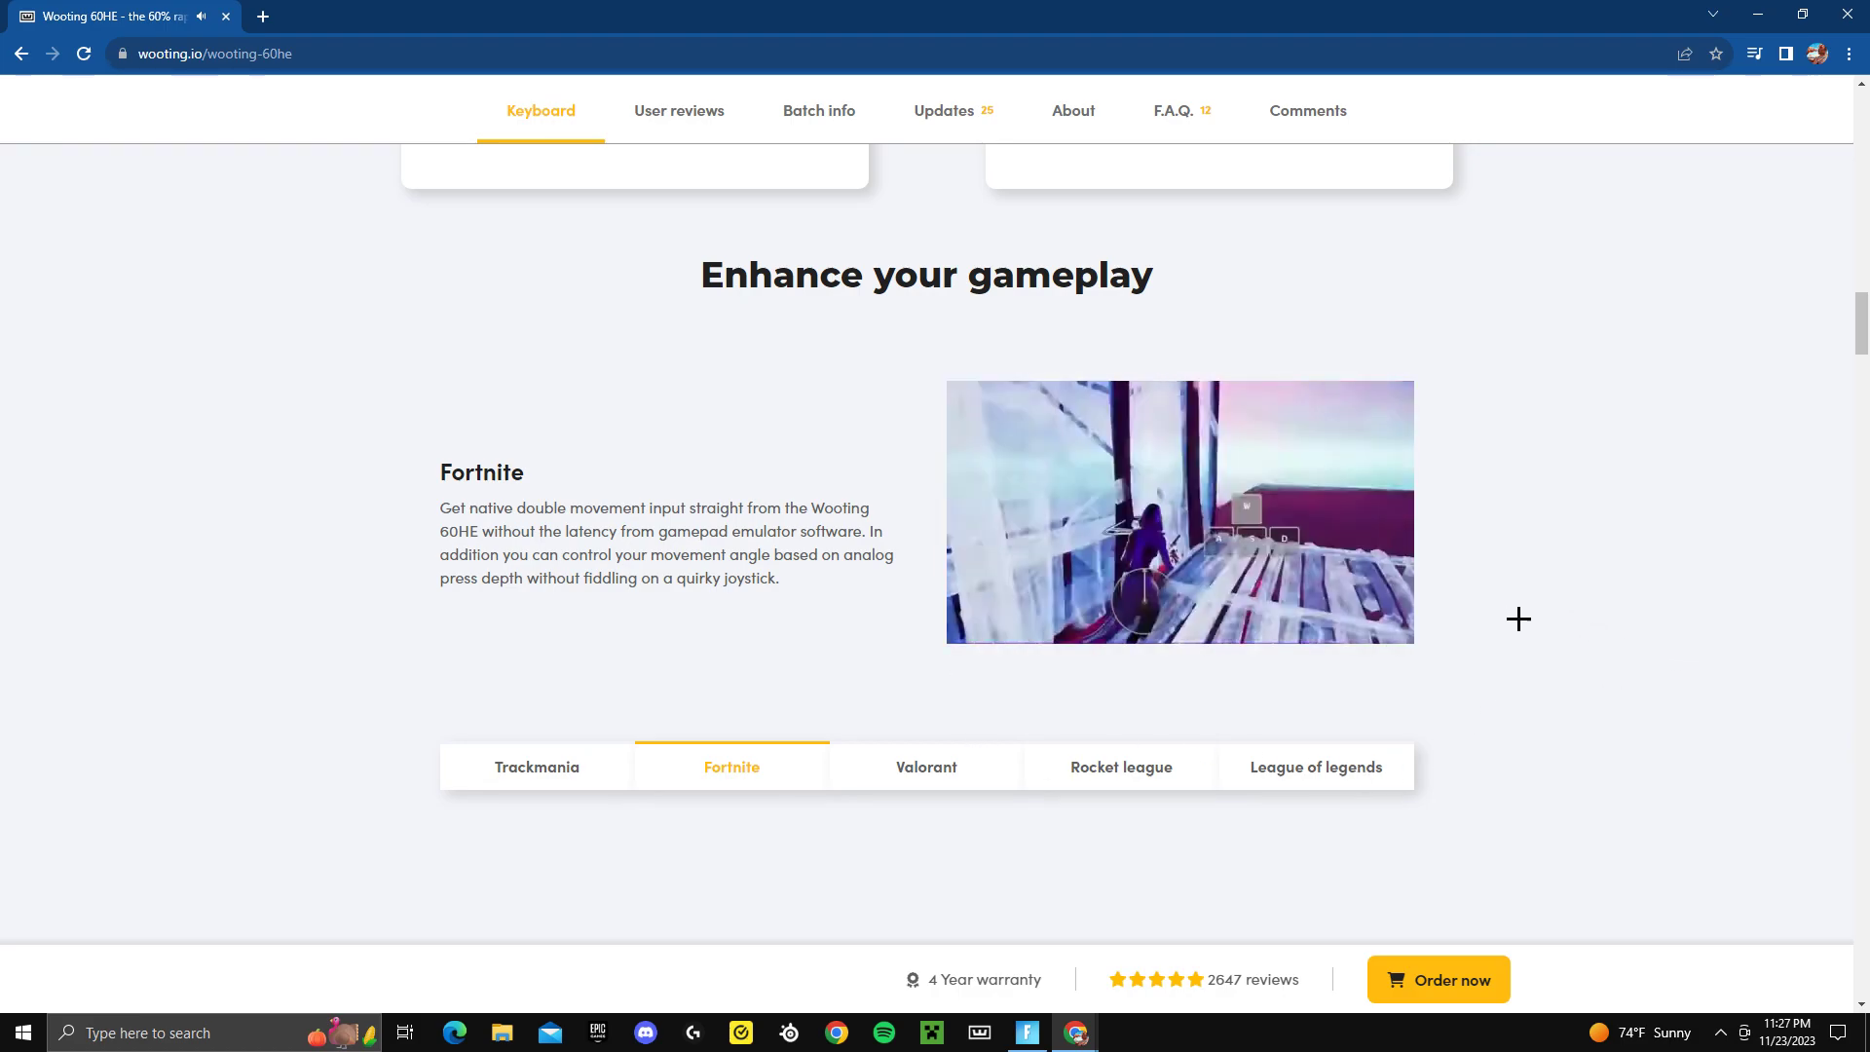
left_click(1181, 512)
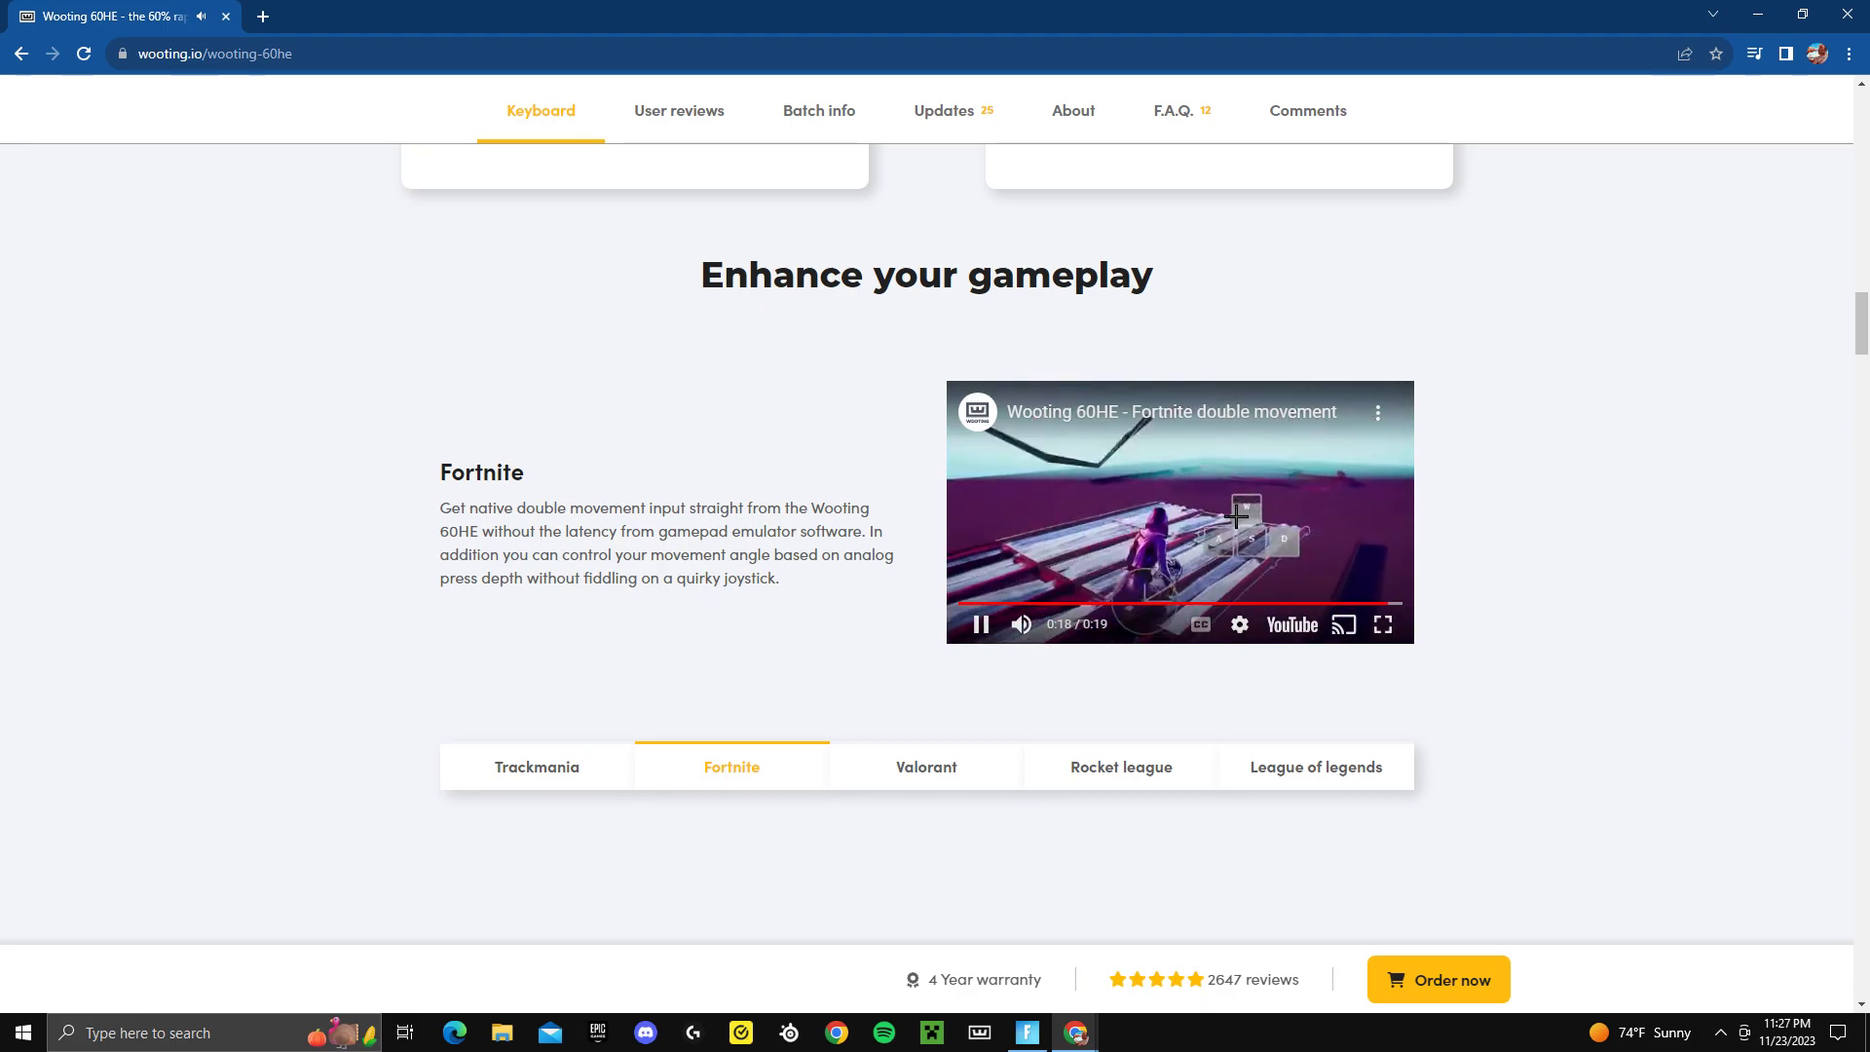
Browse further down the 60HE page, then go to the full cart page via the cart summary.
scroll("up", 3)
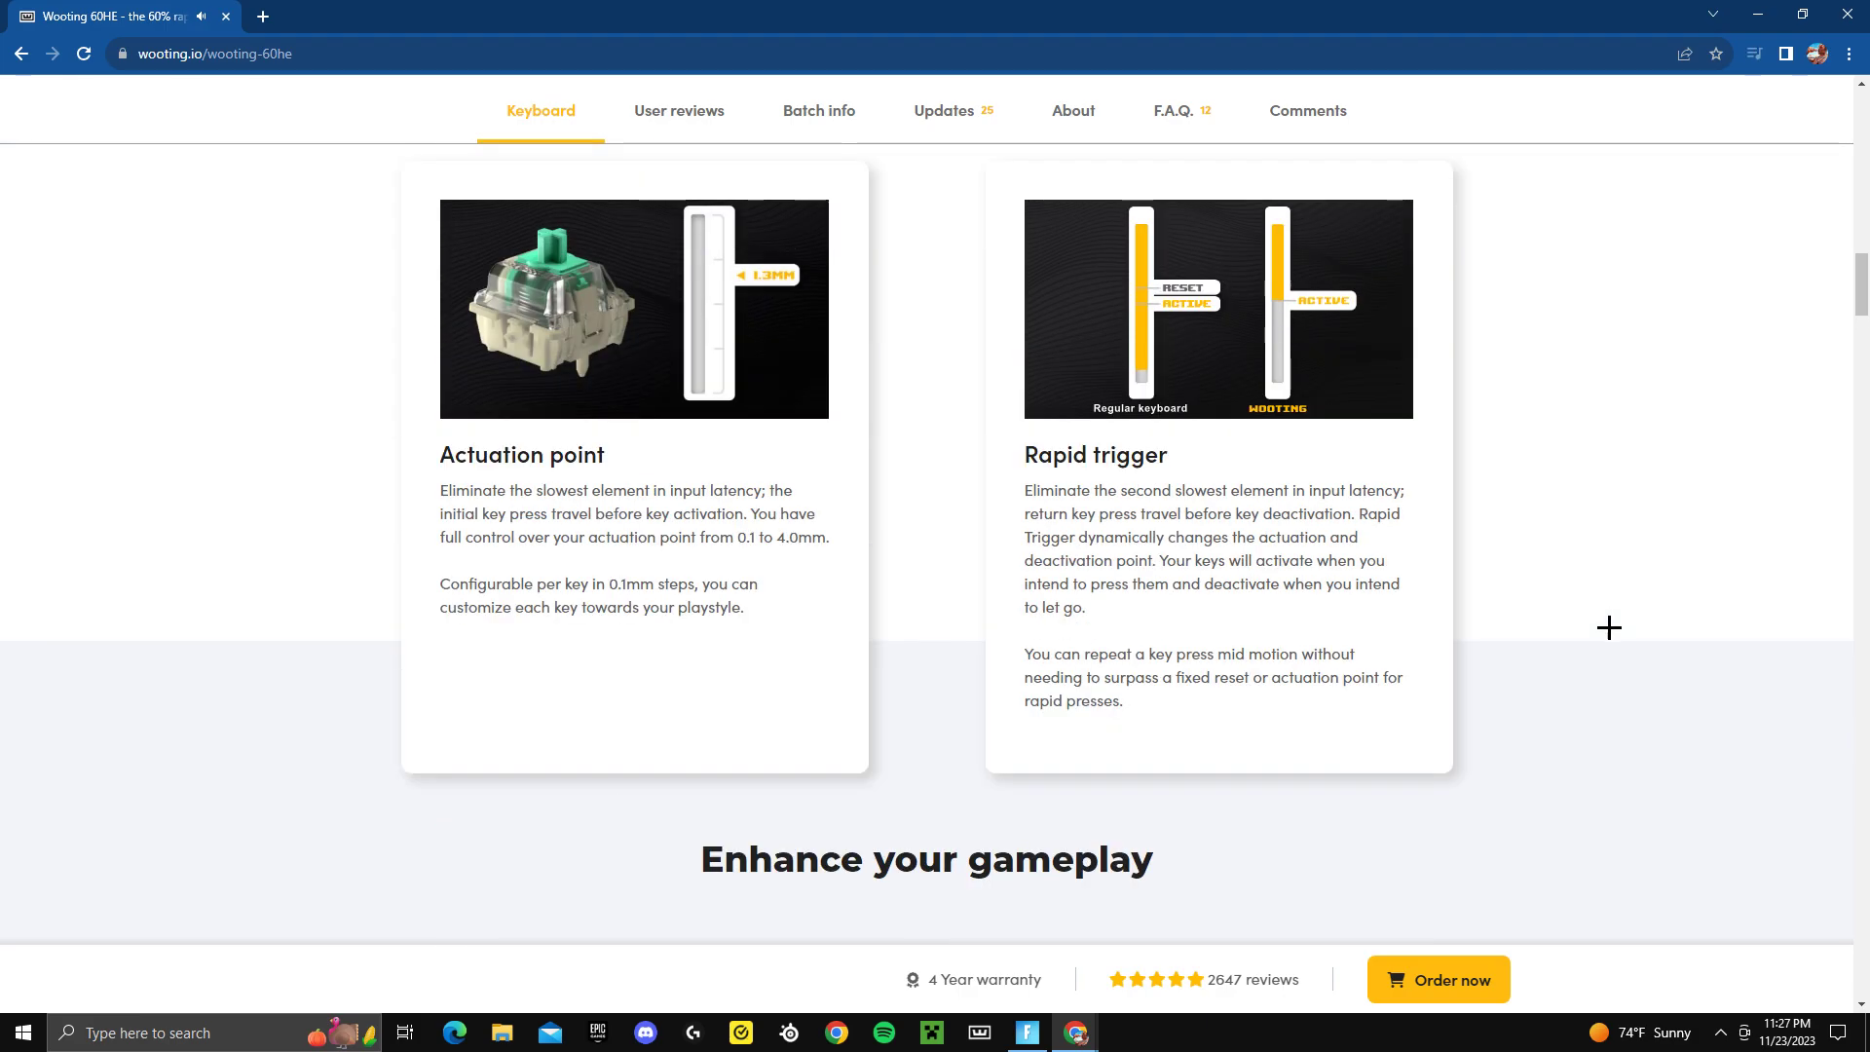
scroll("down", 3)
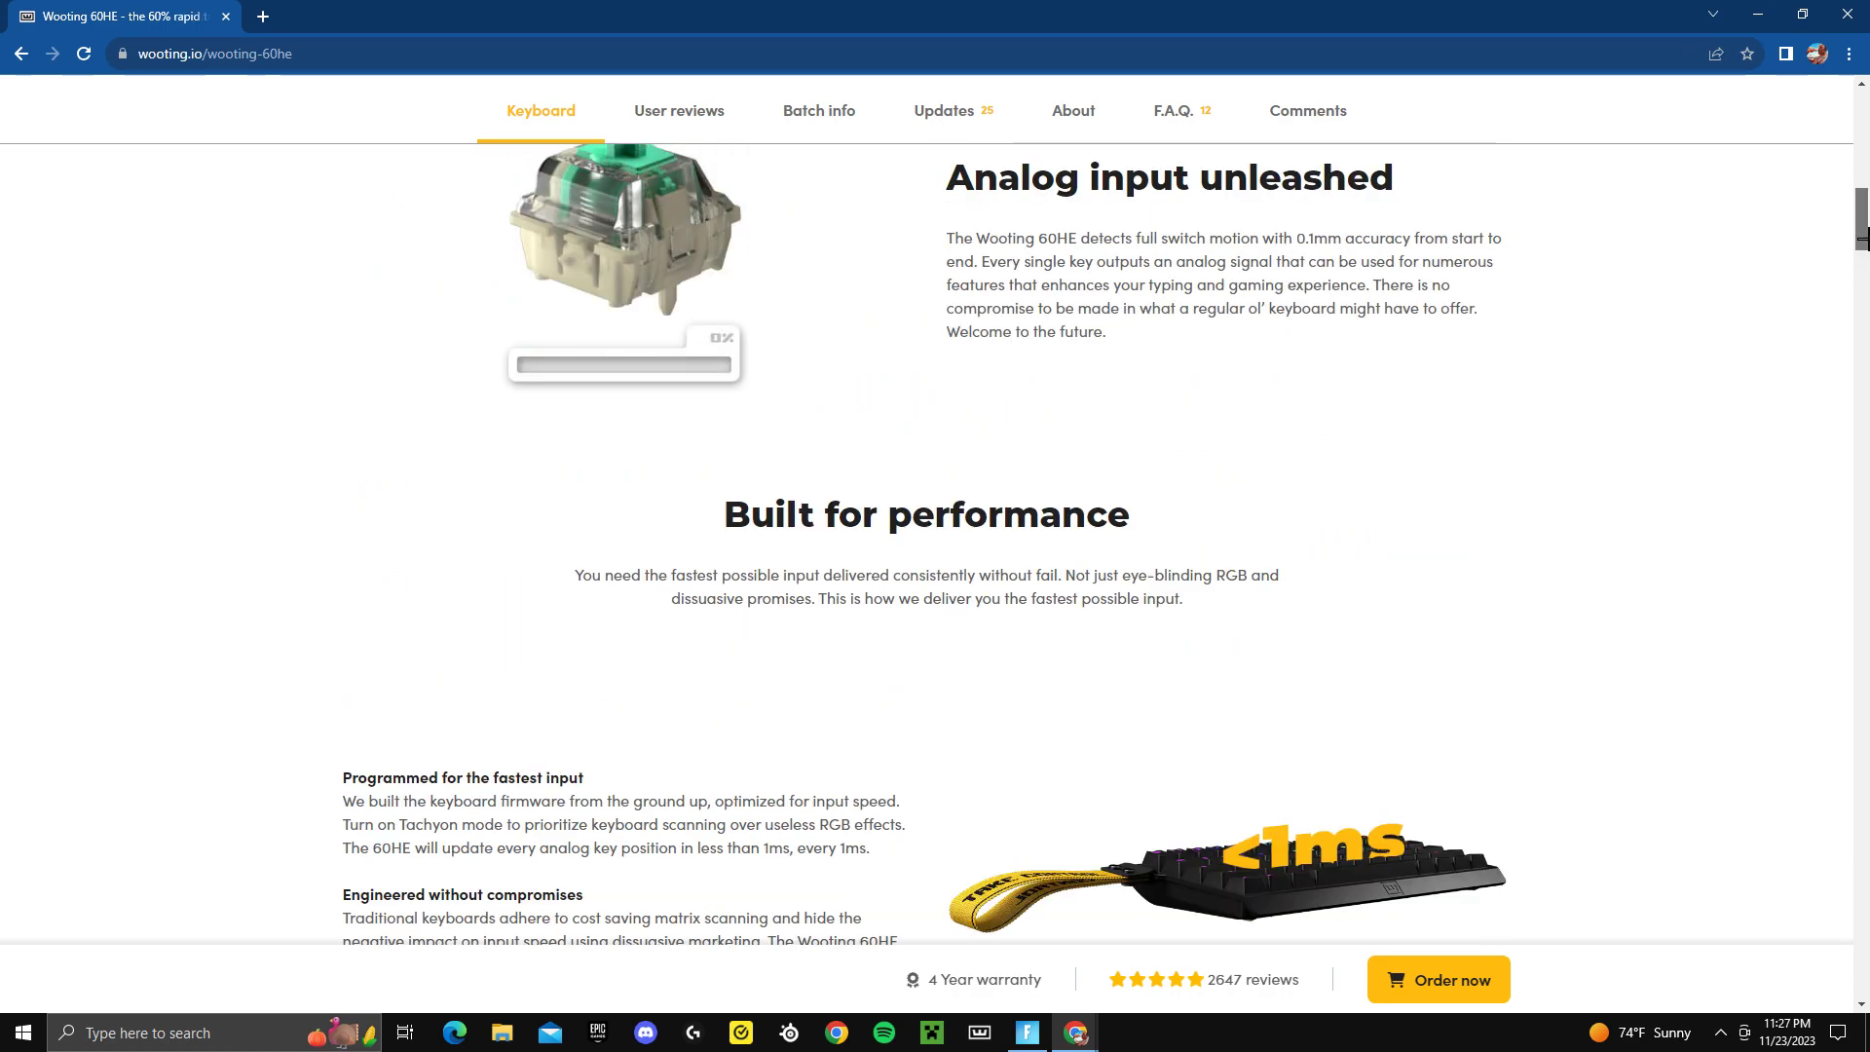
scroll("down", 3)
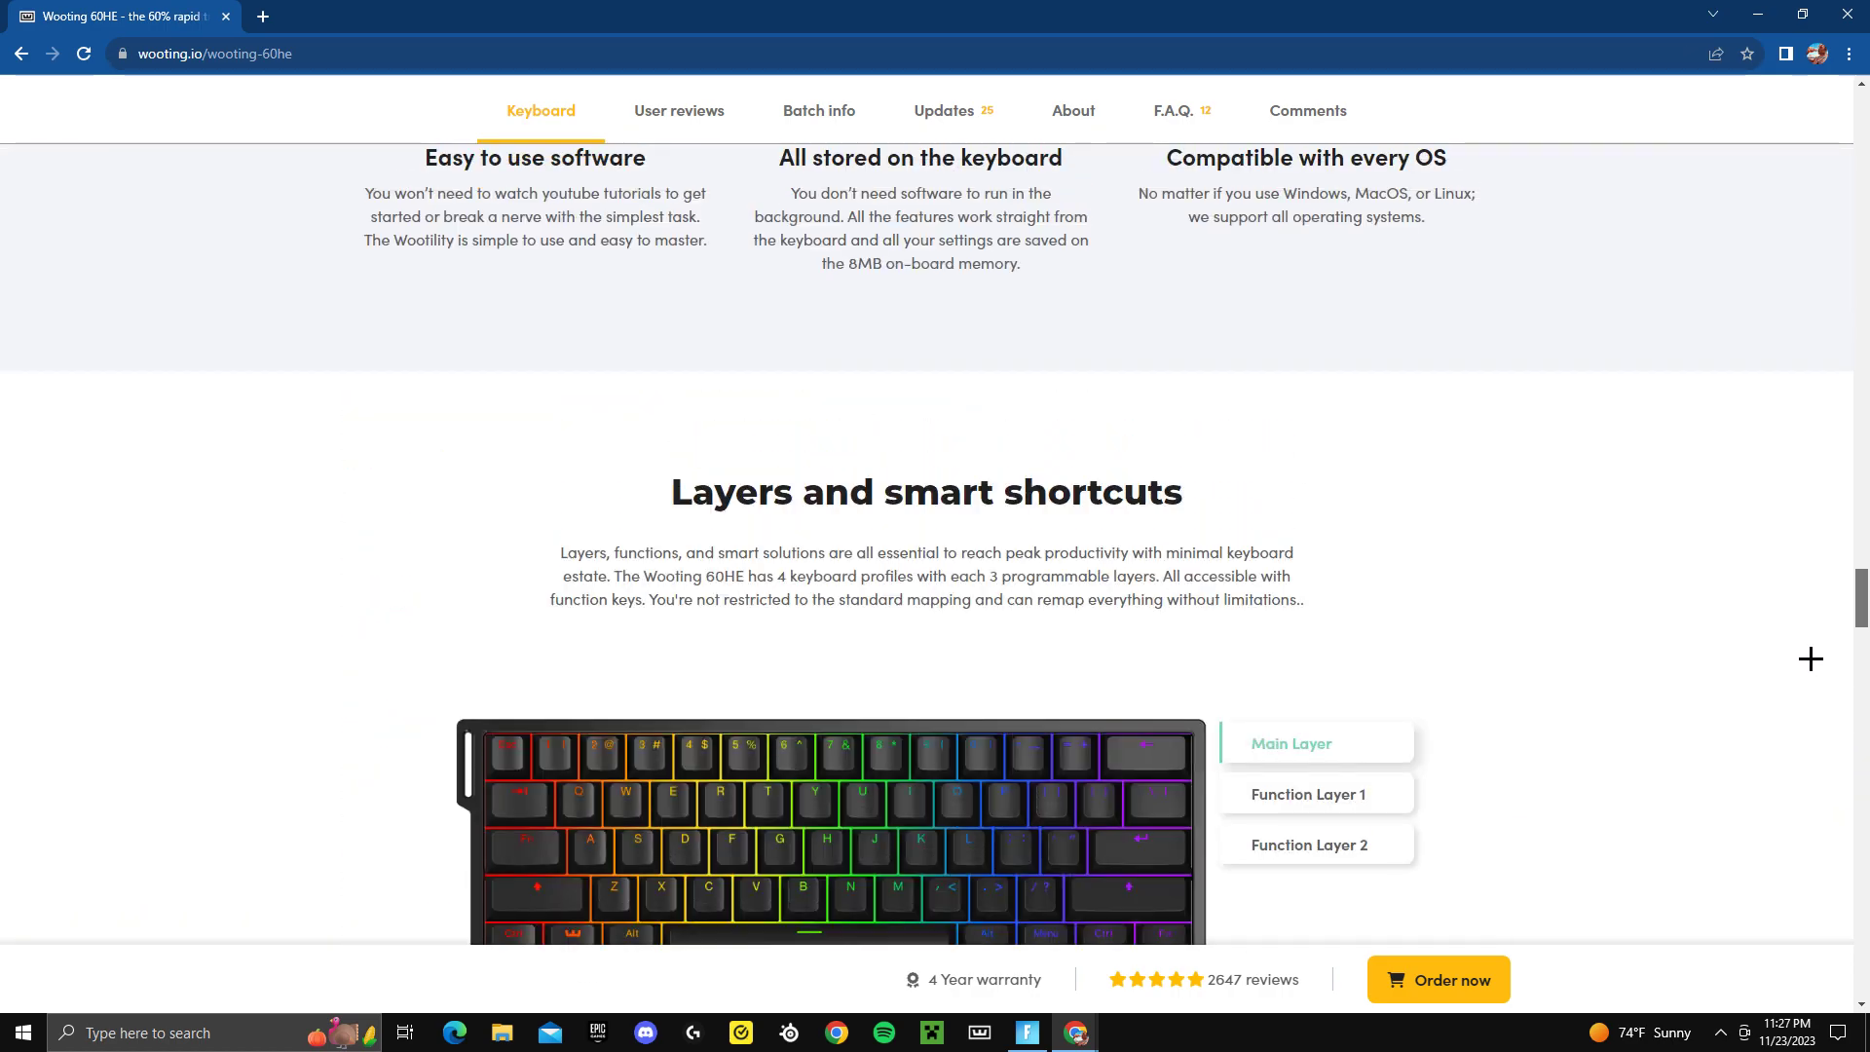
scroll("down", 3)
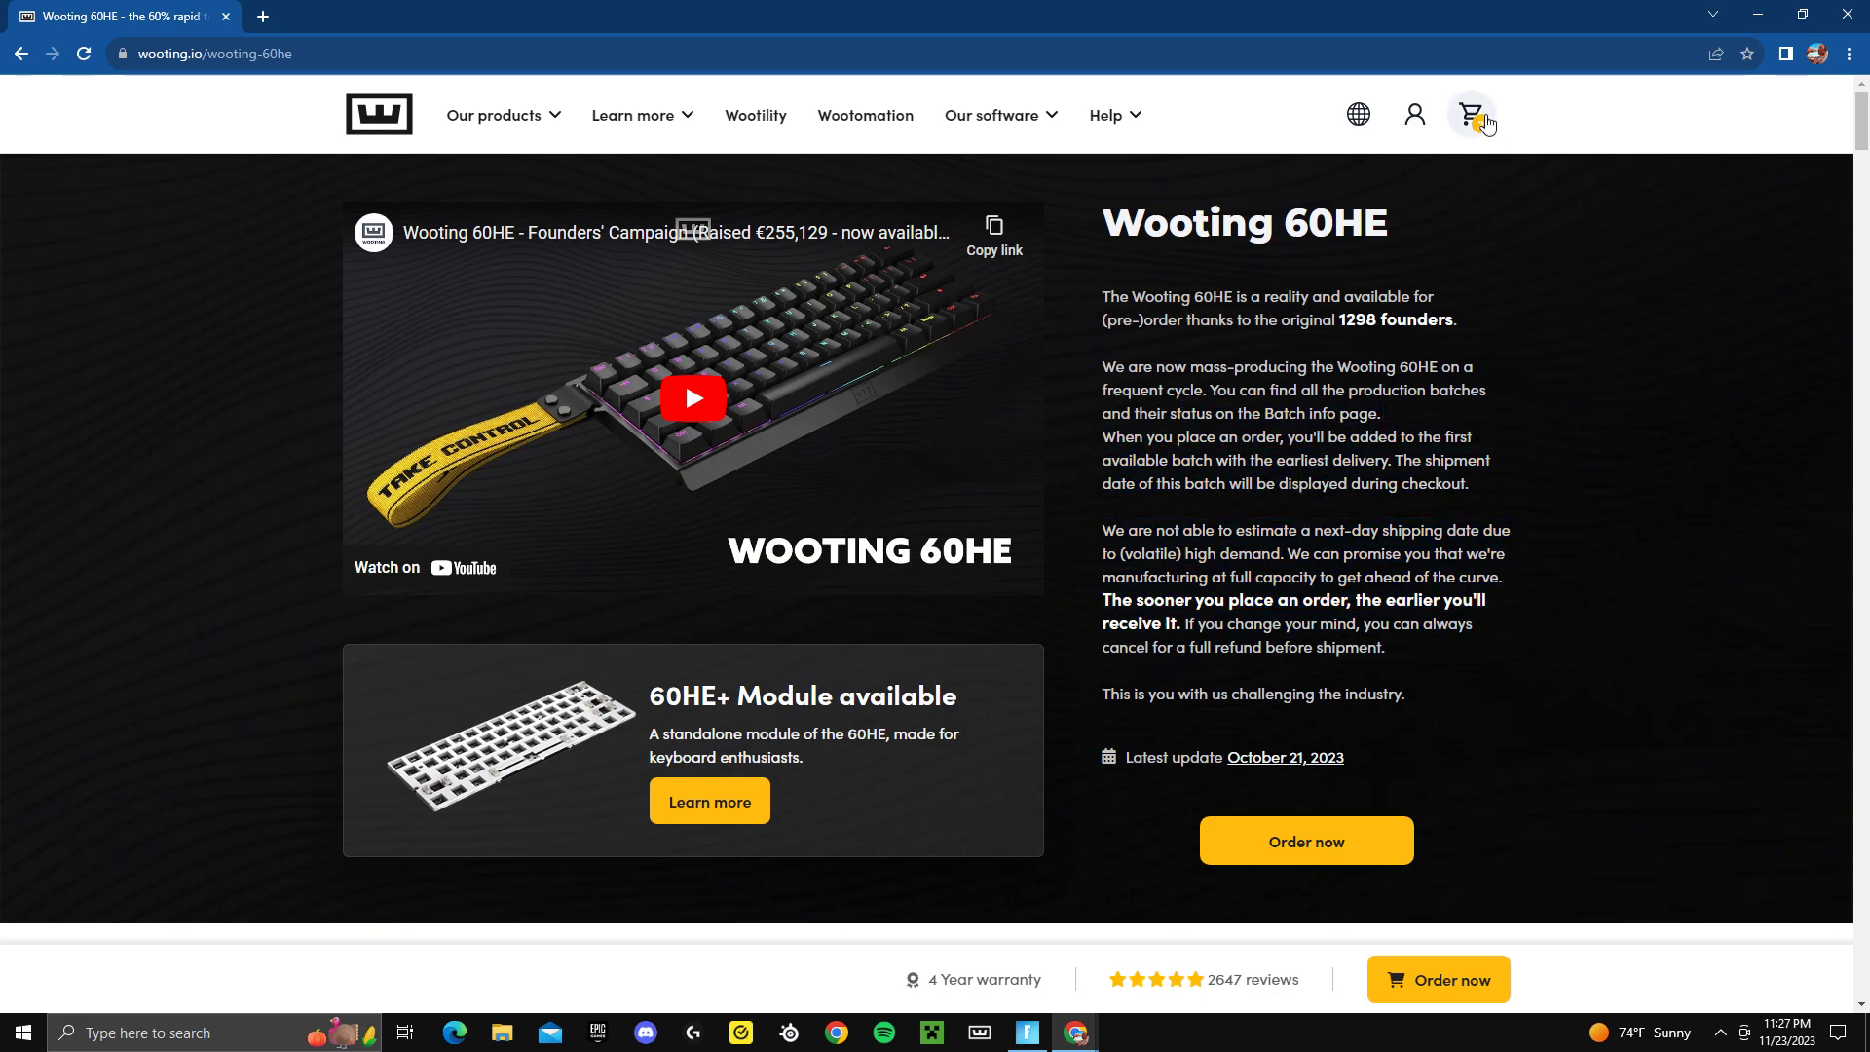
left_click(1471, 115)
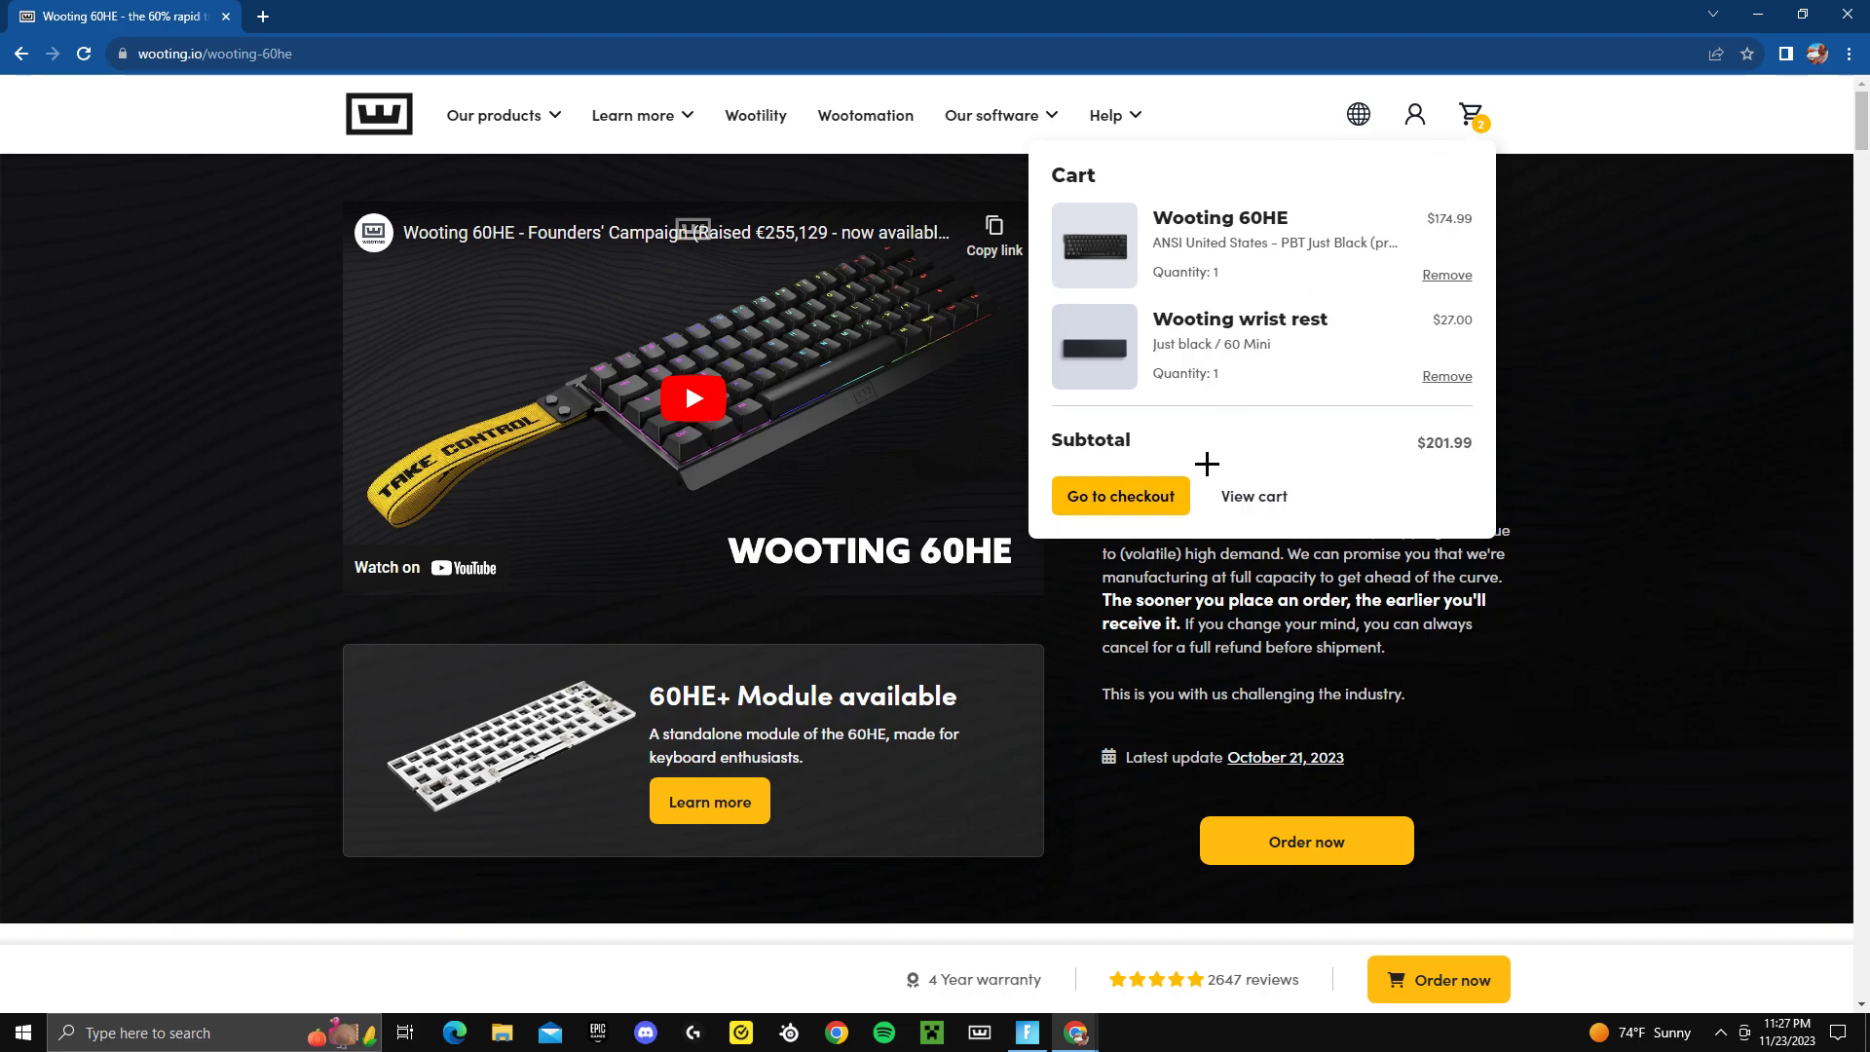
mouse_move(1253, 497)
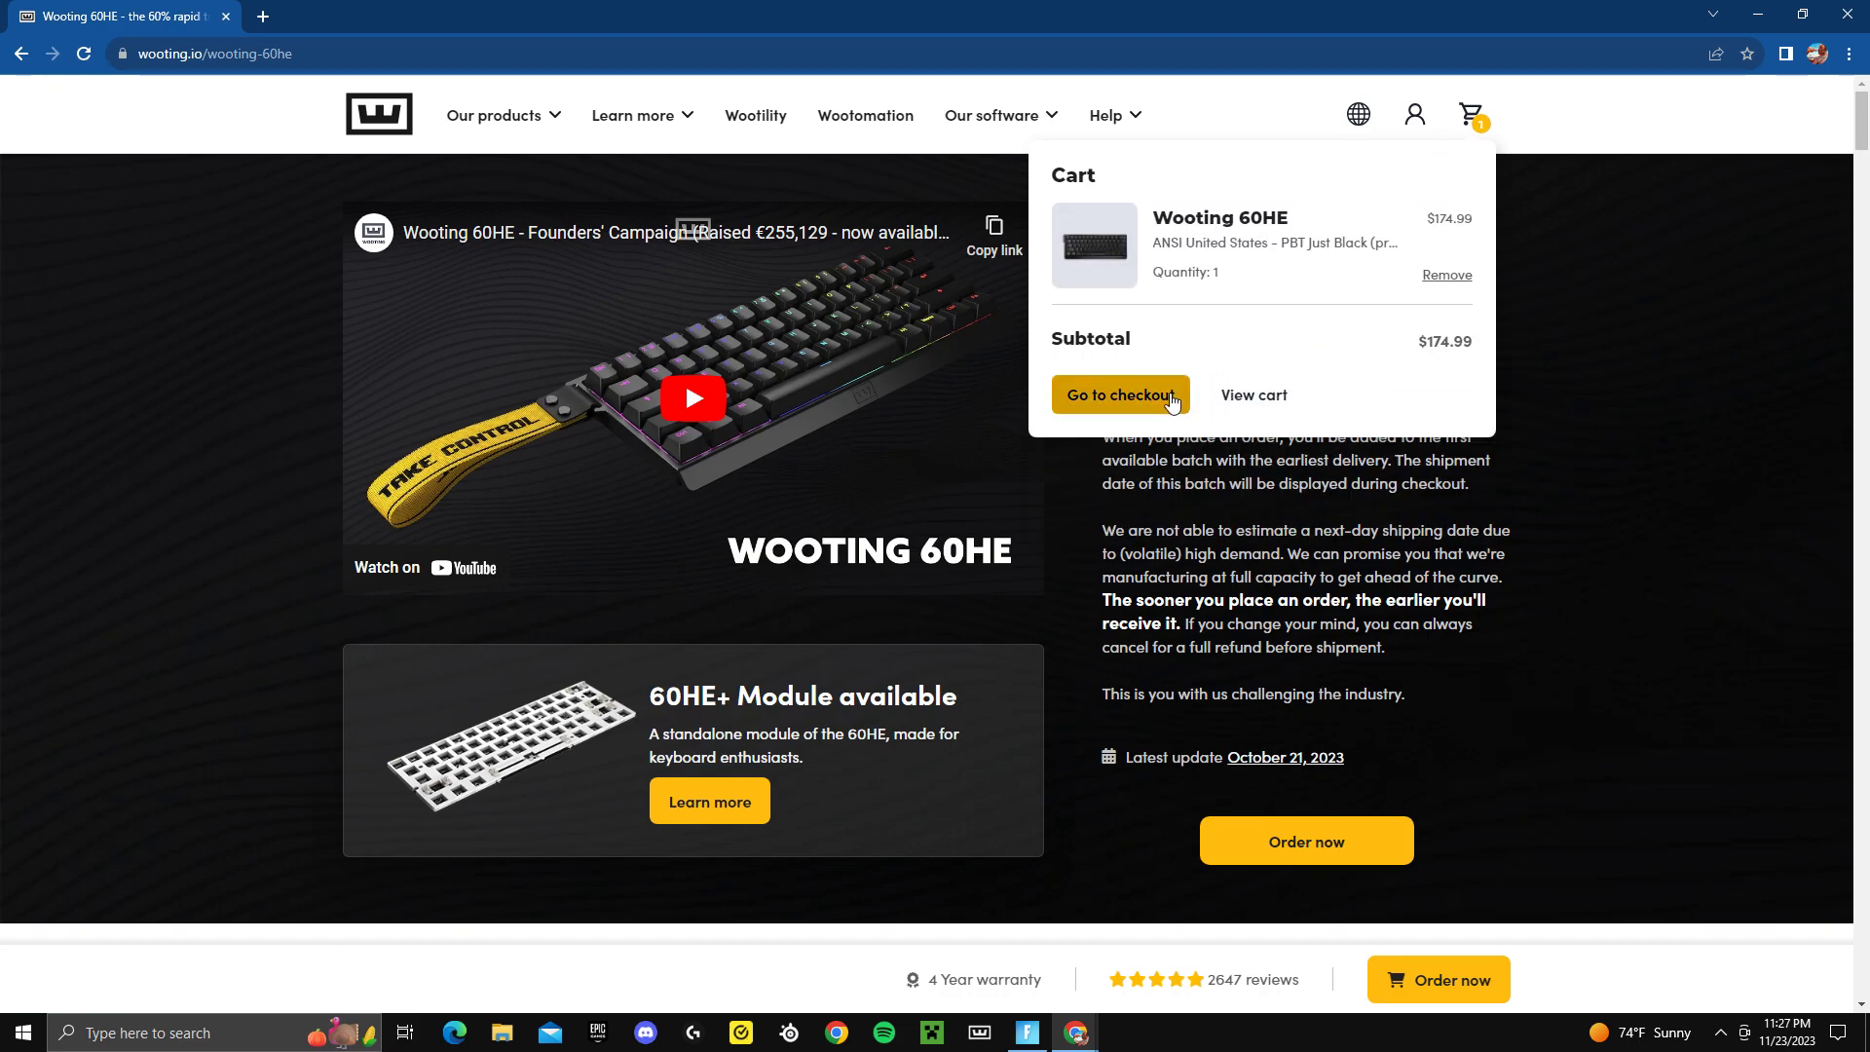
left_click(1252, 396)
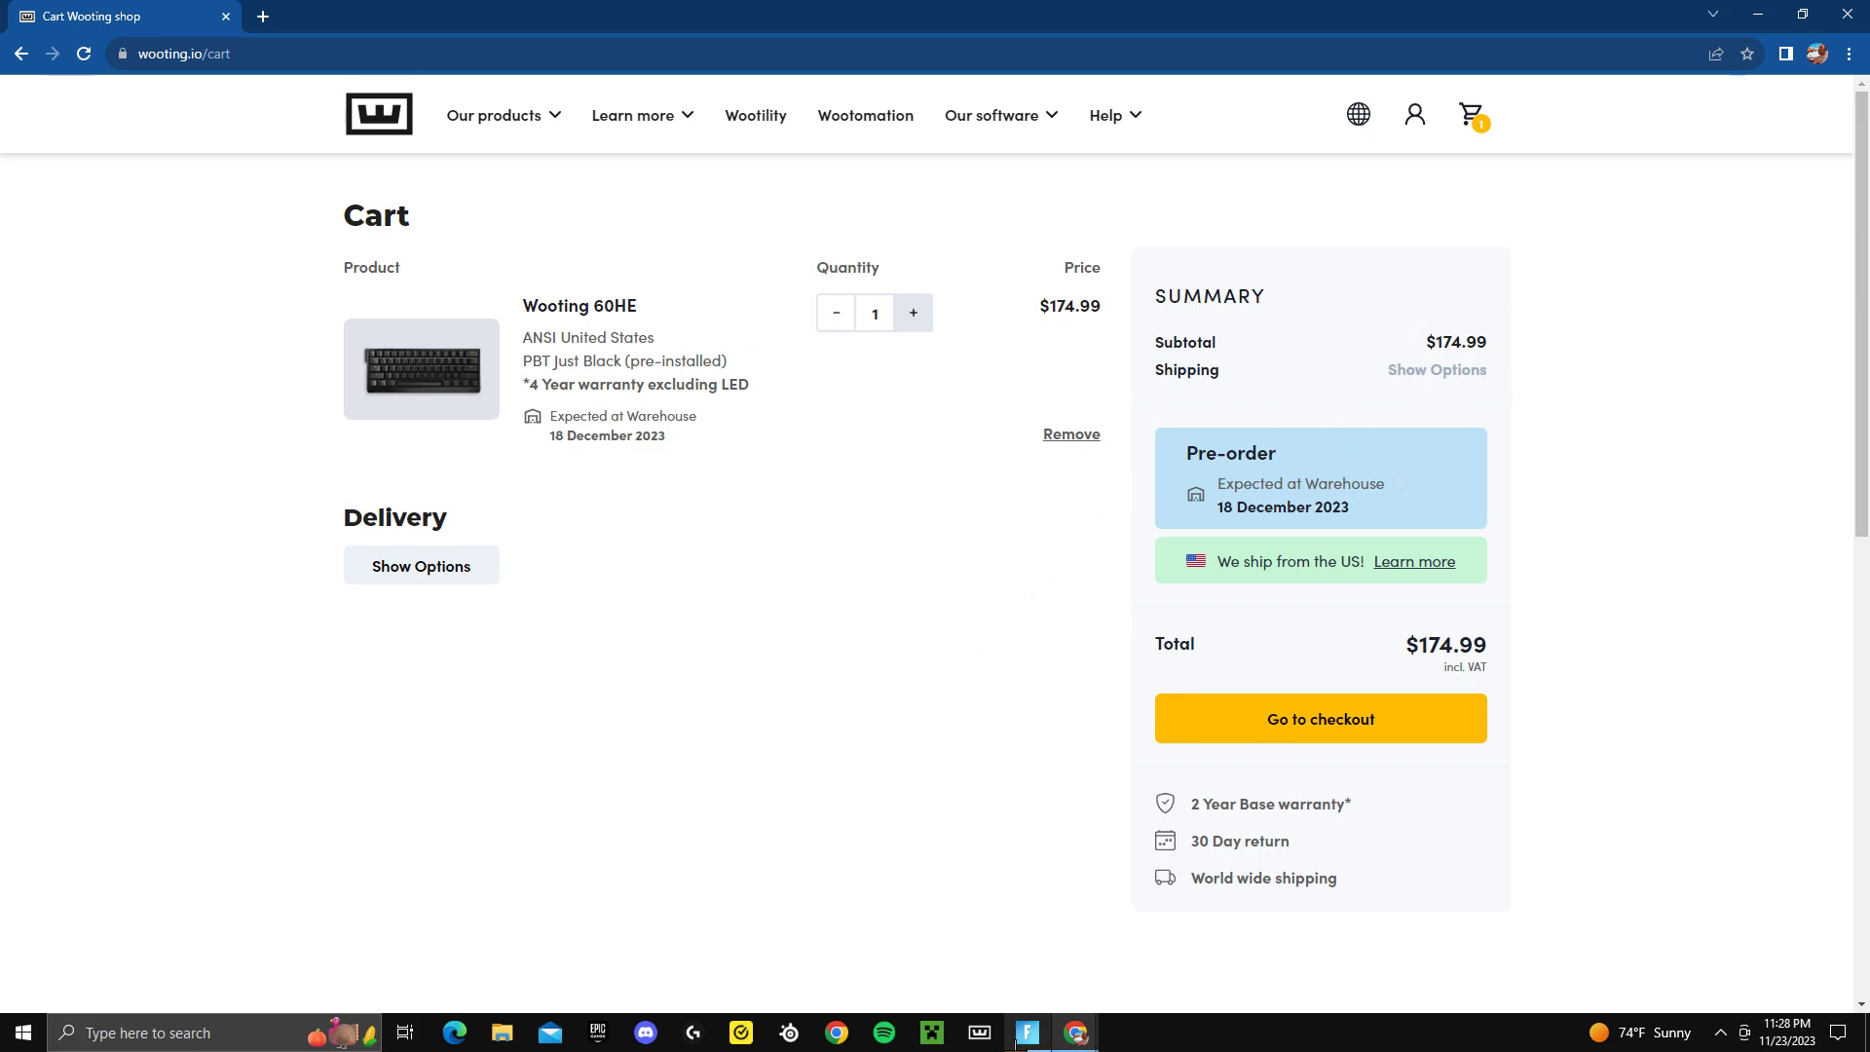
Review the cart with only the 60HE pre-order at $174.99 and return to the 60HE page.
double_click(1446, 643)
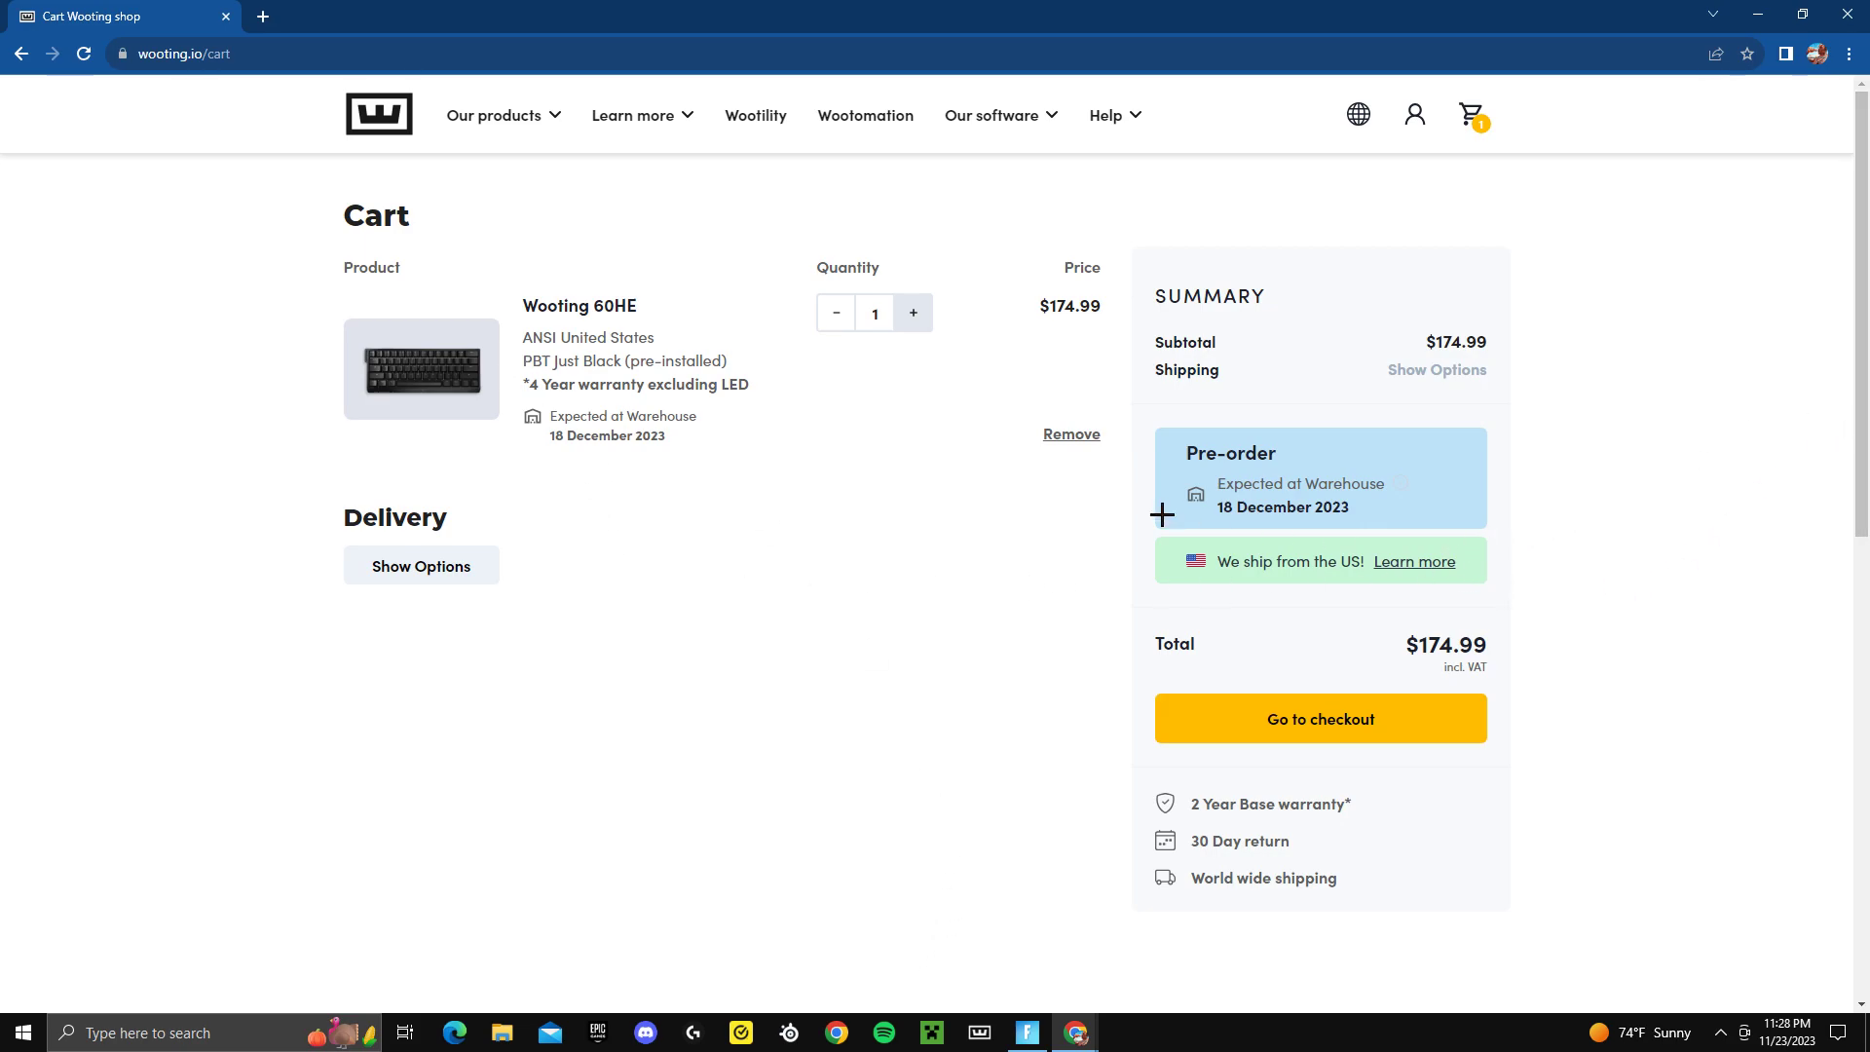
mouse_move(502, 580)
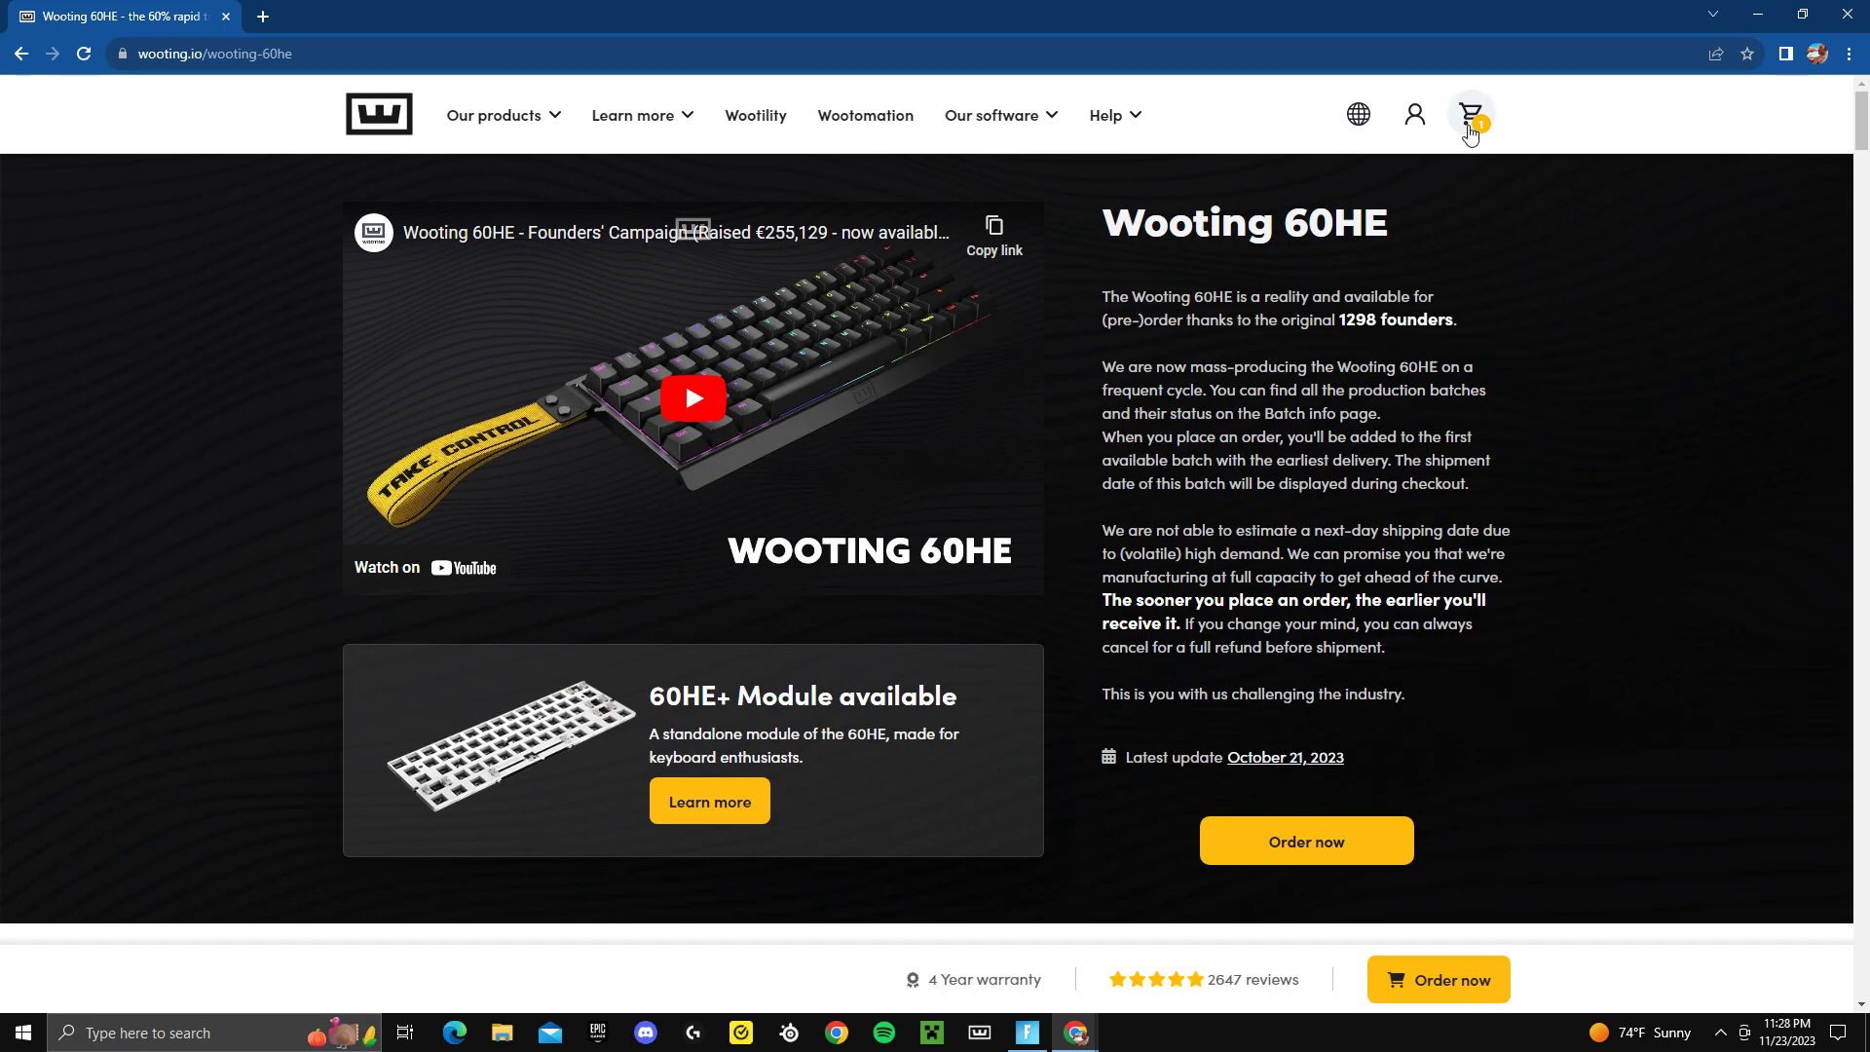
left_click(1471, 115)
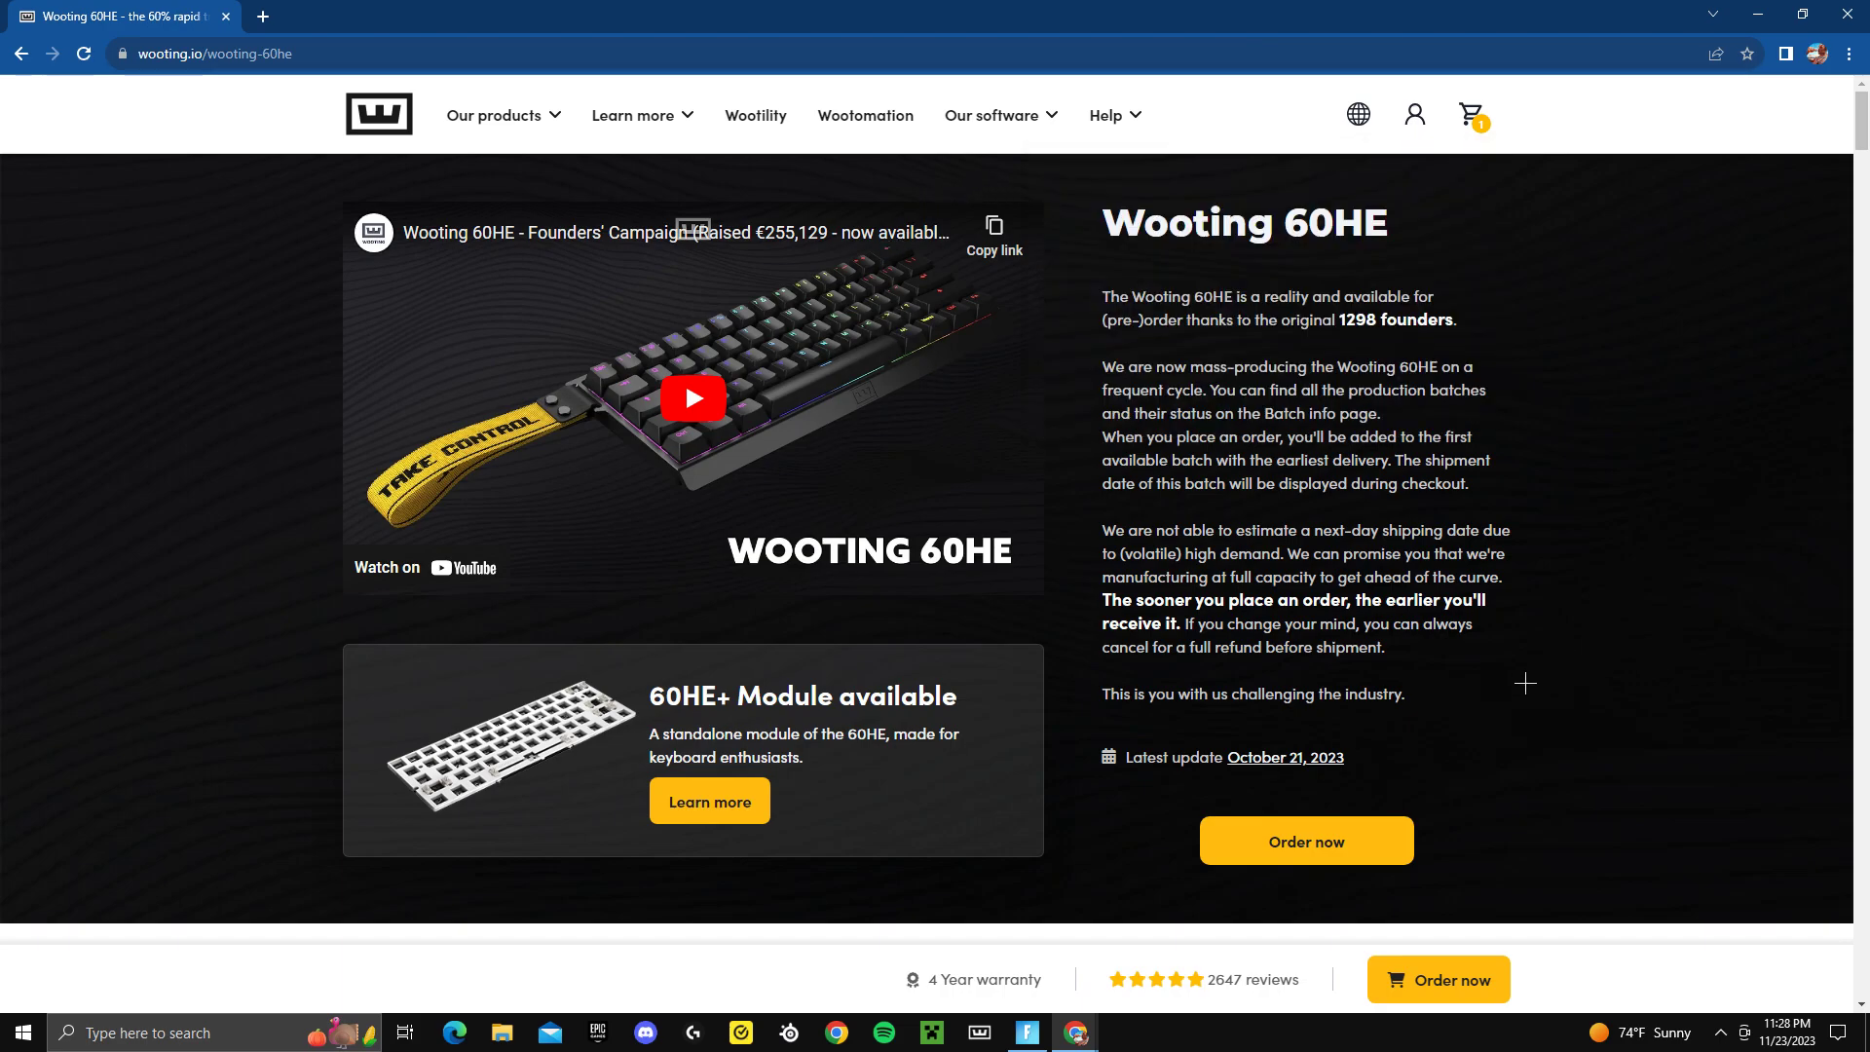
mouse_move(1284, 762)
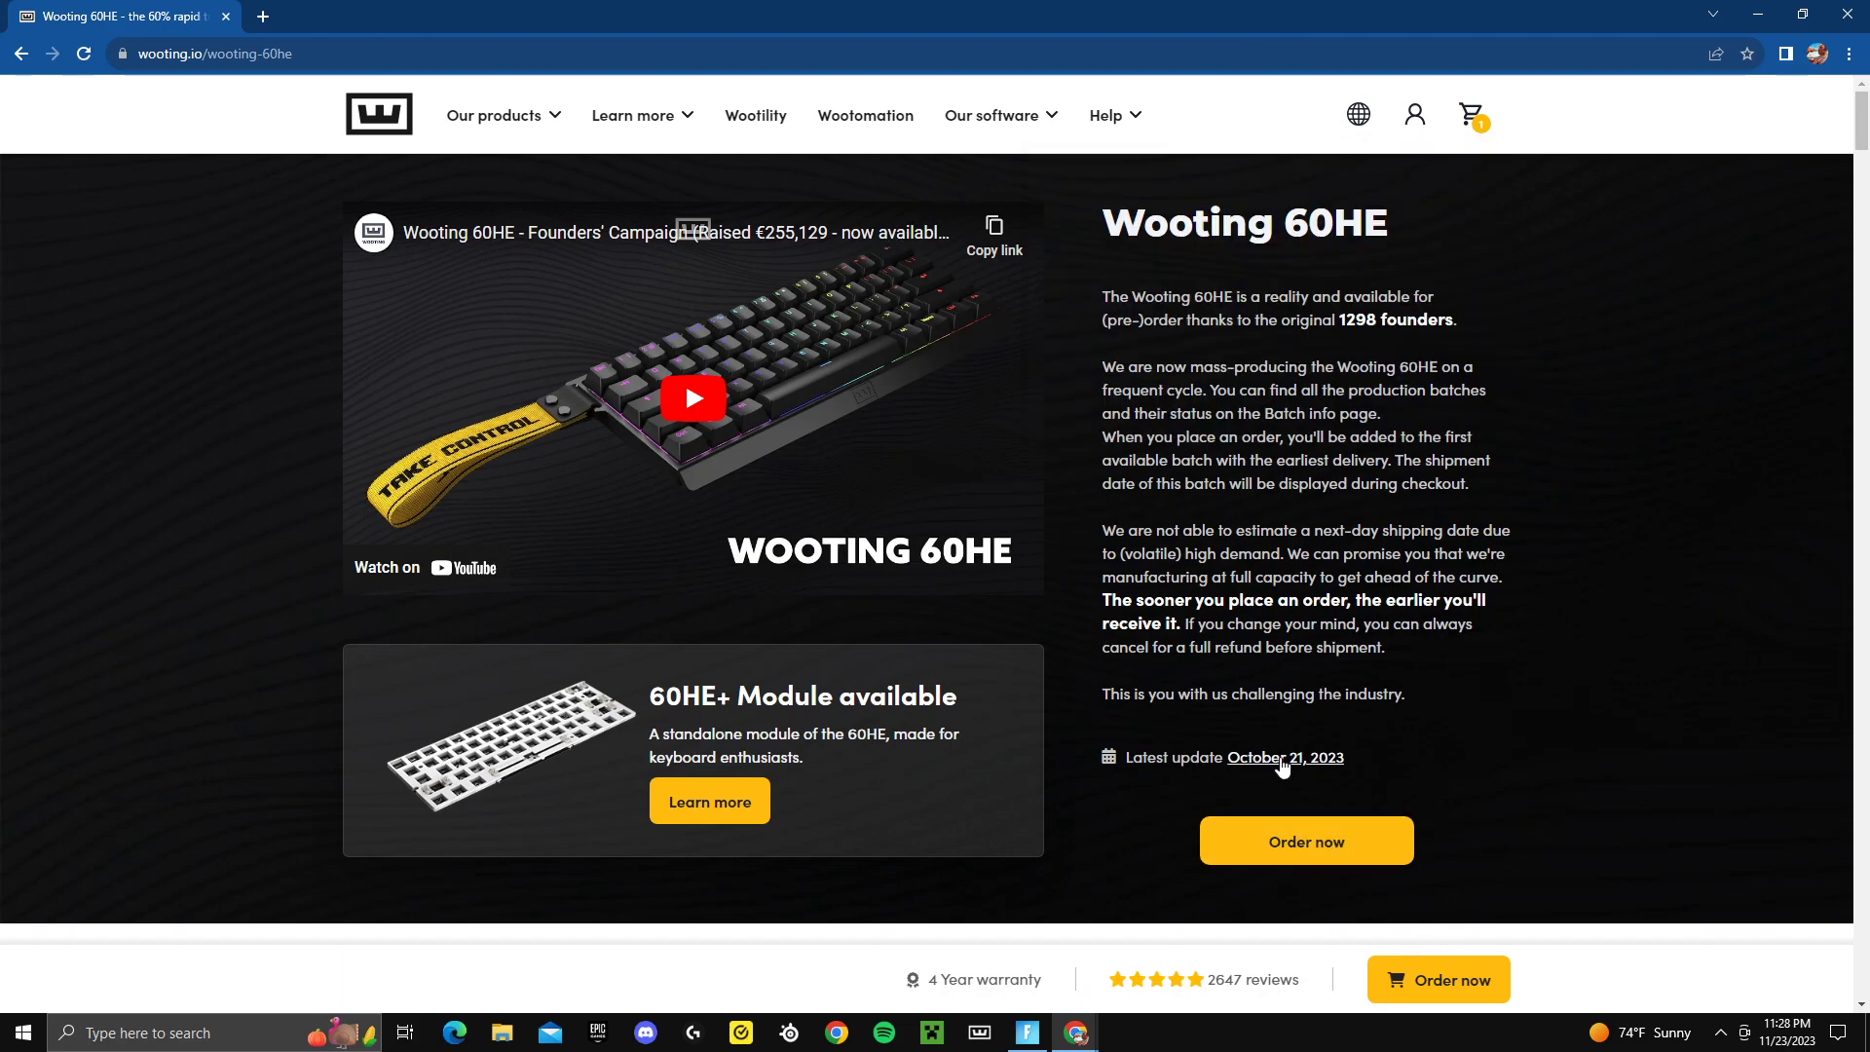
Reopen the full cart page showing the 60HE pre-order at $174.99 expected 18 December 2023.
left_click(1471, 115)
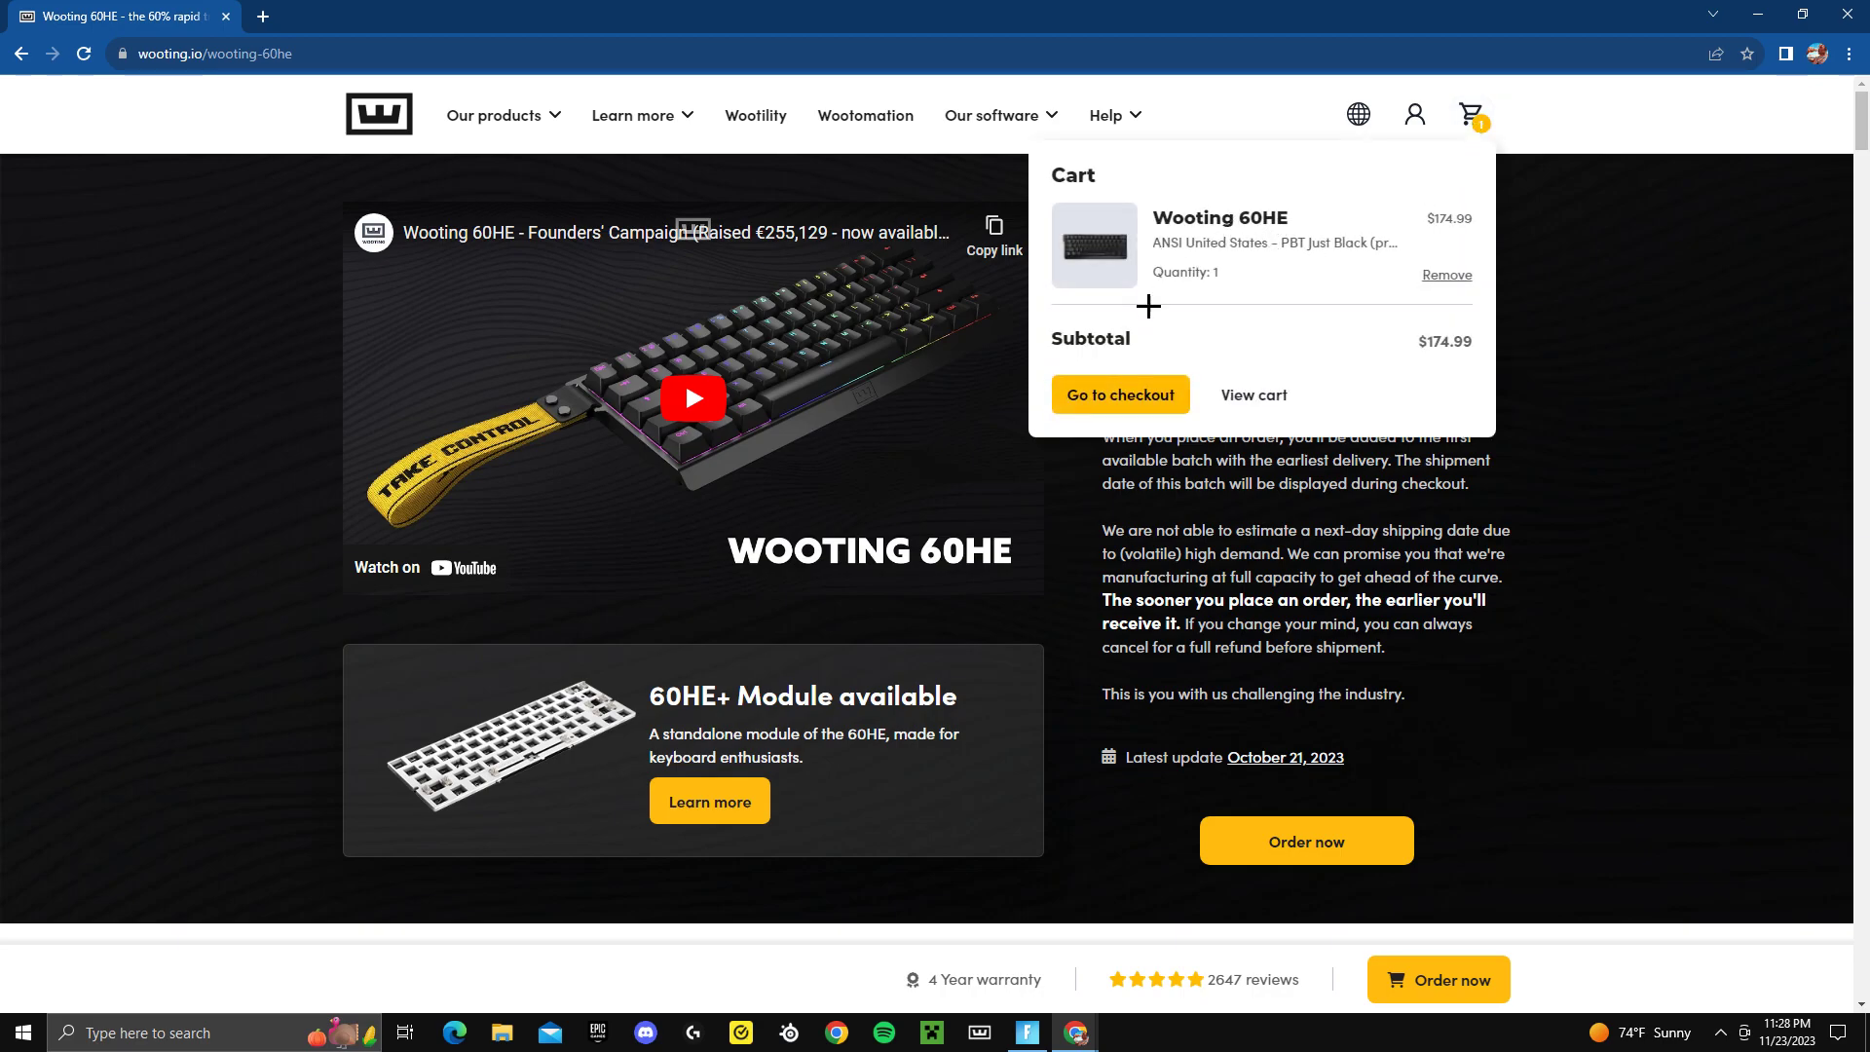
left_click(1253, 395)
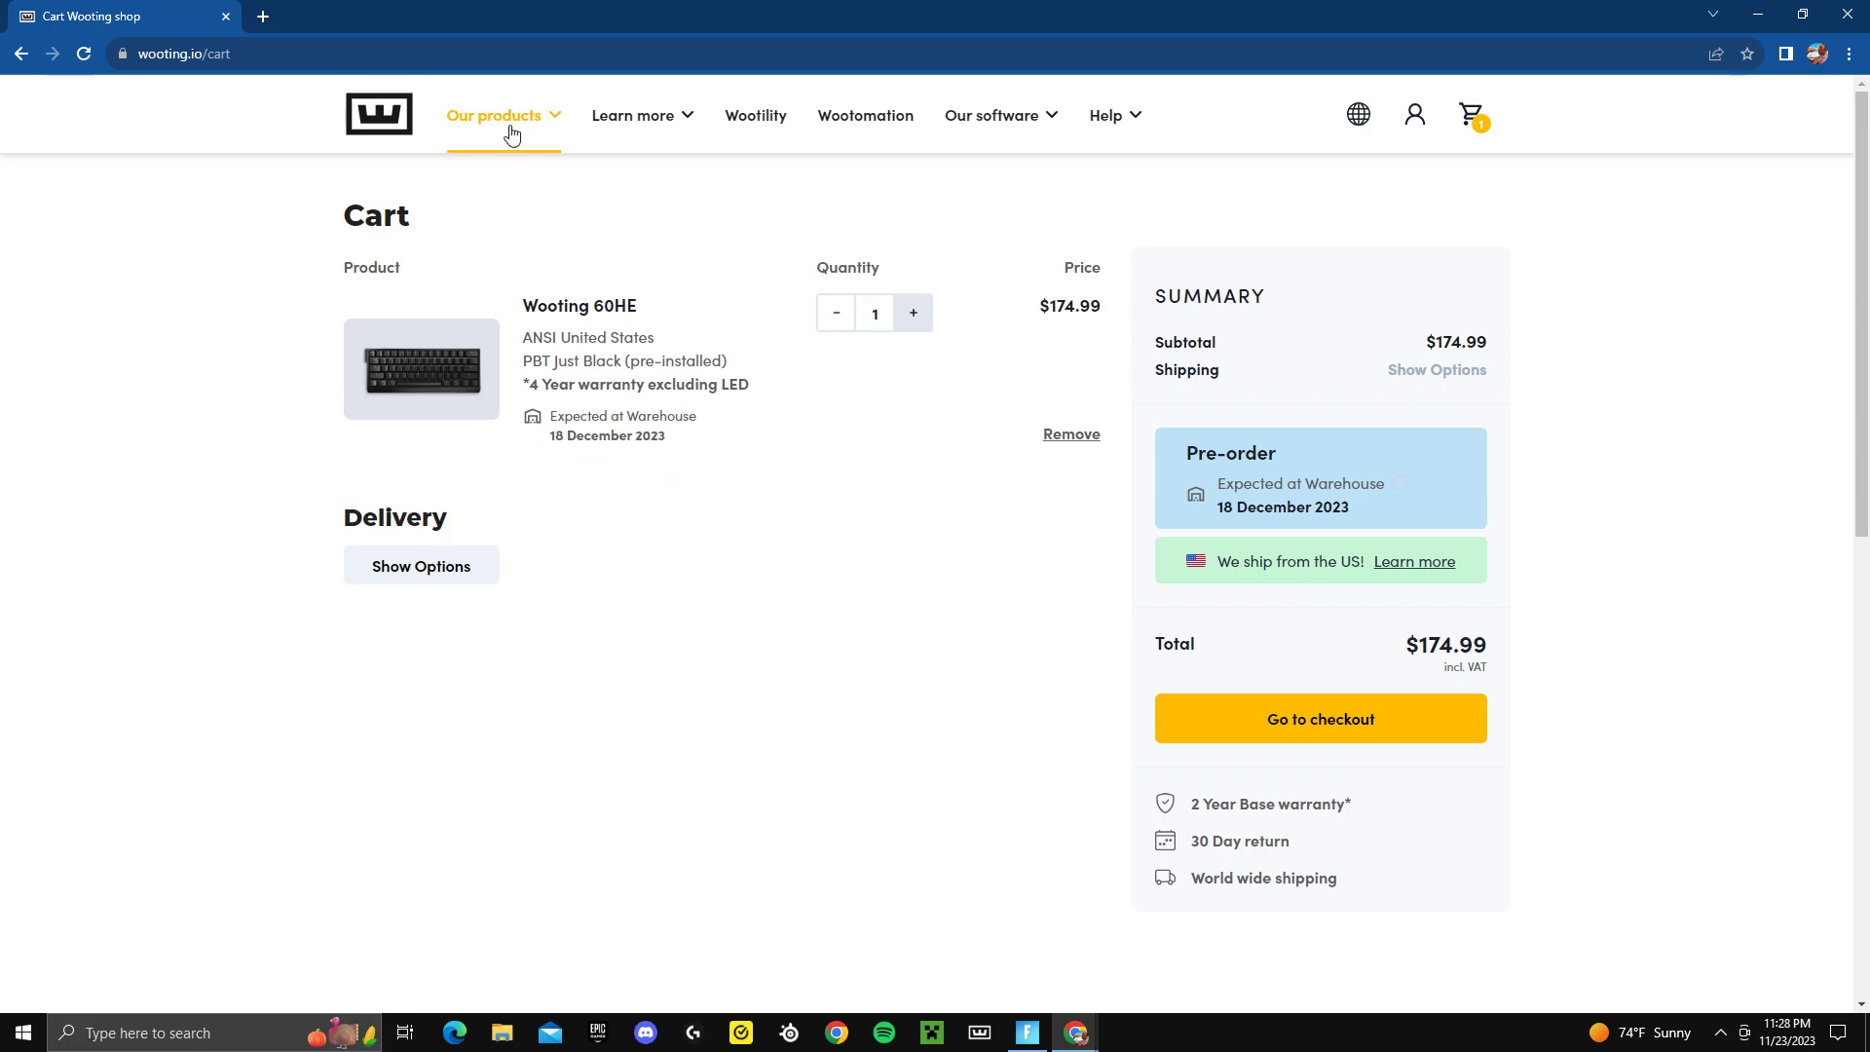
mouse_move(550, 103)
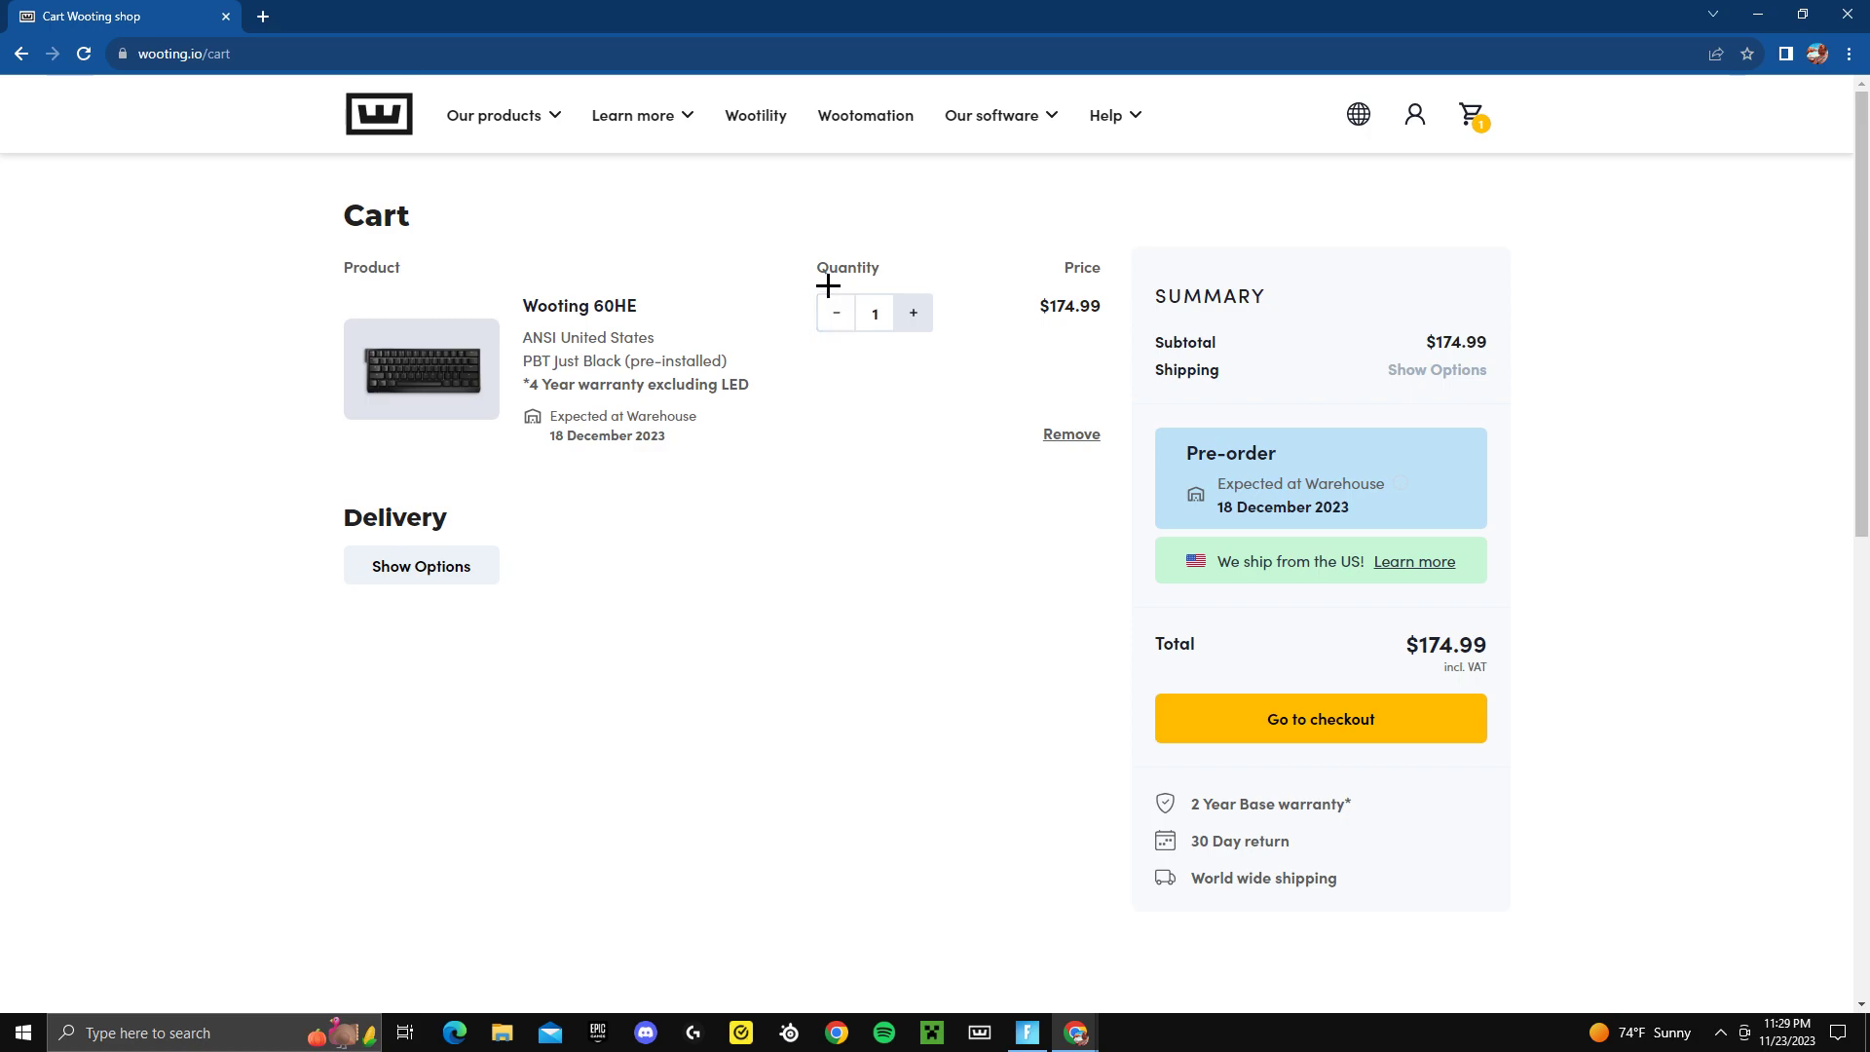
scroll("down", 3)
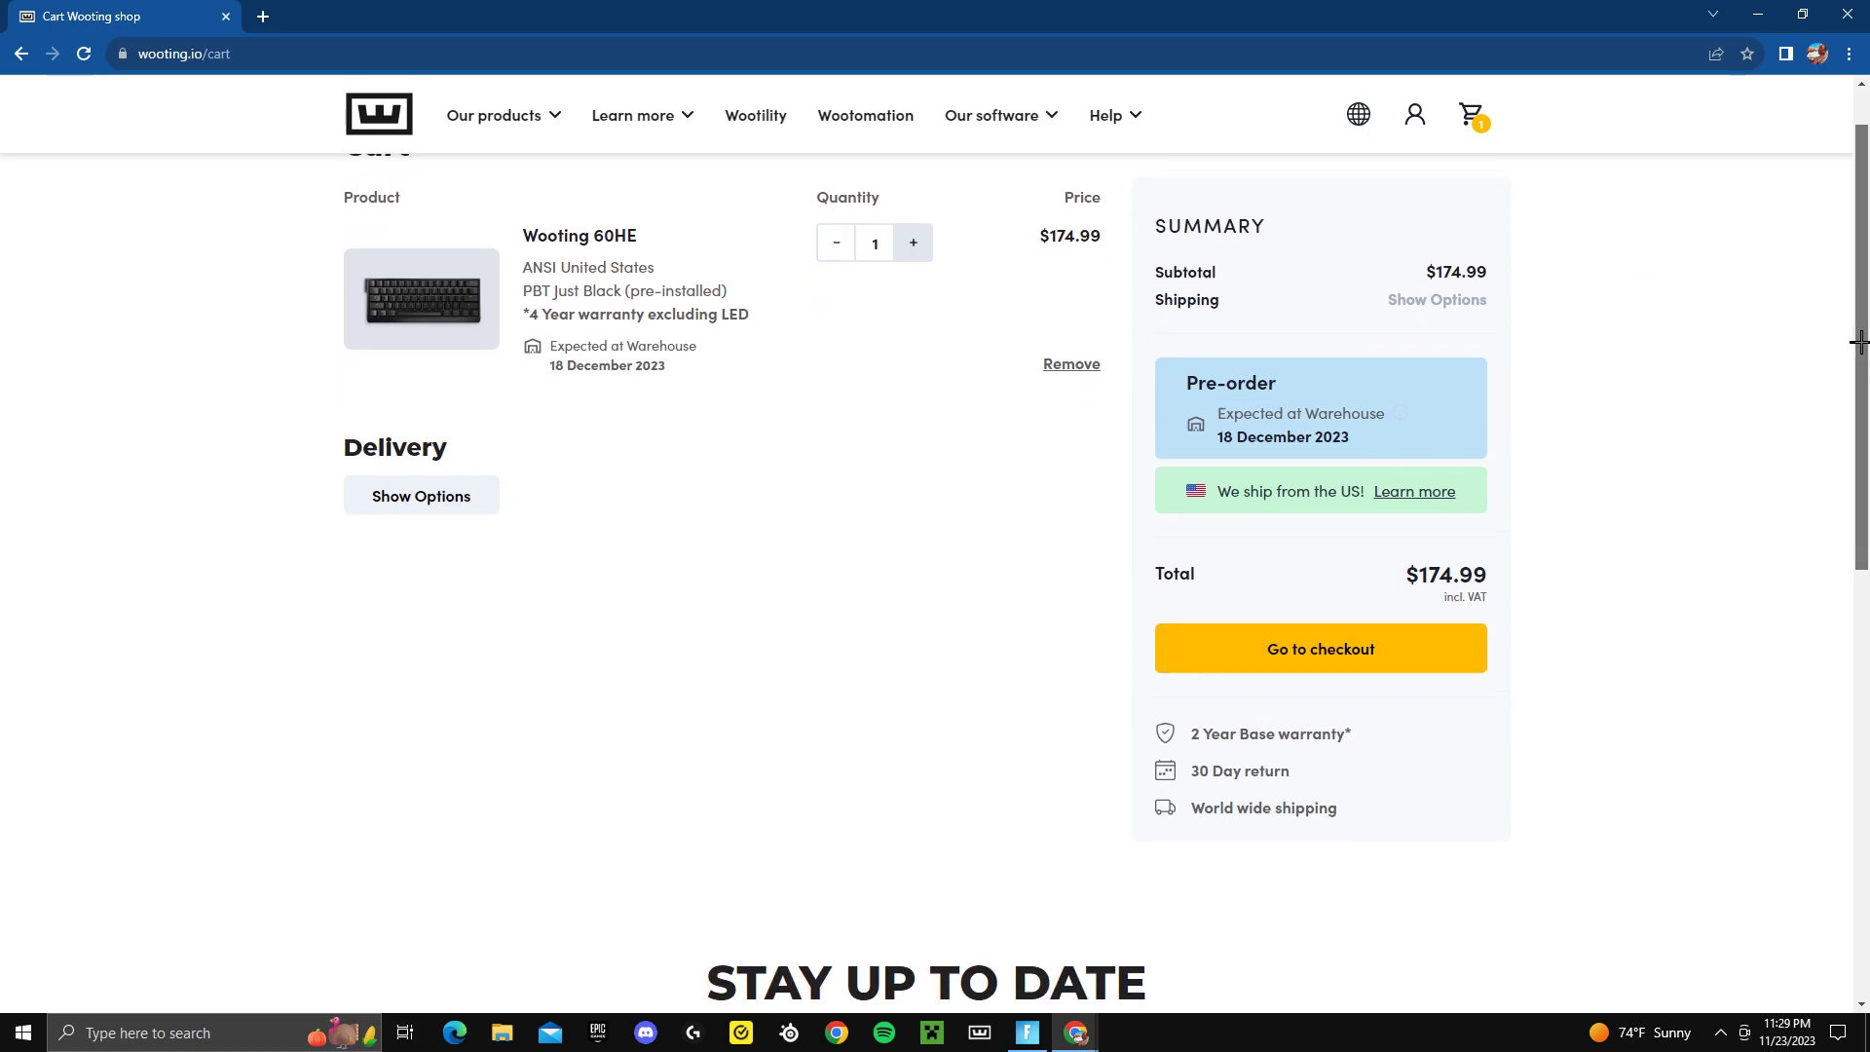
scroll("up", 3)
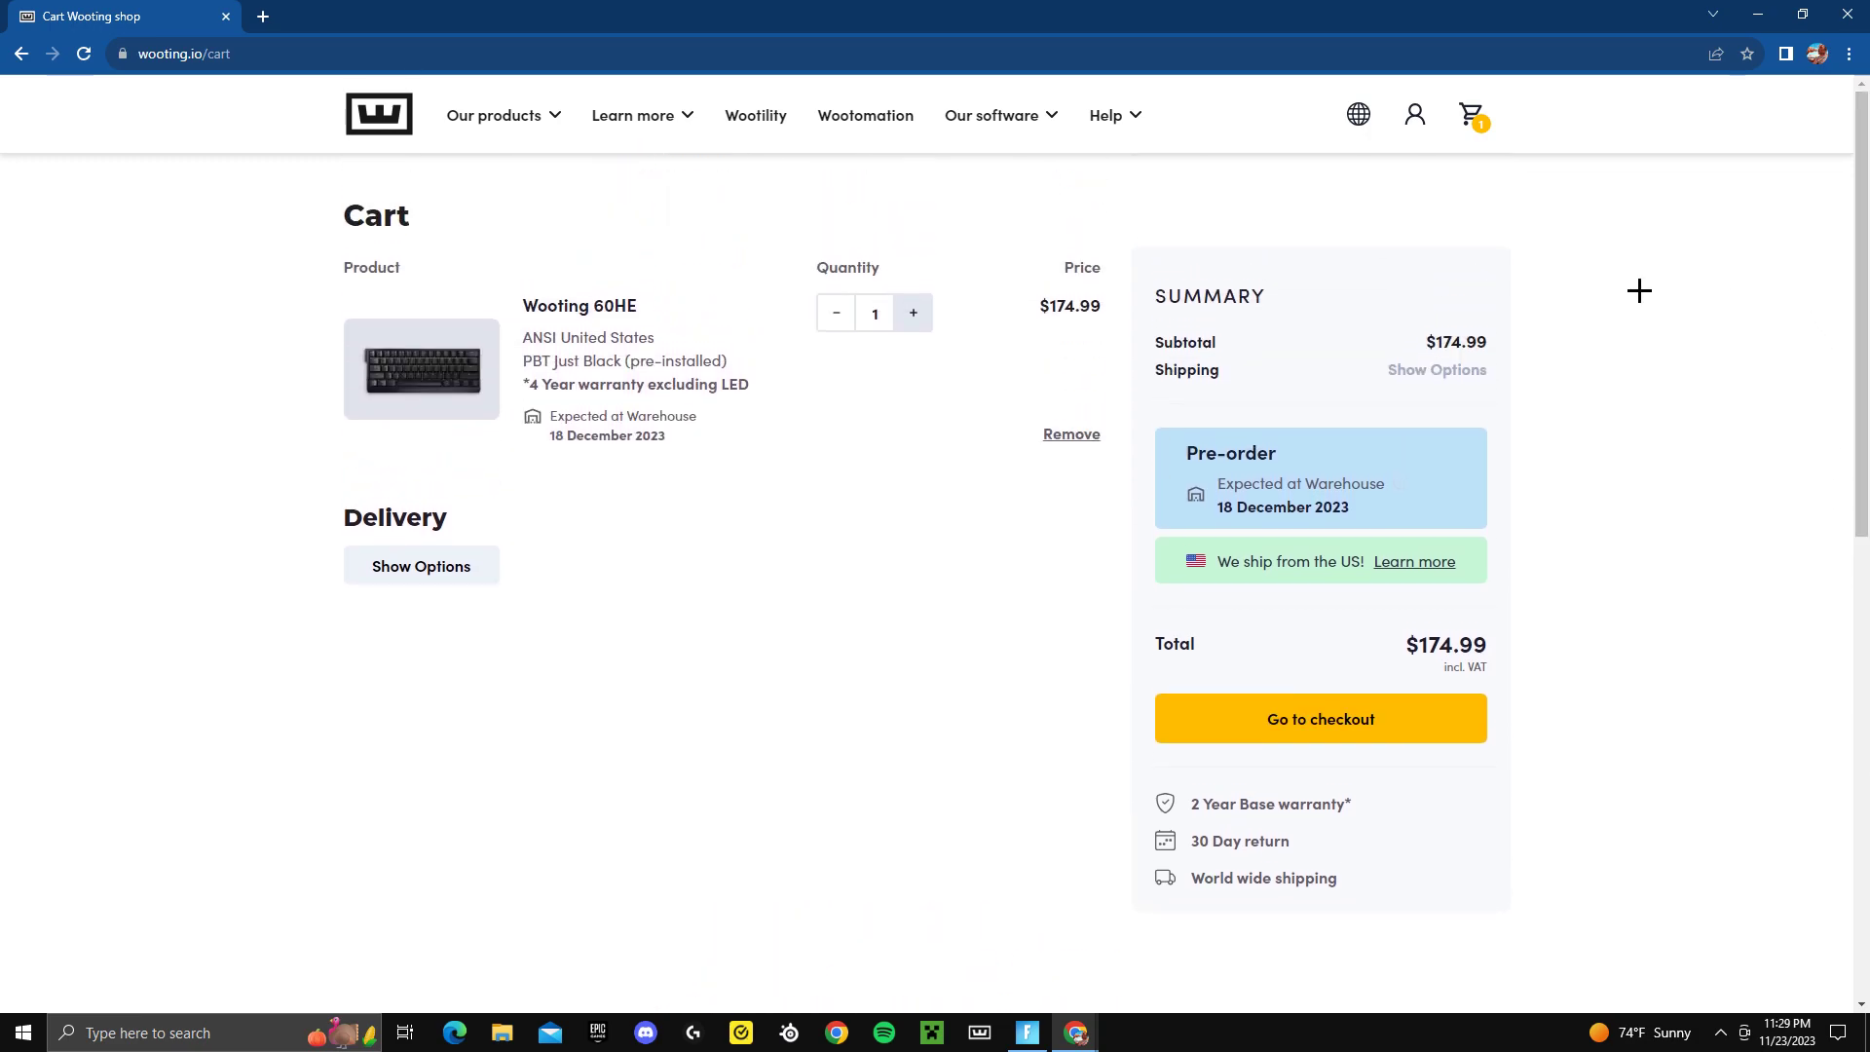
mouse_move(745, 115)
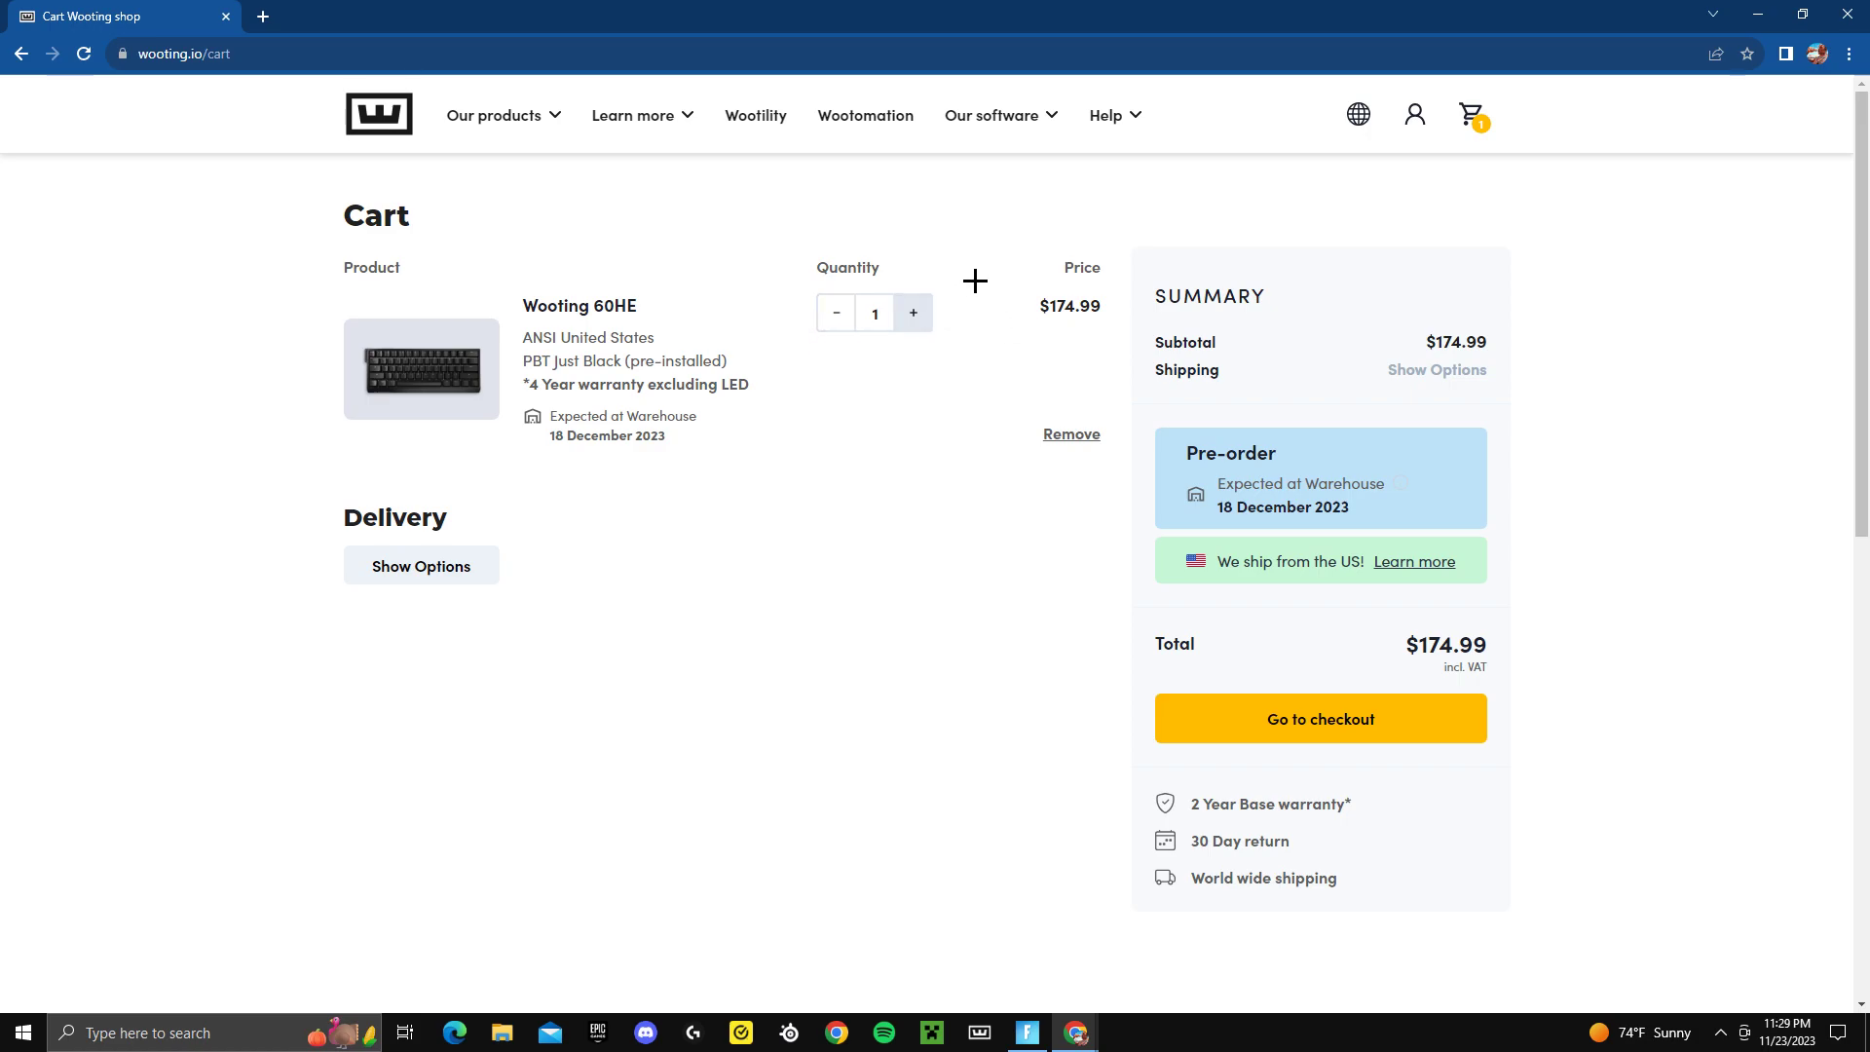
mouse_move(835, 311)
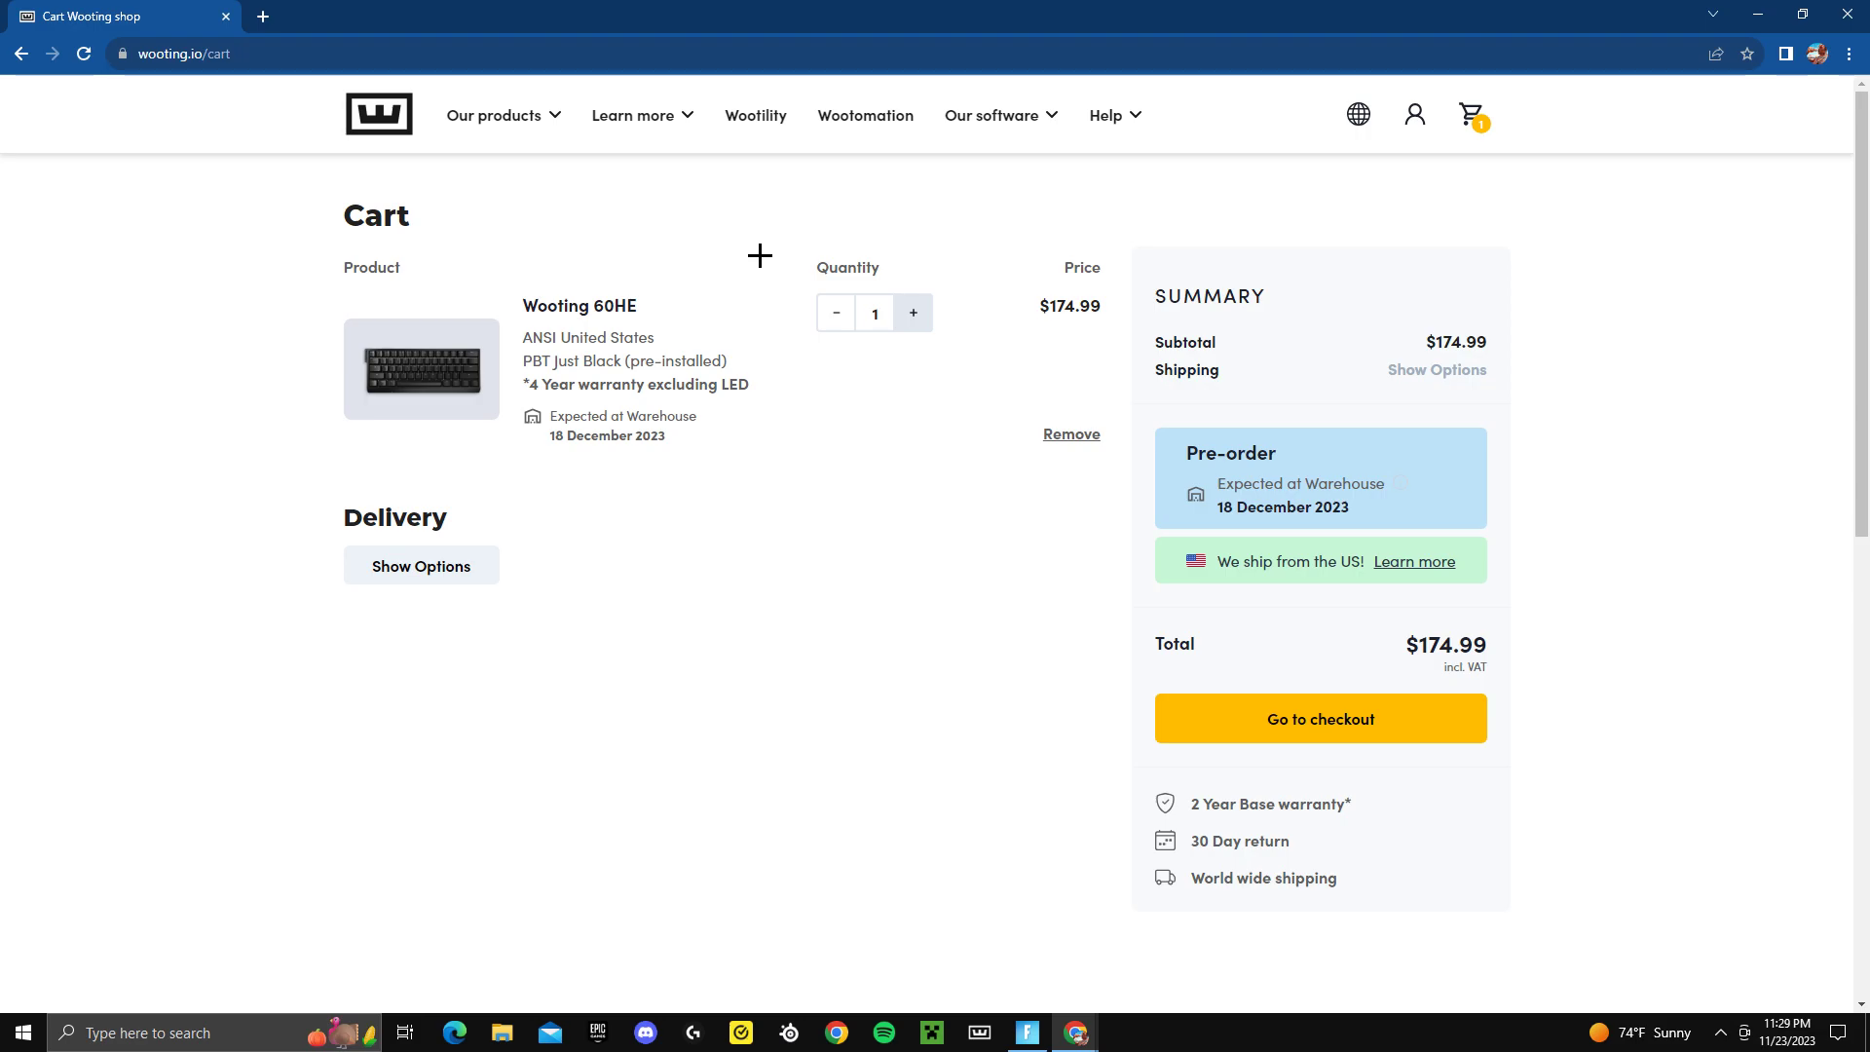
mouse_move(581, 306)
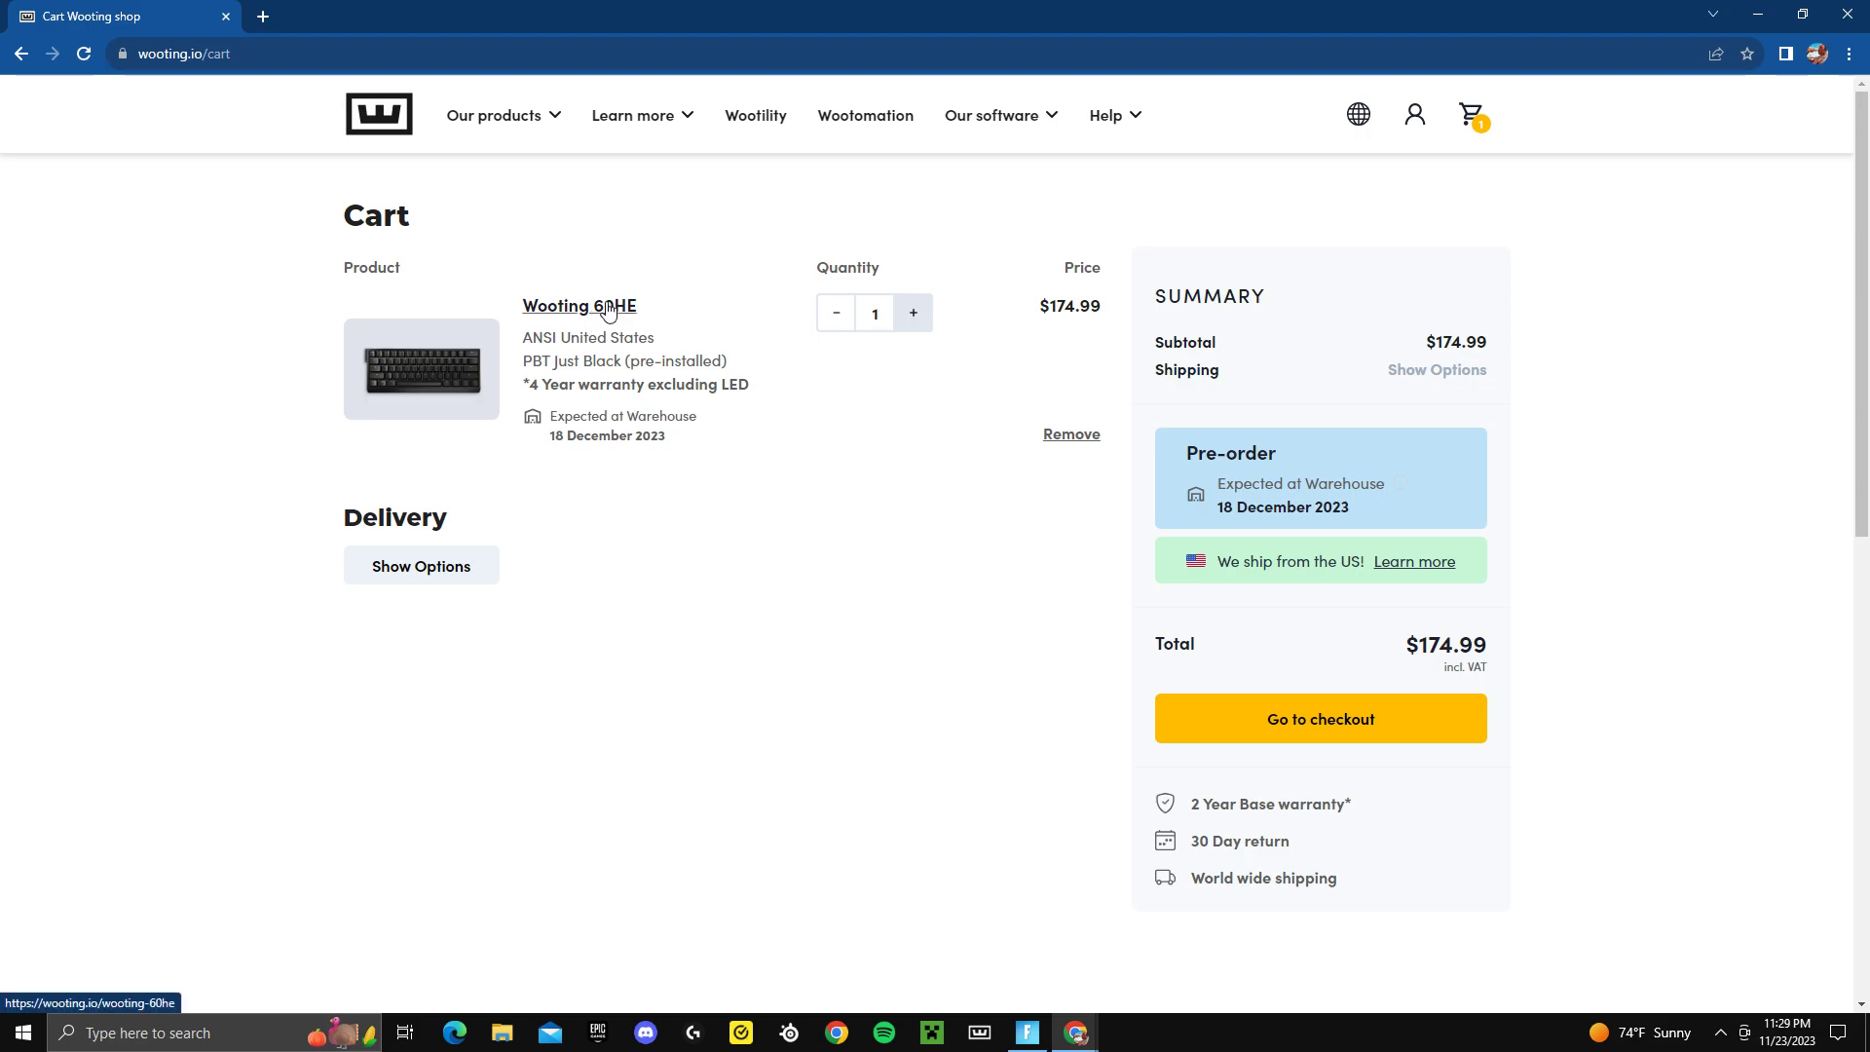
Return to the Wooting 60HE page from the cart and scroll to the Take control section.
left_click(577, 306)
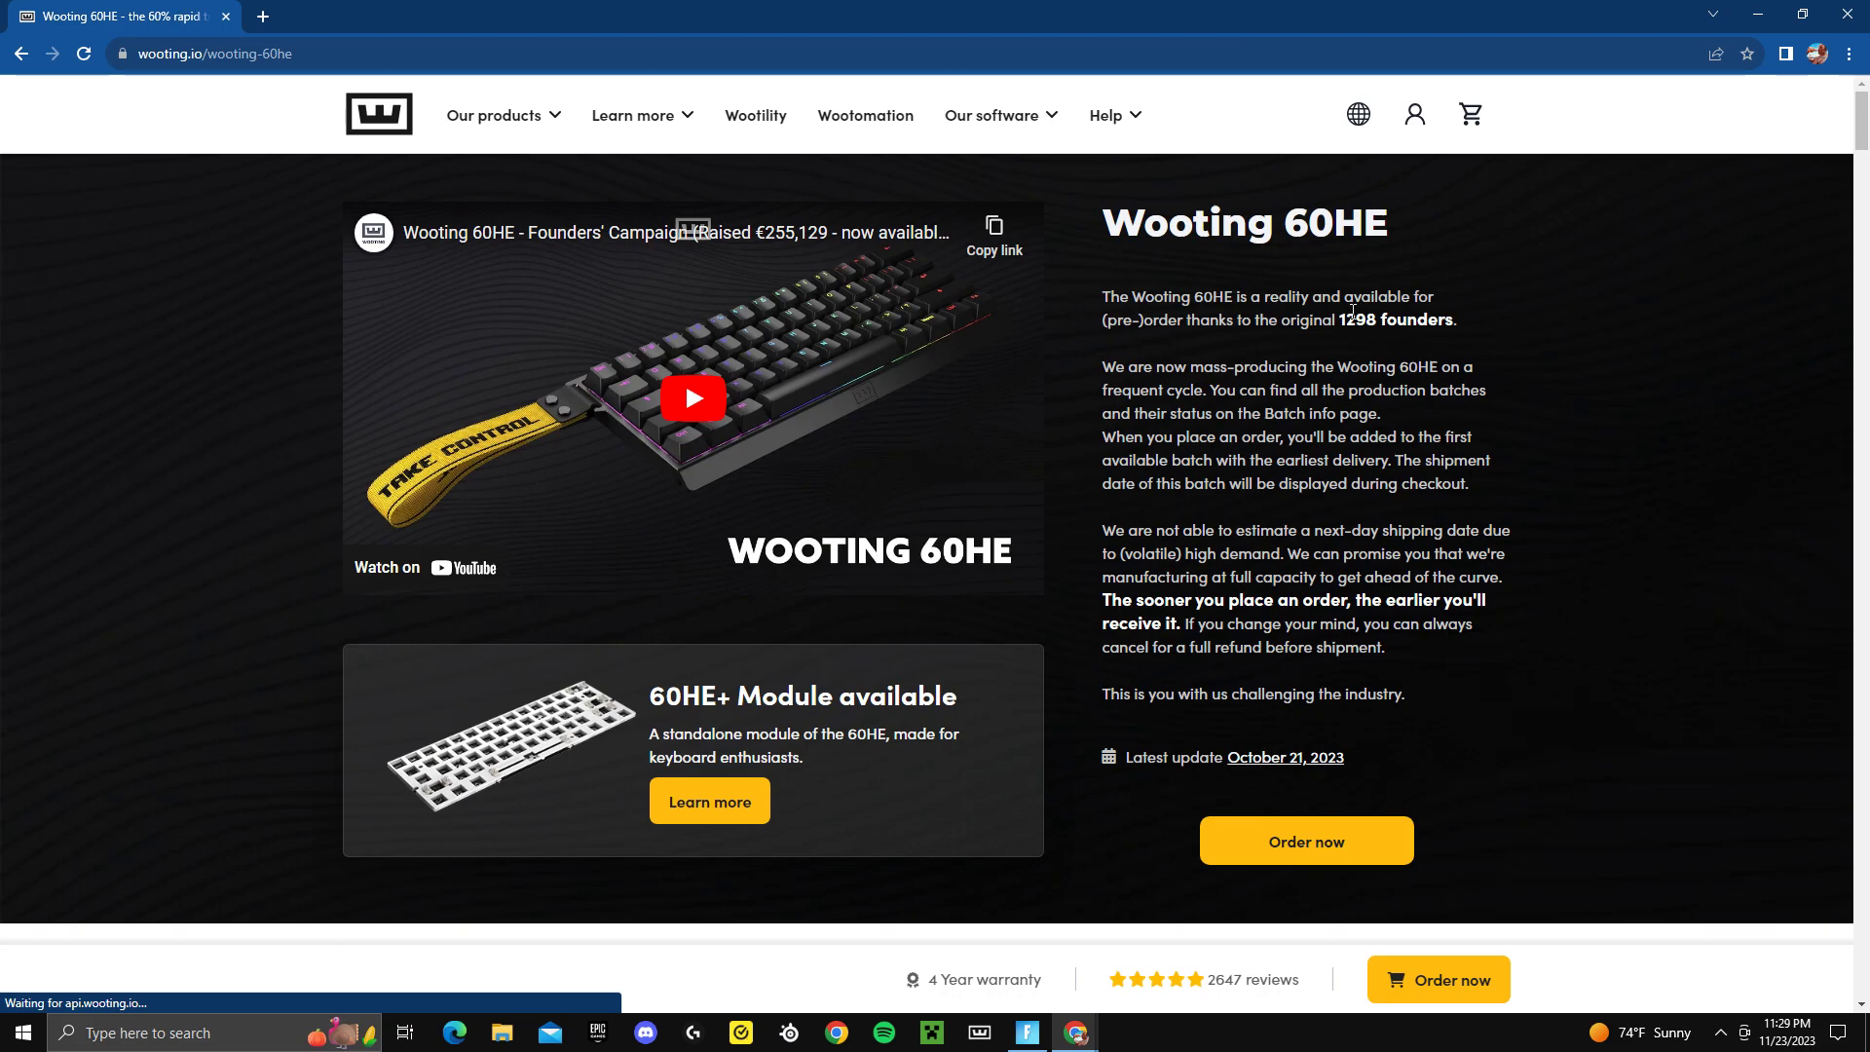
scroll("down", 3)
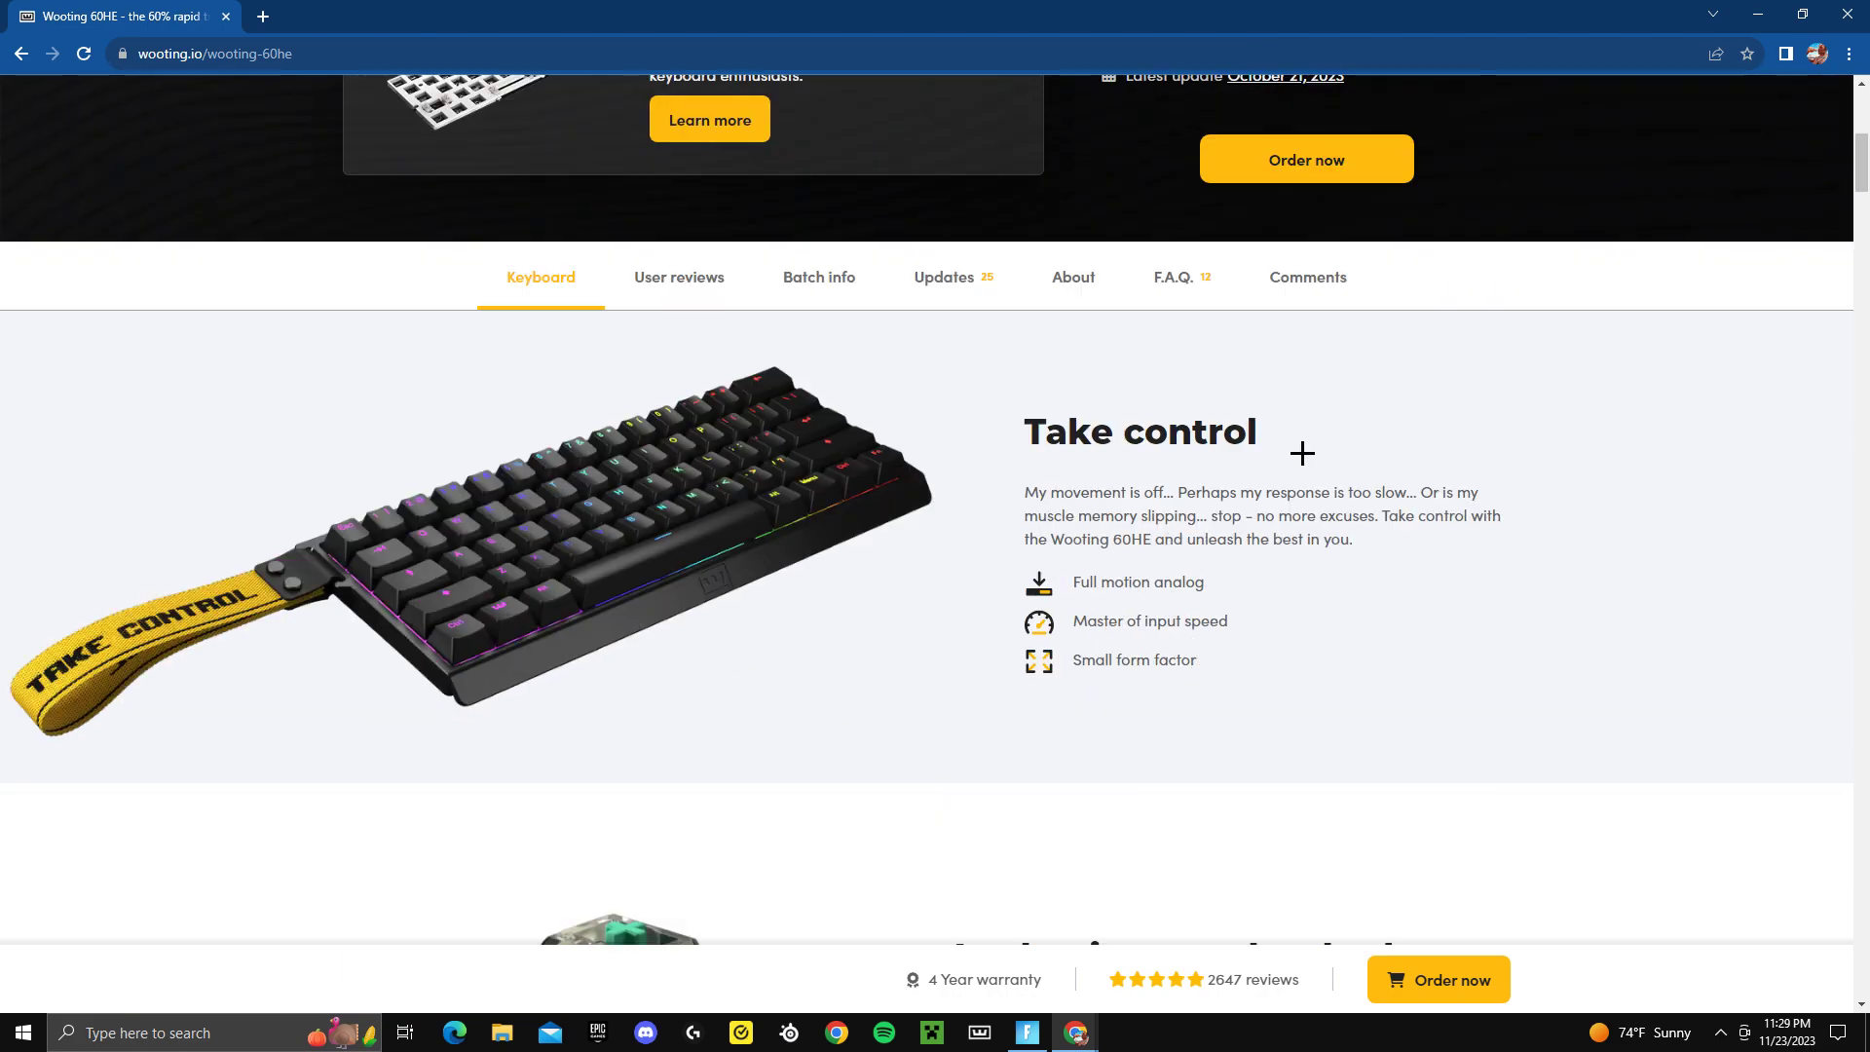
scroll("down", 3)
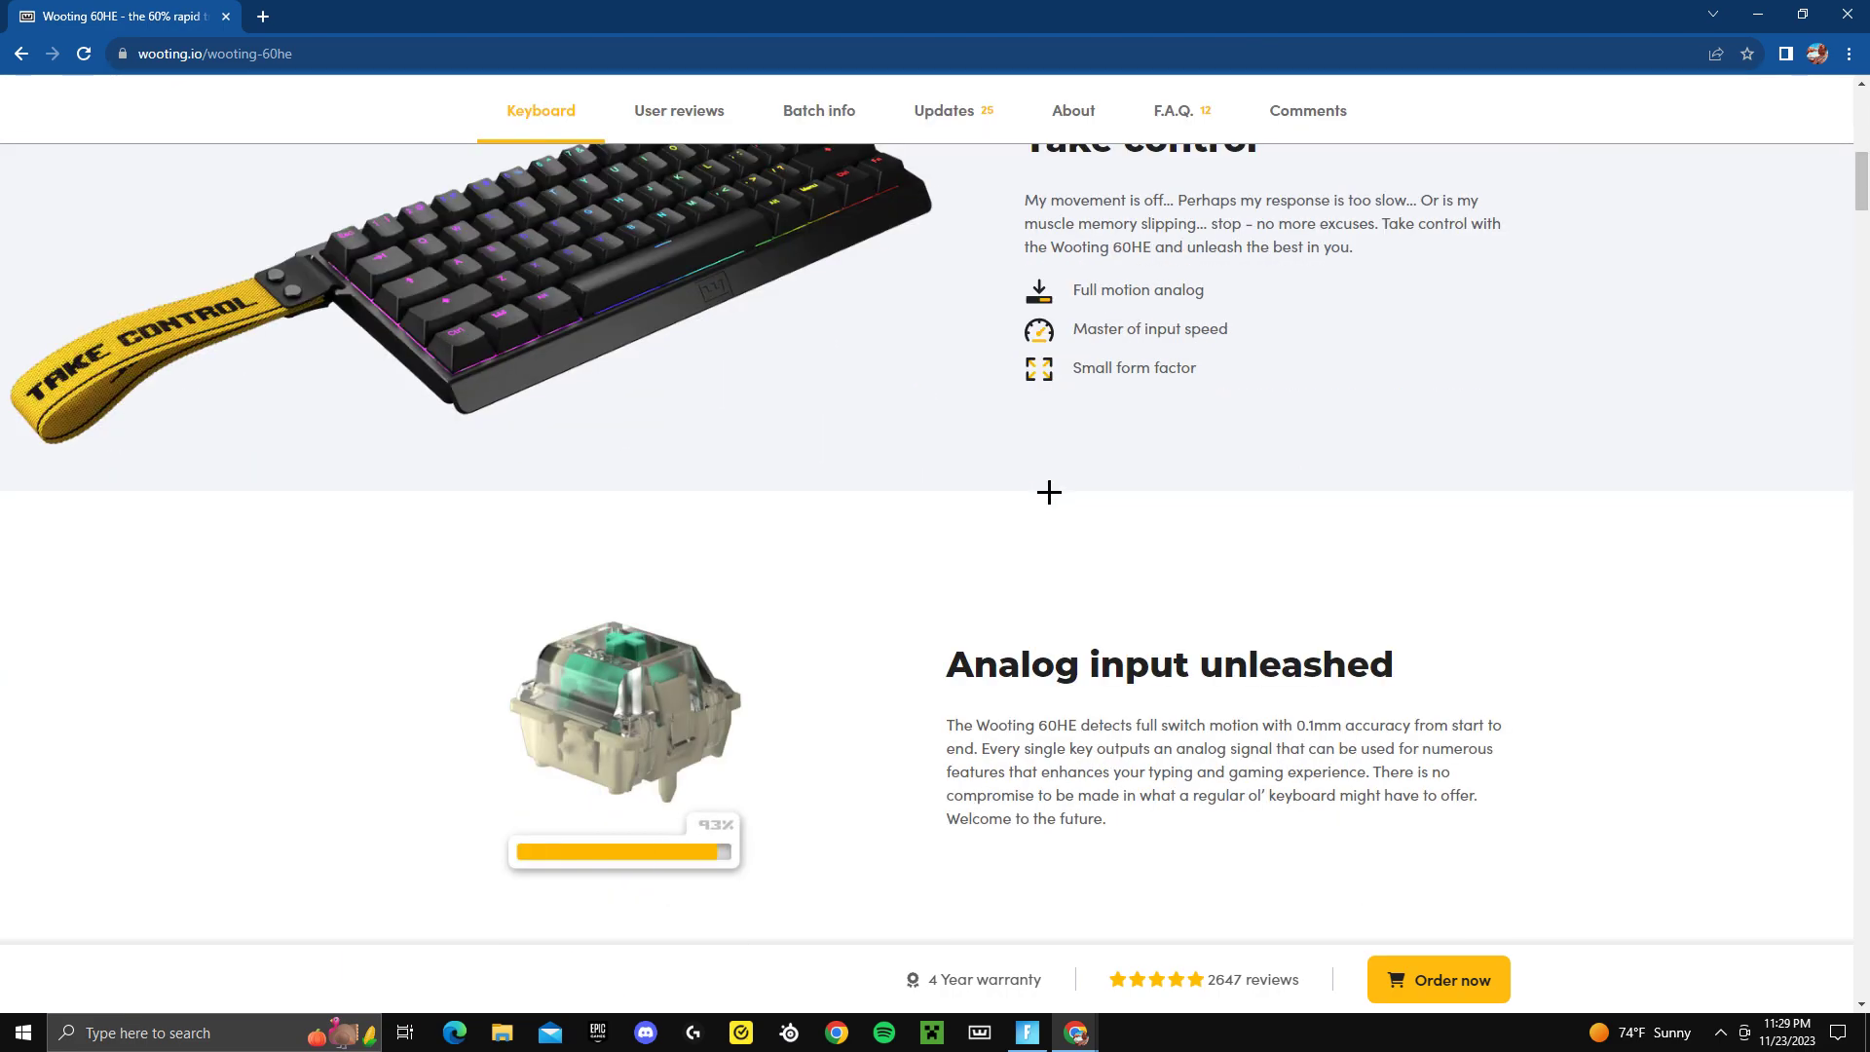
scroll("up", 3)
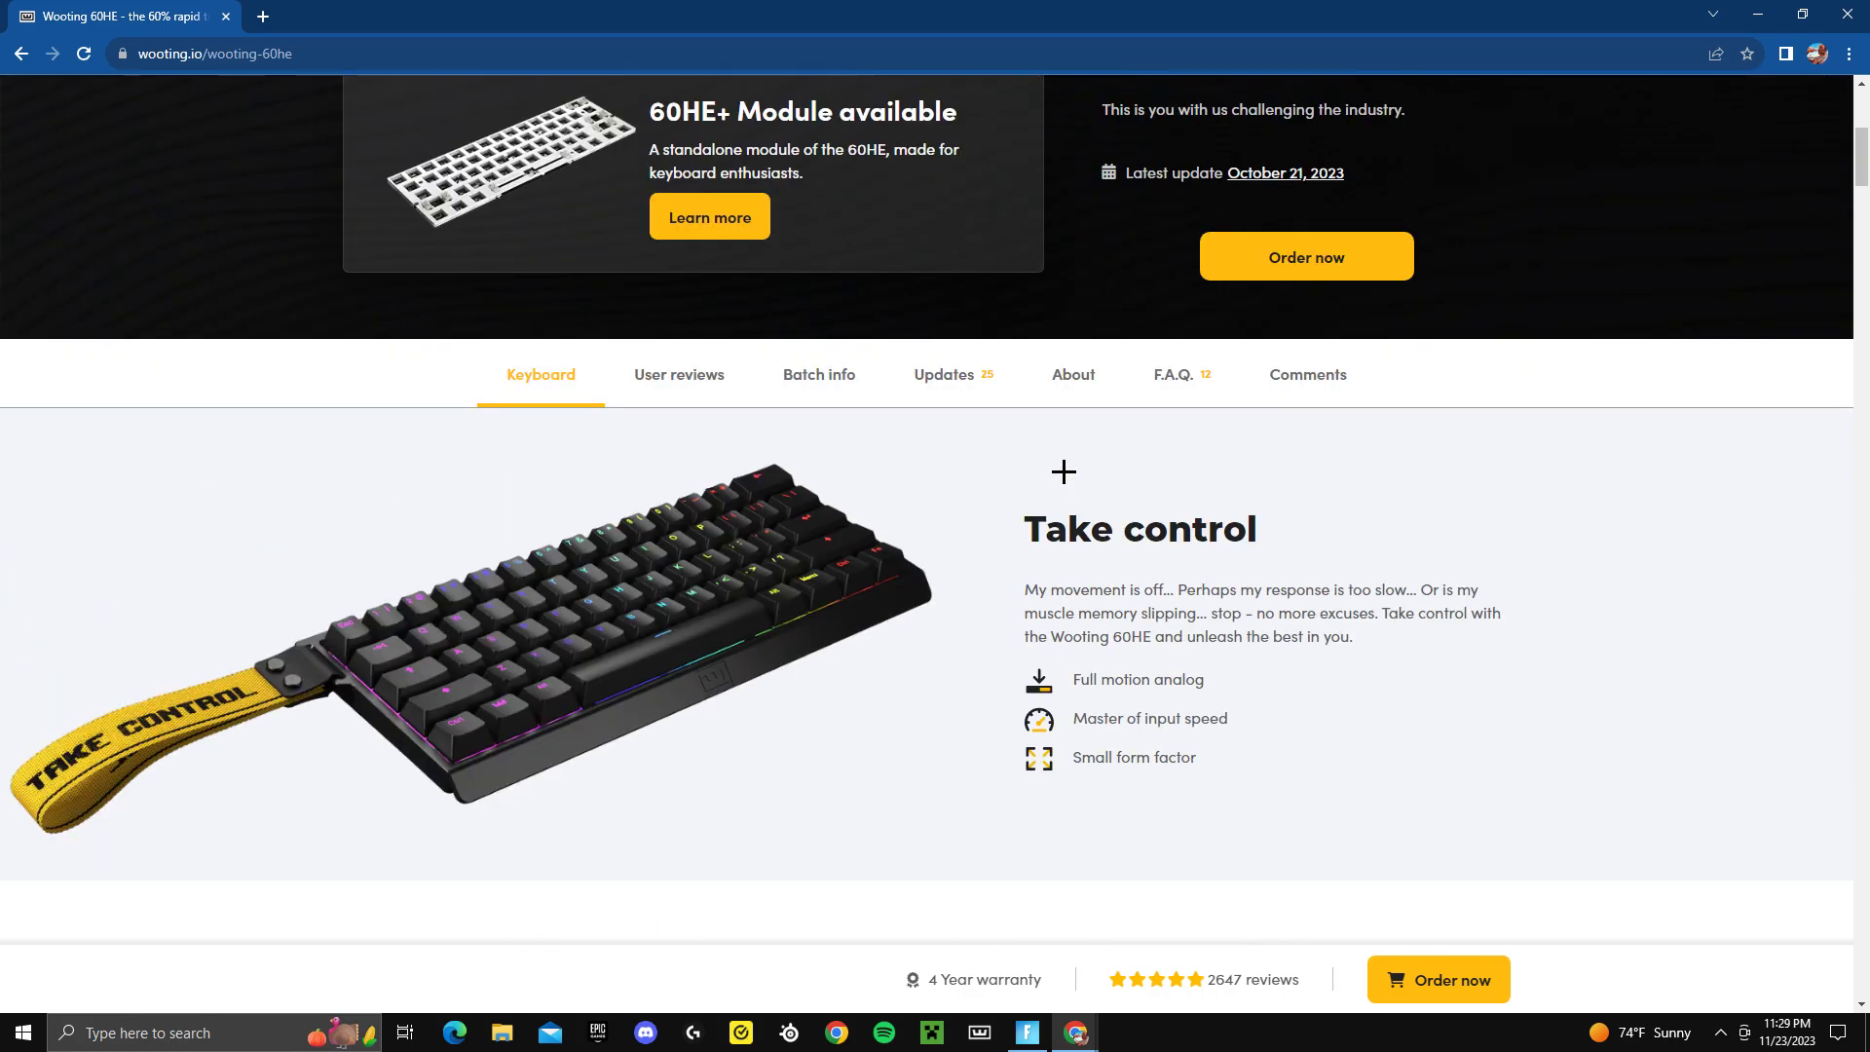
scroll("up", 3)
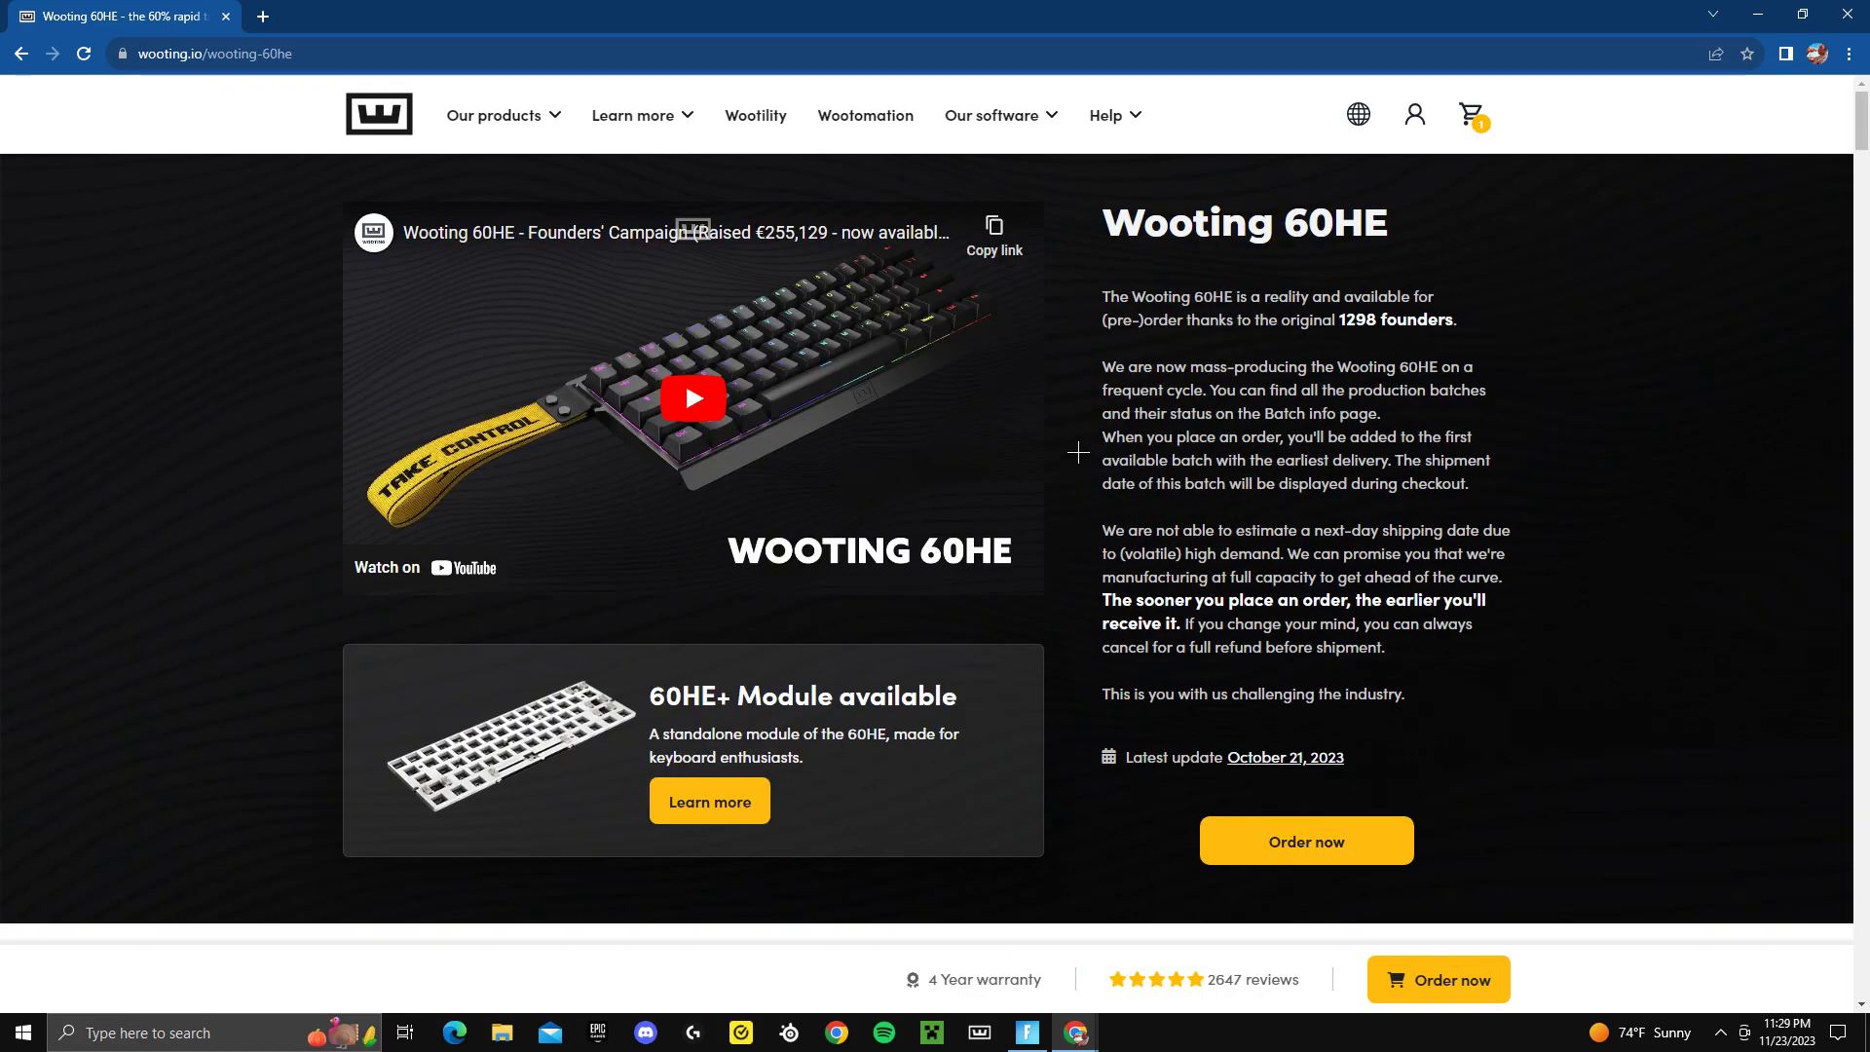
mouse_move(1107, 432)
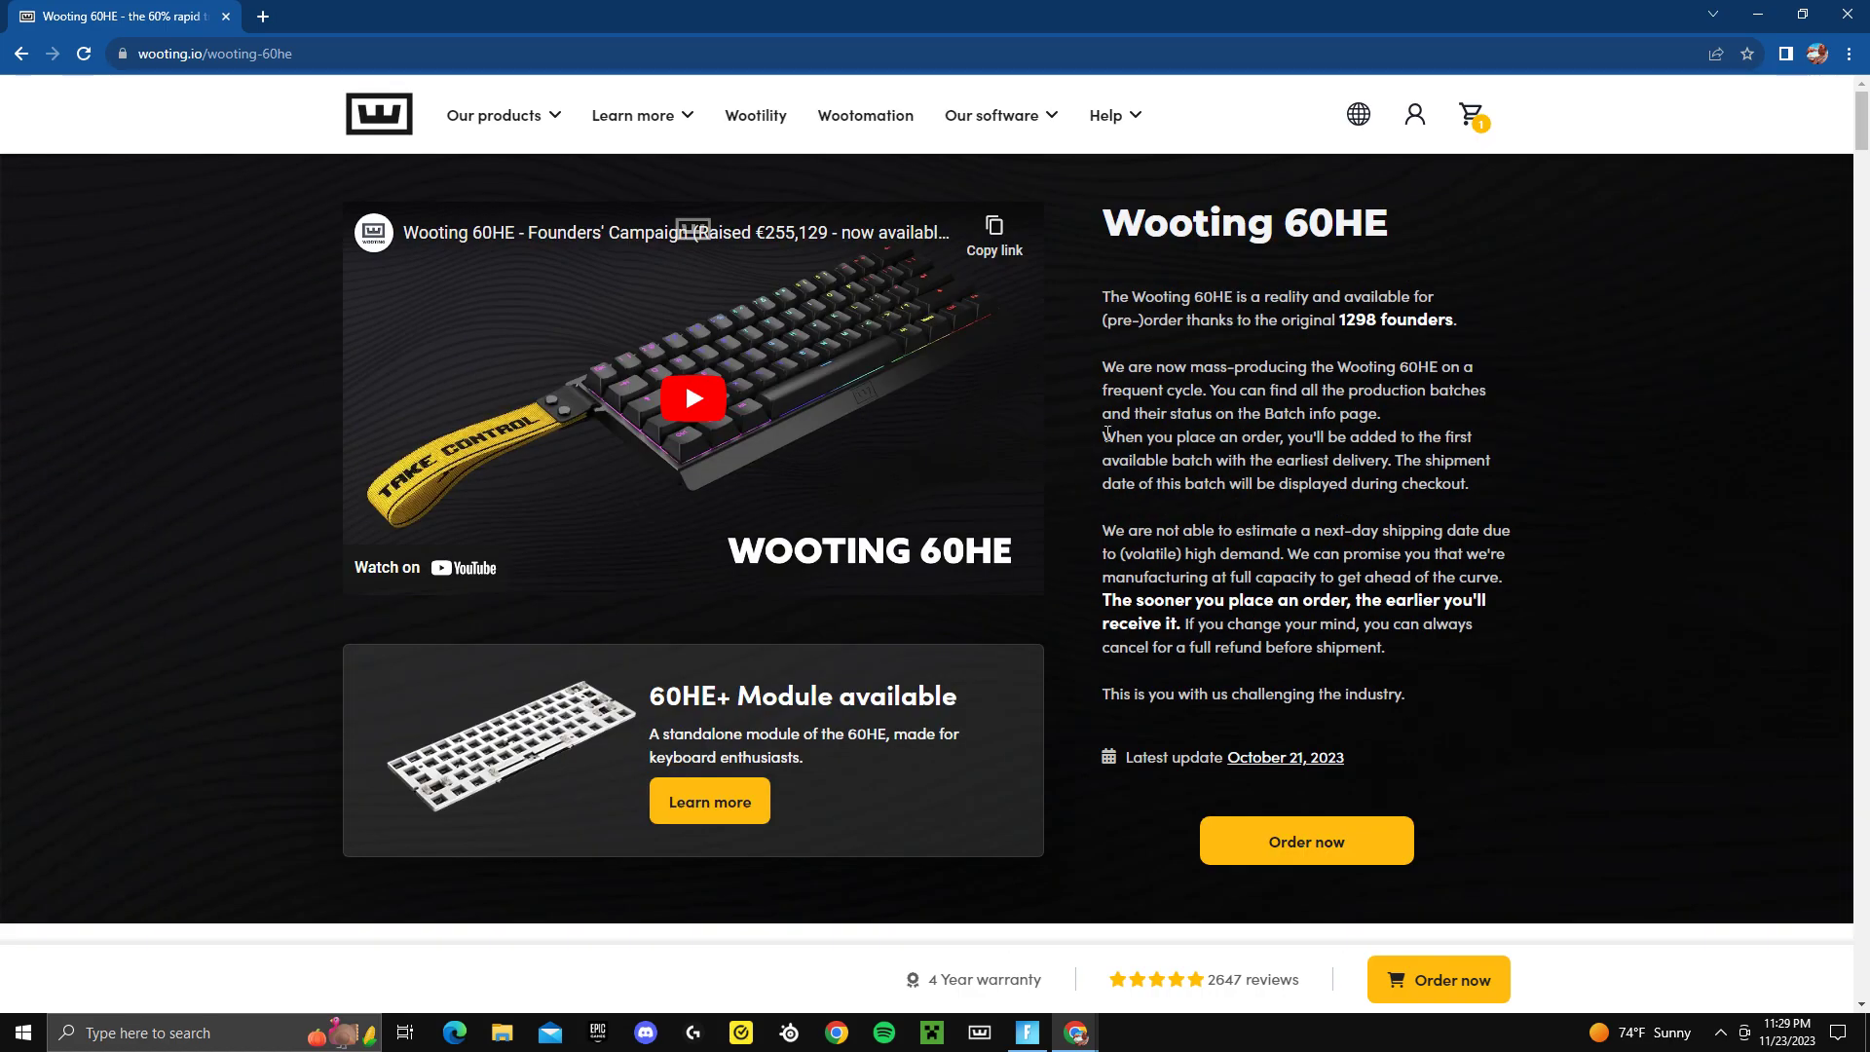
scroll("down", 3)
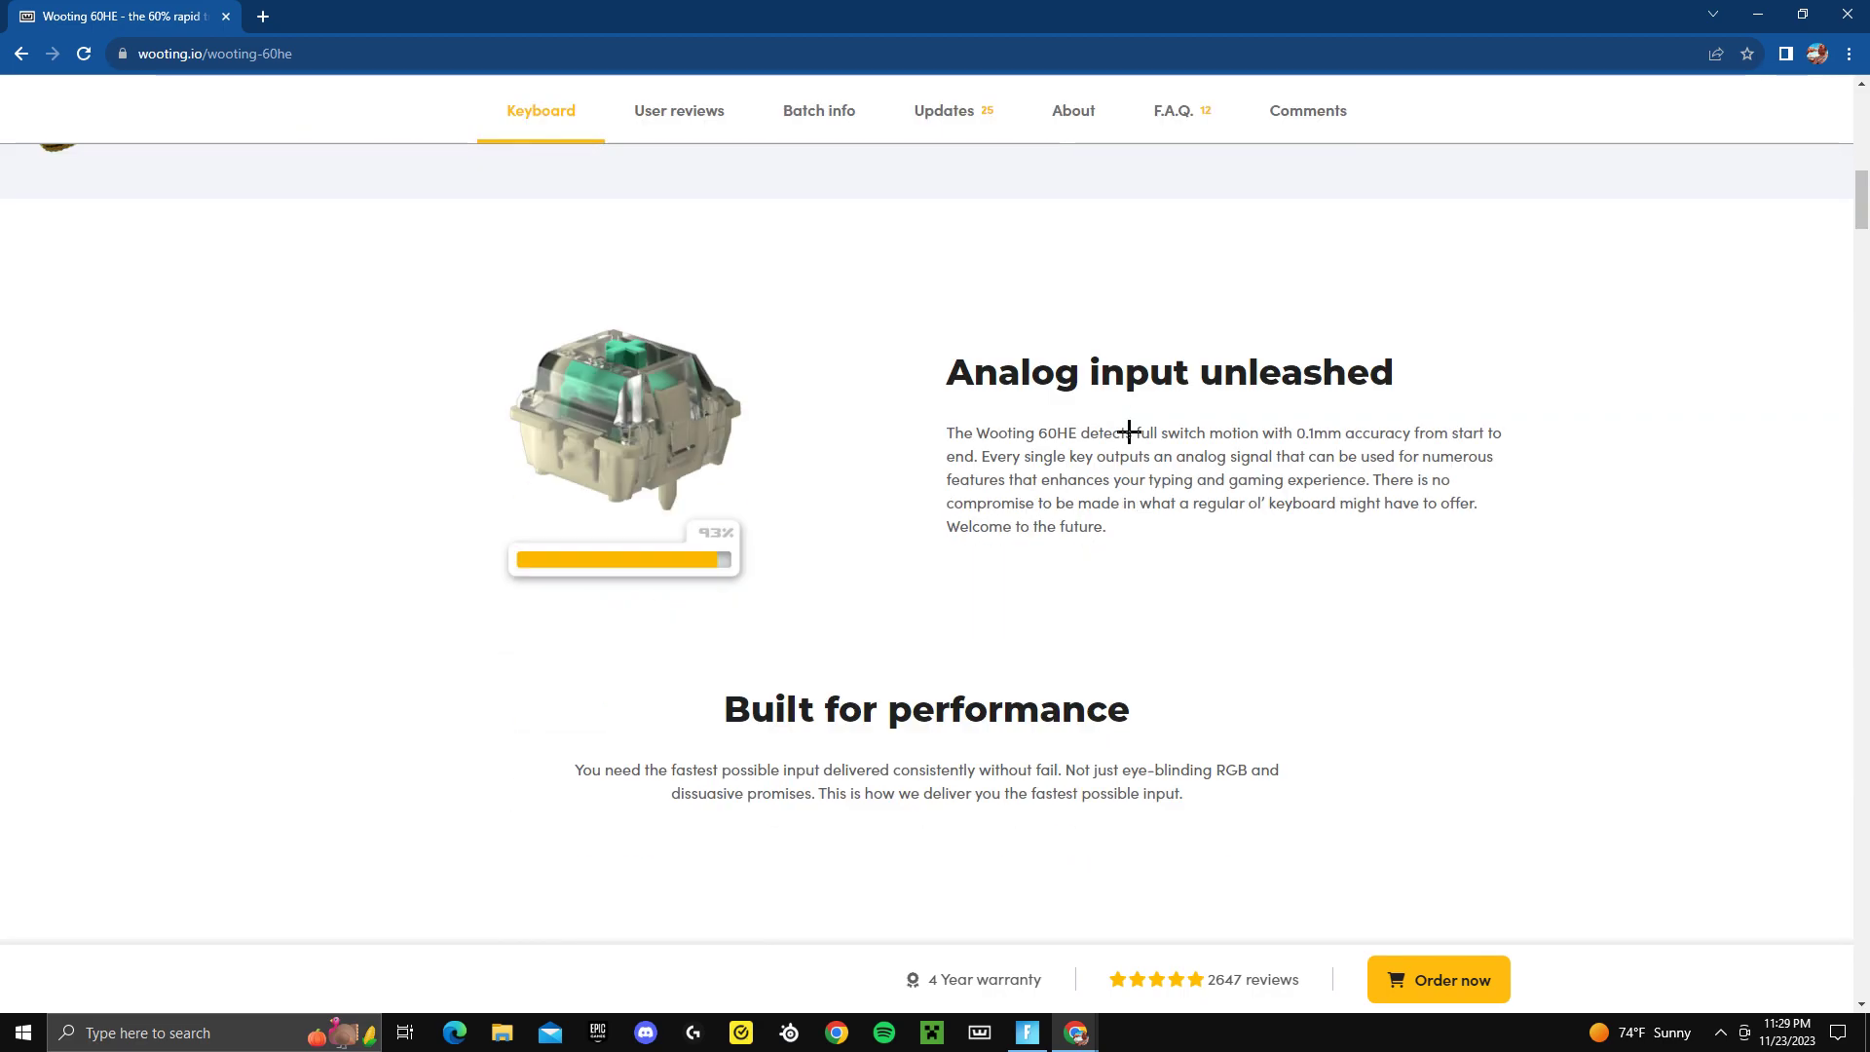
scroll("down", 3)
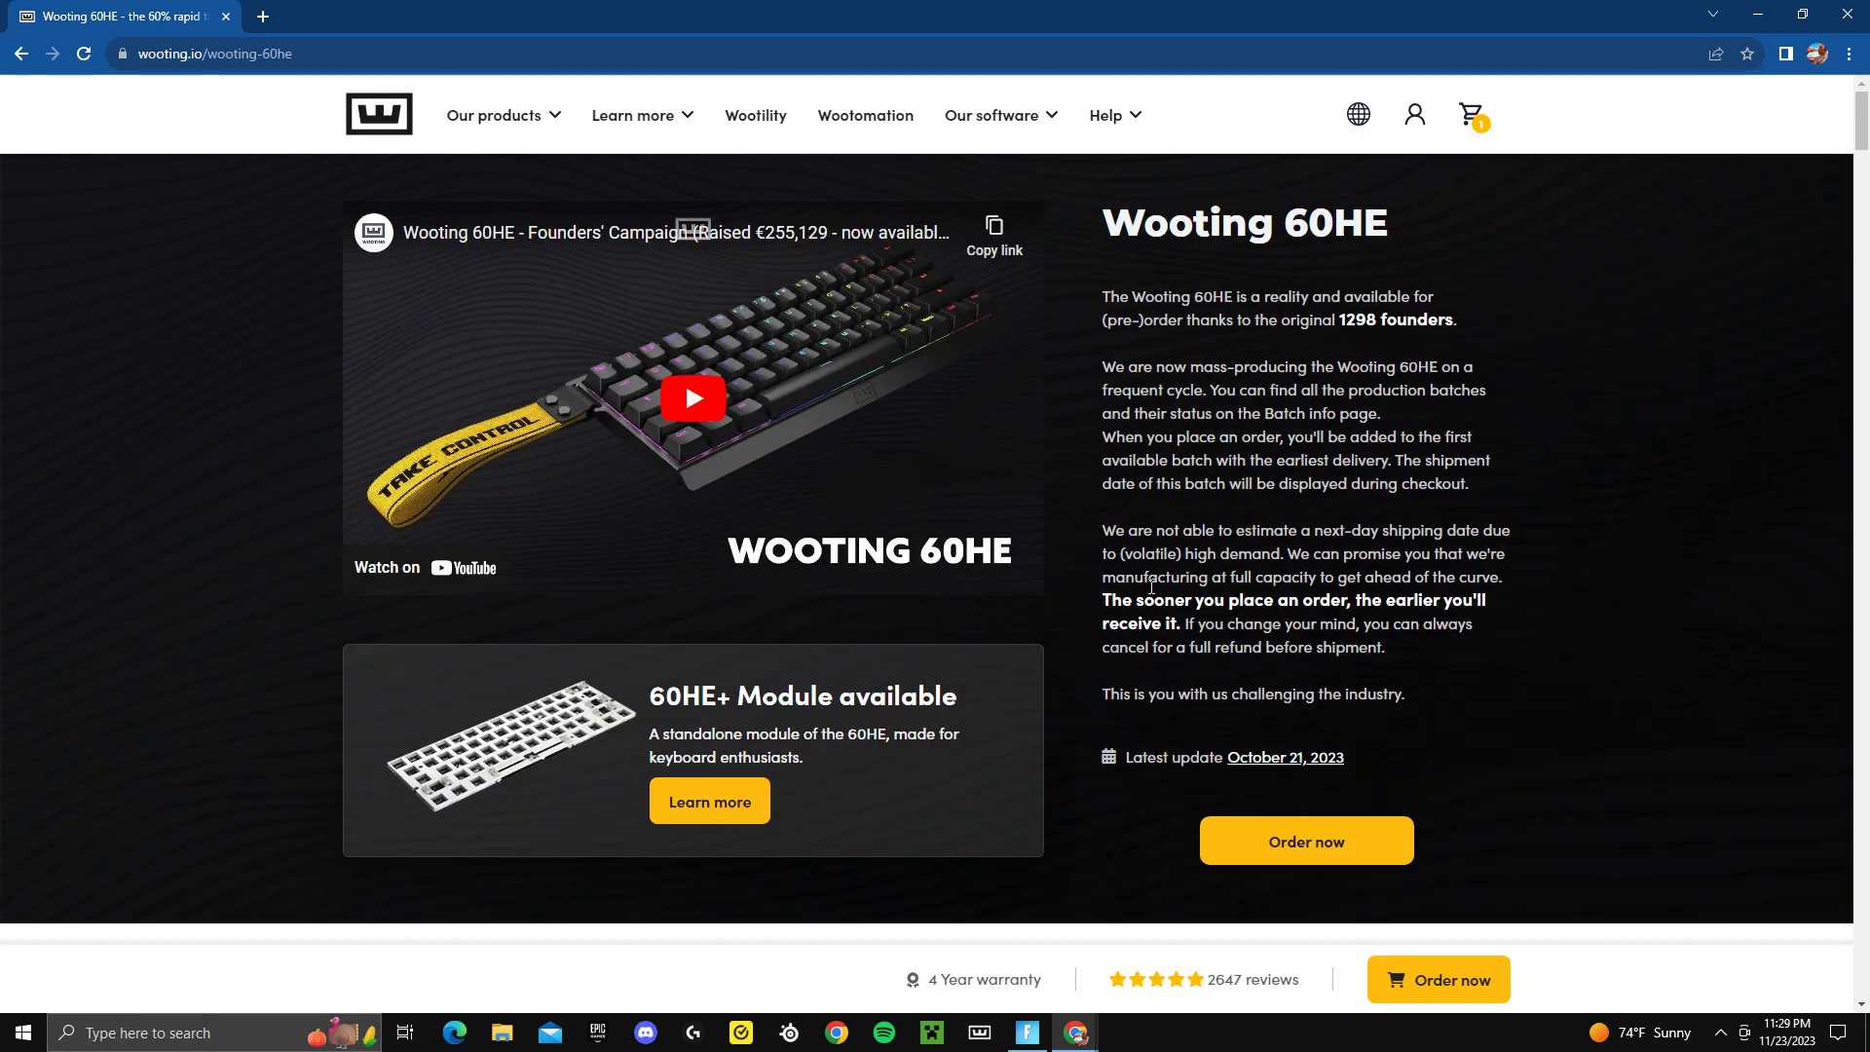
scroll("down", 3)
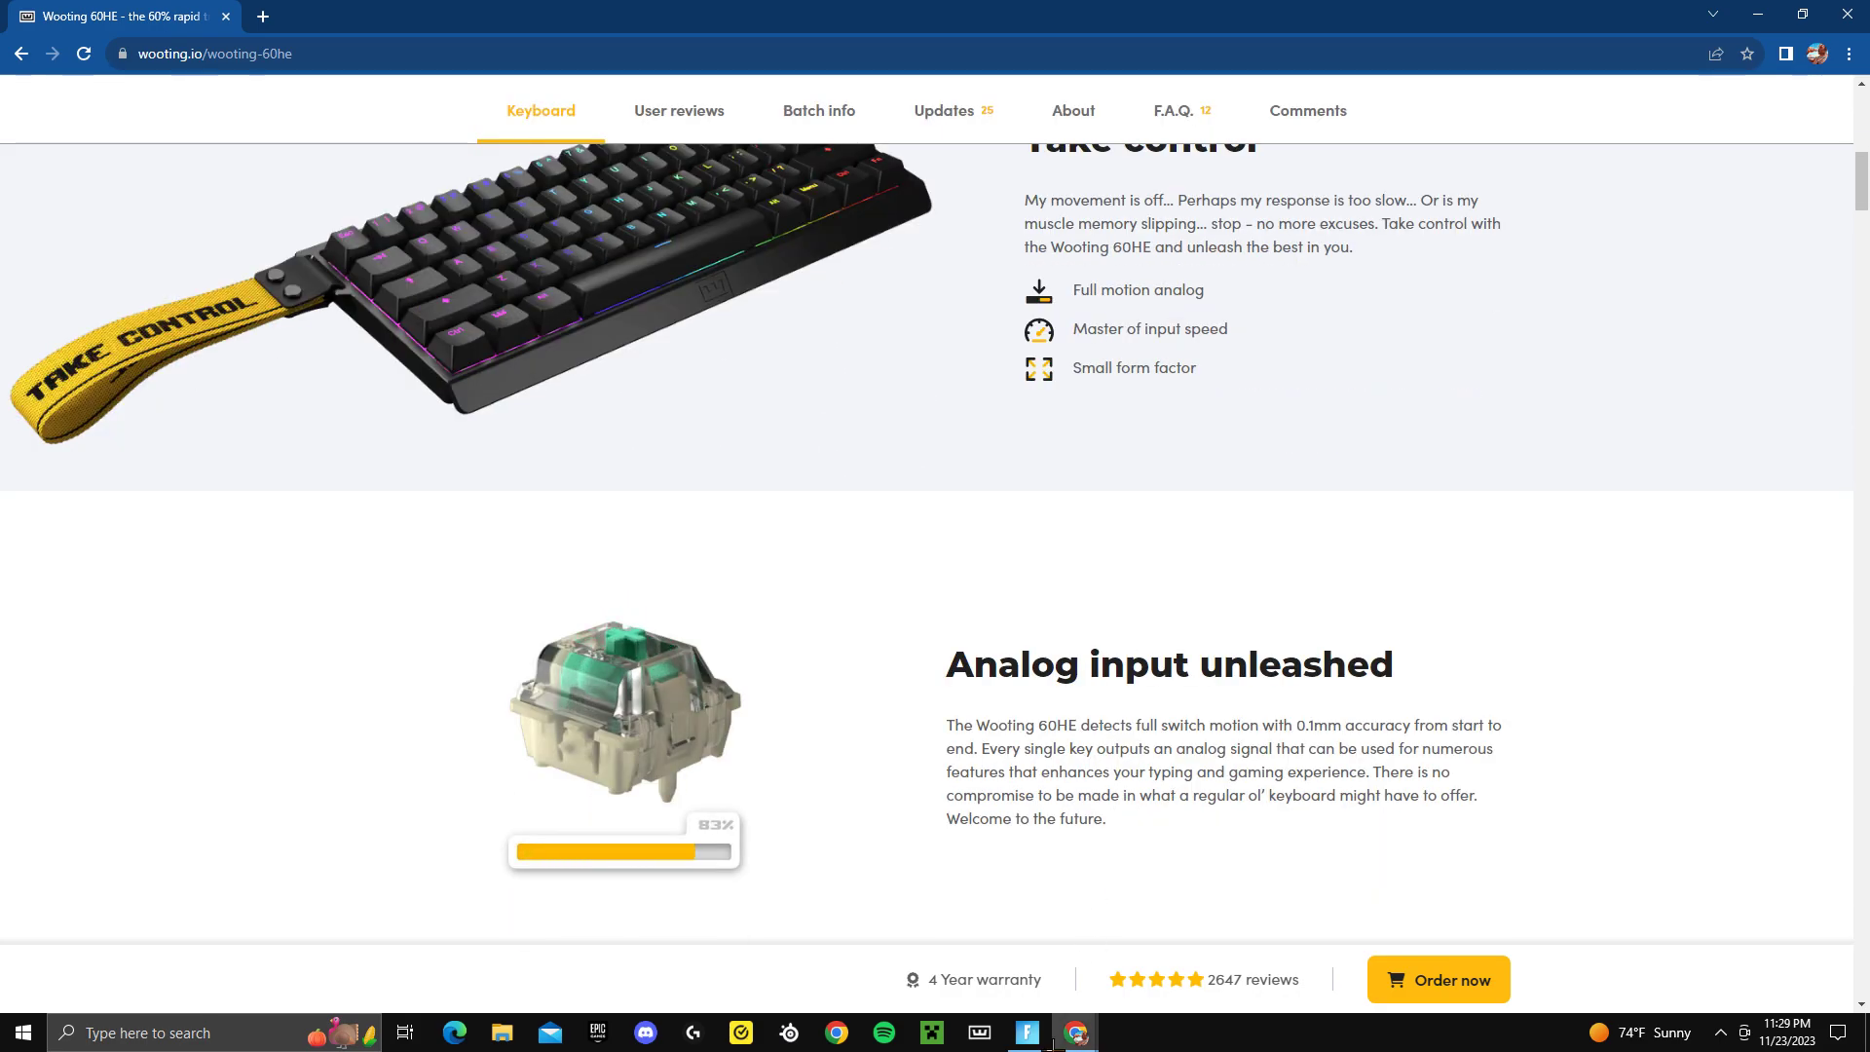
mouse_move(1076, 1033)
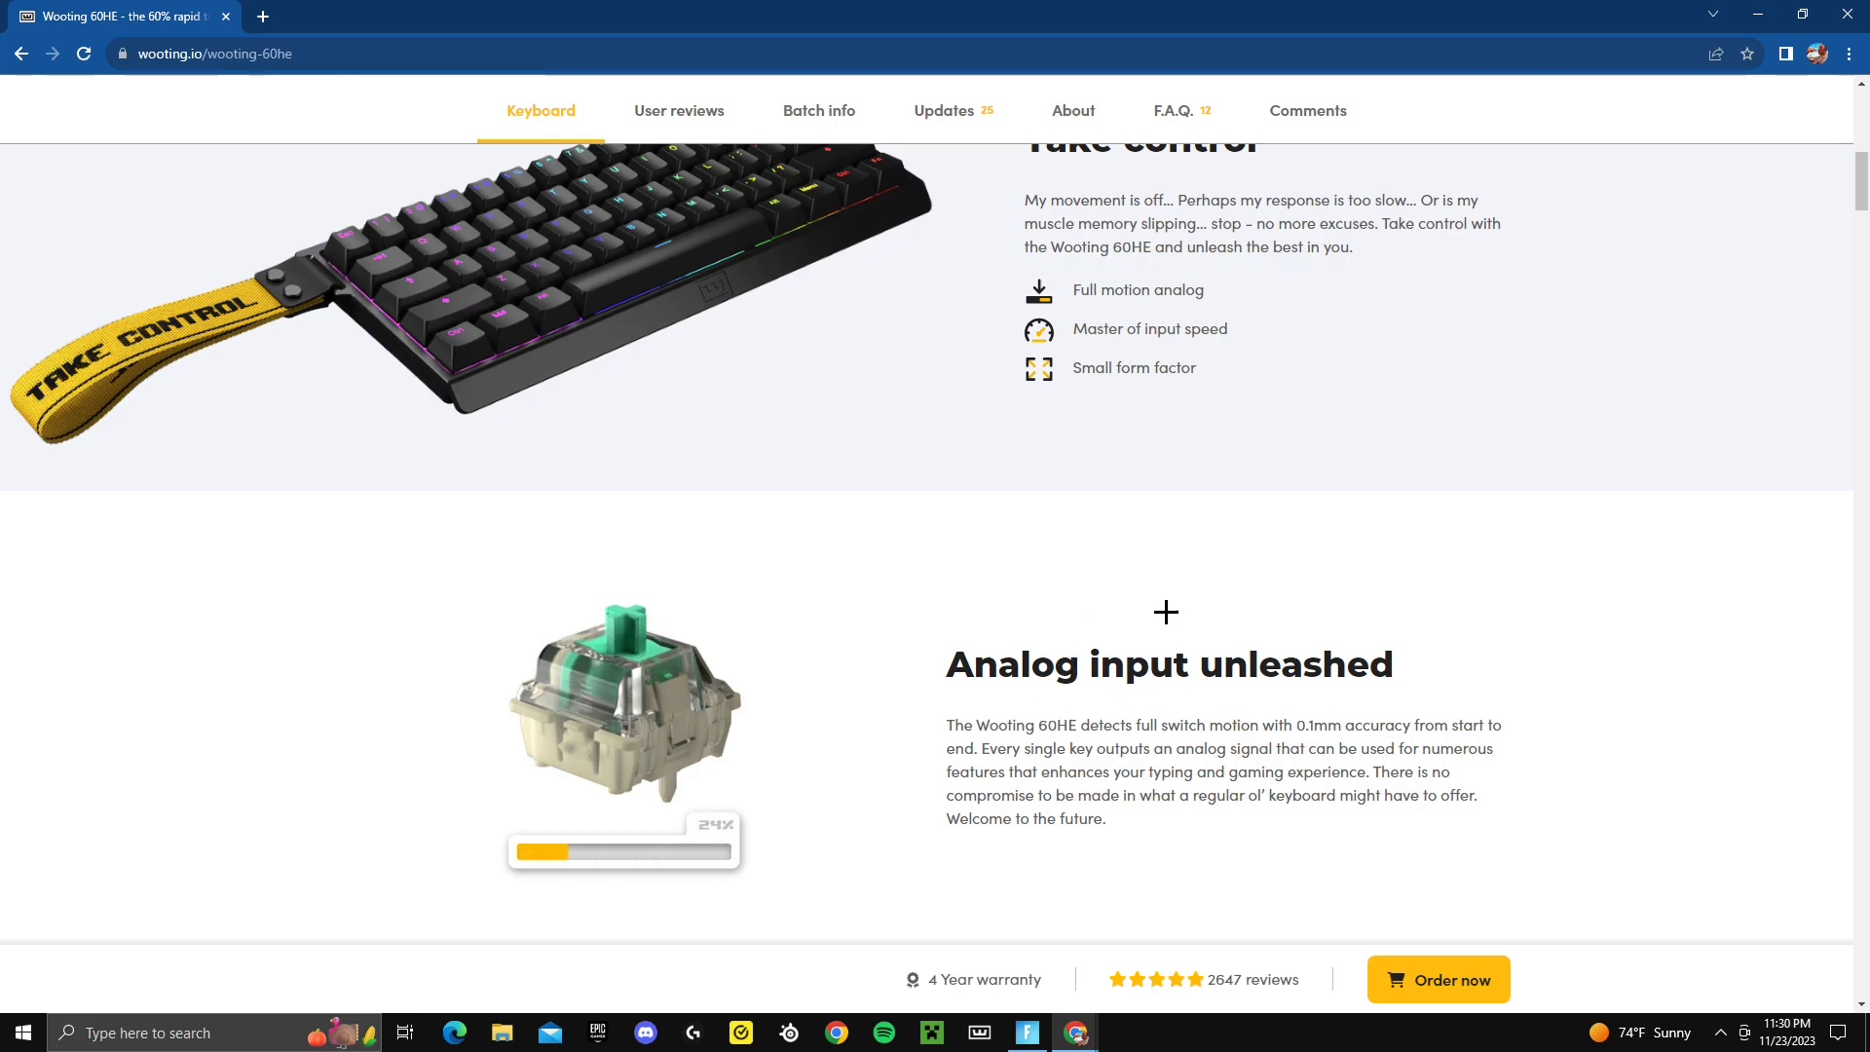
Select the 'Analog input unleashed' heading text about 0.1mm switch accuracy.
left_click_drag(945, 664, 1396, 664)
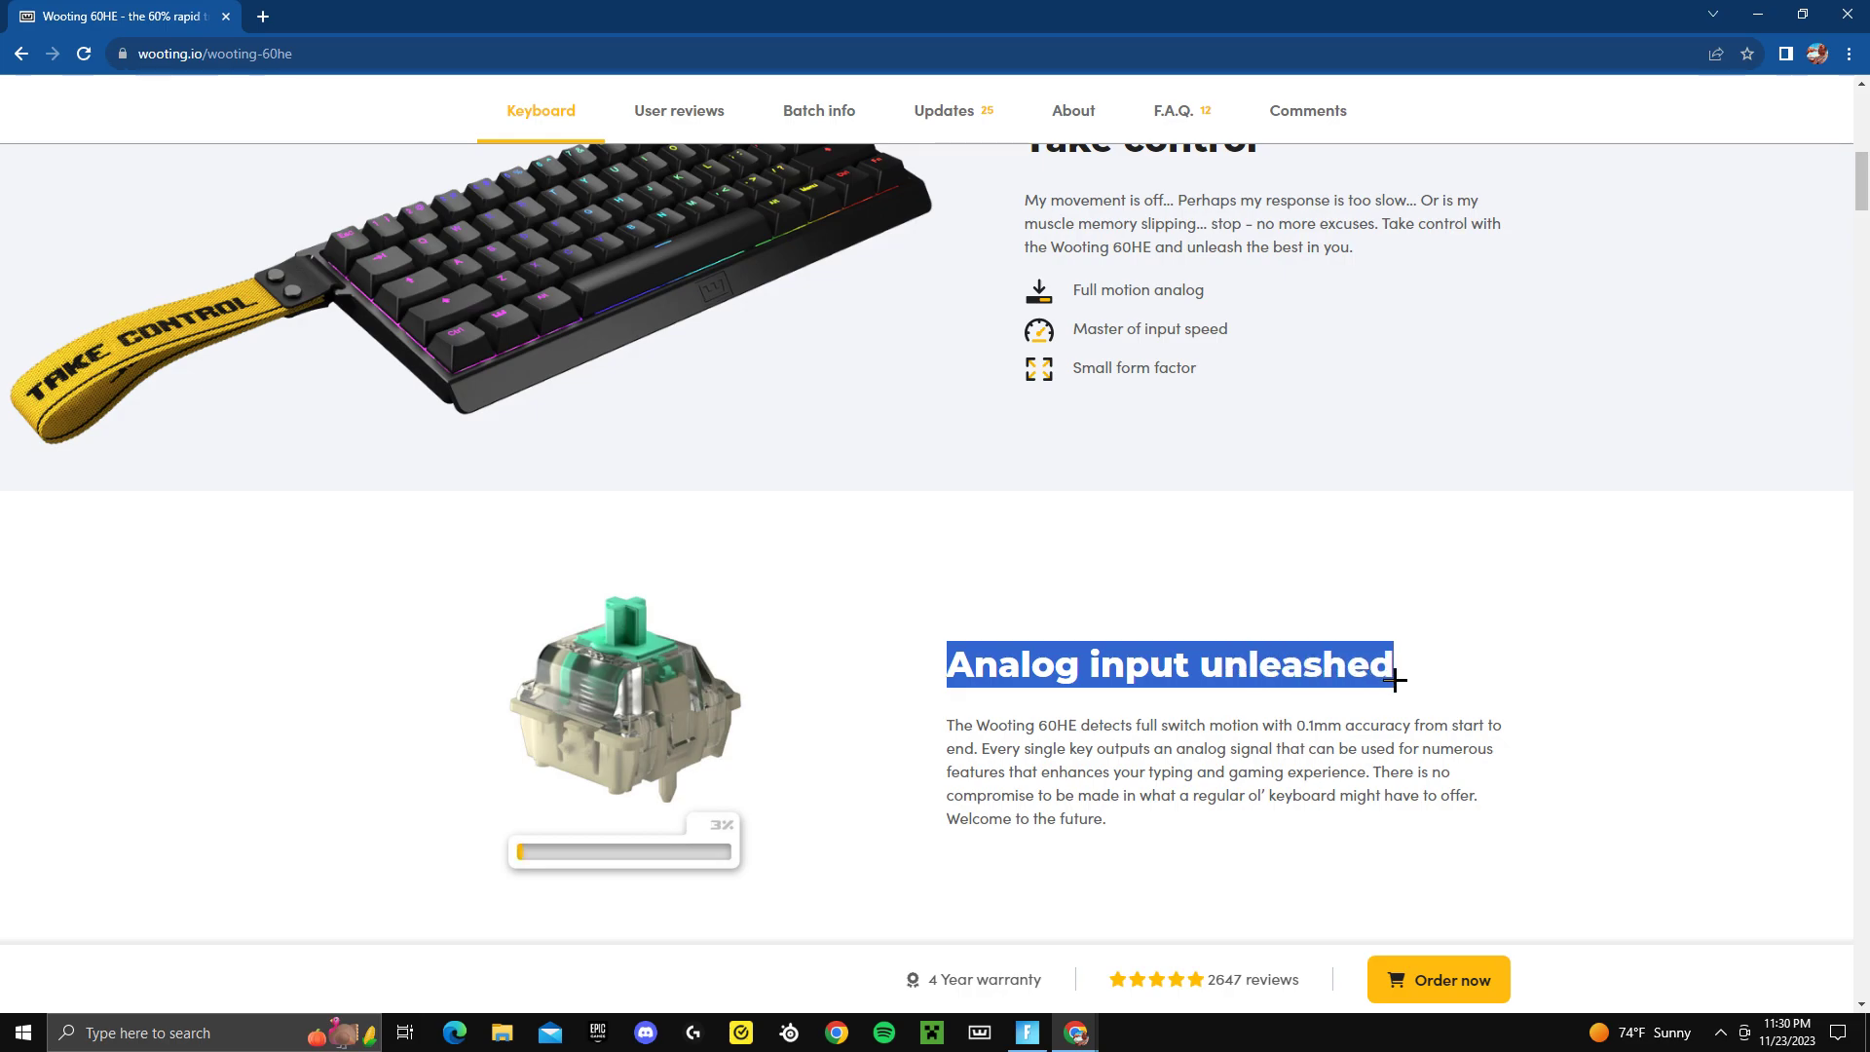